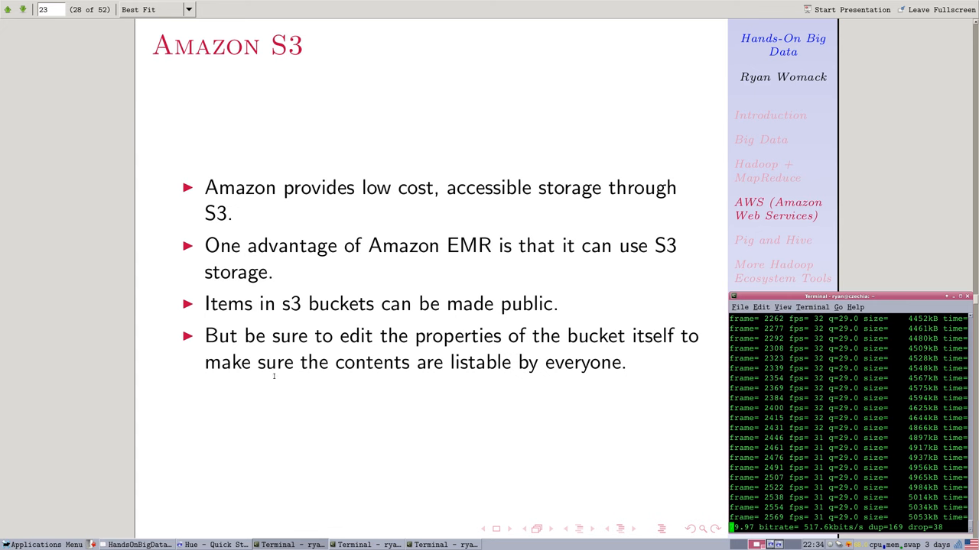
Scroll the deck from the Amazon S3 slide to slide 29, the Pig slide
{"action": "scroll", "scroll_direction": "down", "scroll_amount": 3}
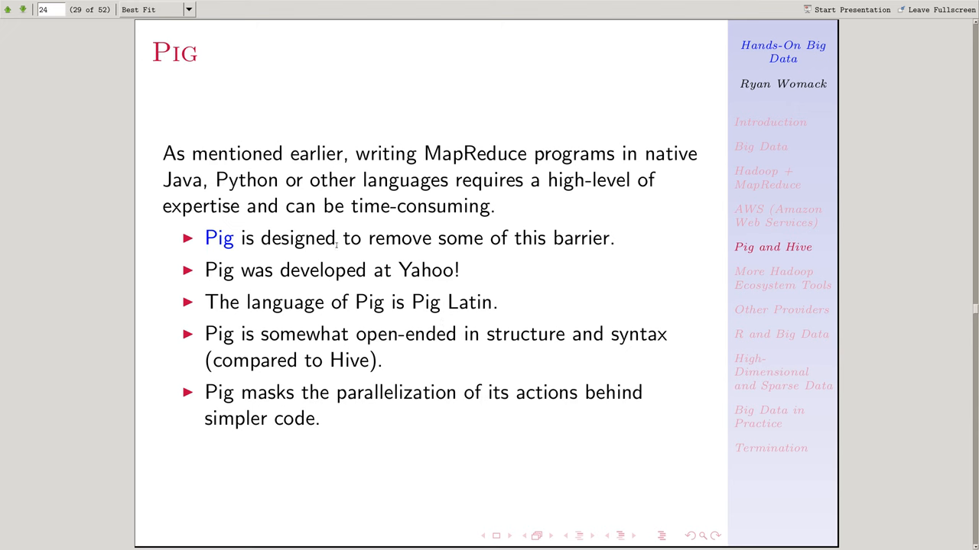
{"action": "mouse_move", "coordinate": [361, 283]}
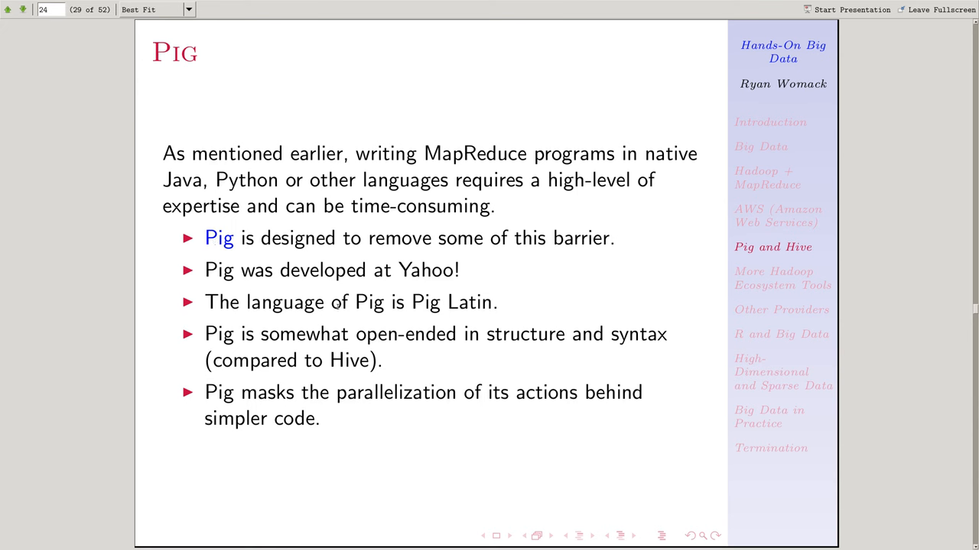
{"action": "mouse_move", "coordinate": [413, 303]}
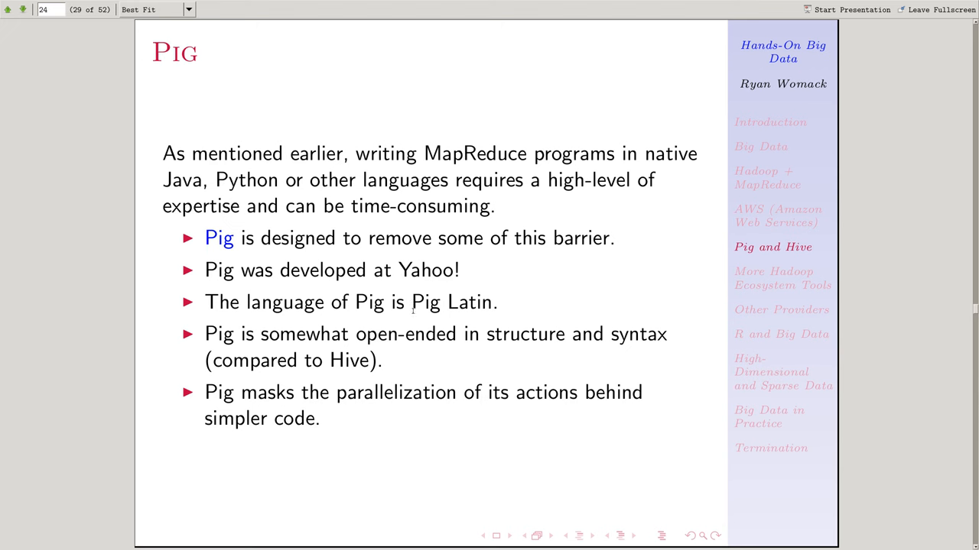
{"action": "mouse_move", "coordinate": [481, 267]}
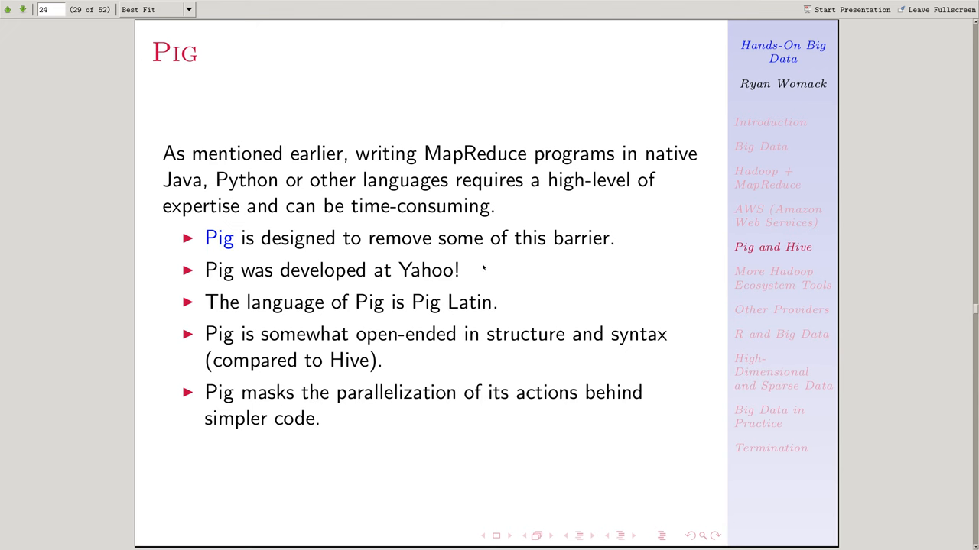
{"action": "mouse_move", "coordinate": [480, 289]}
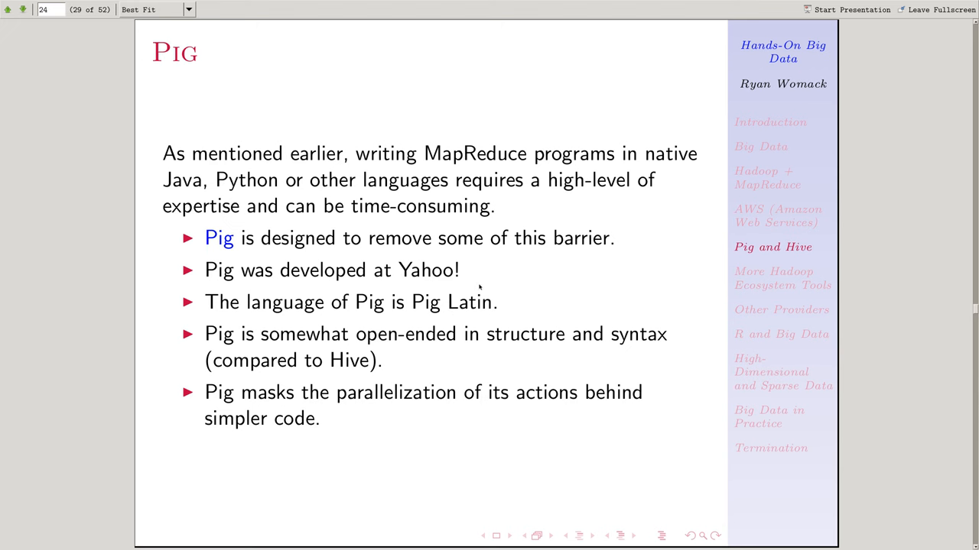
{"action": "mouse_move", "coordinate": [480, 291]}
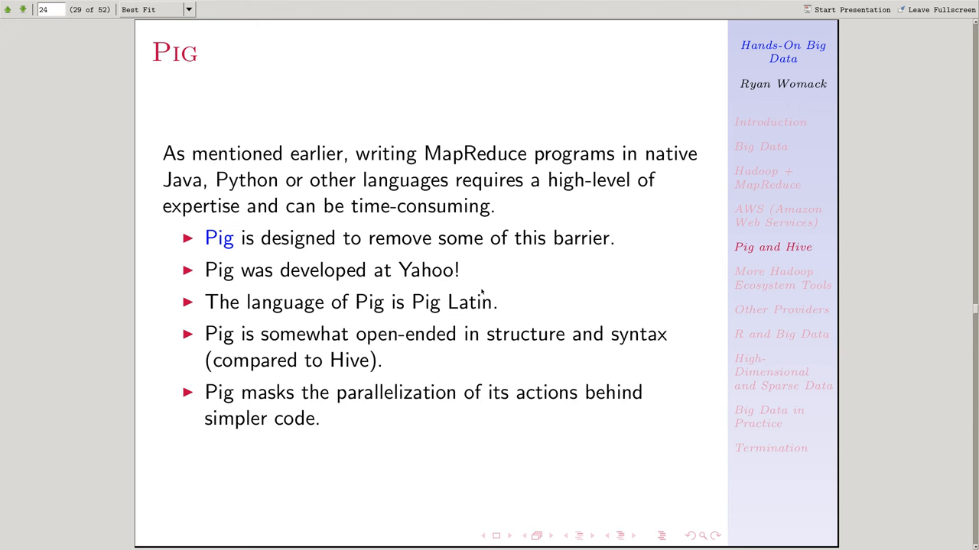
{"action": "mouse_move", "coordinate": [482, 292]}
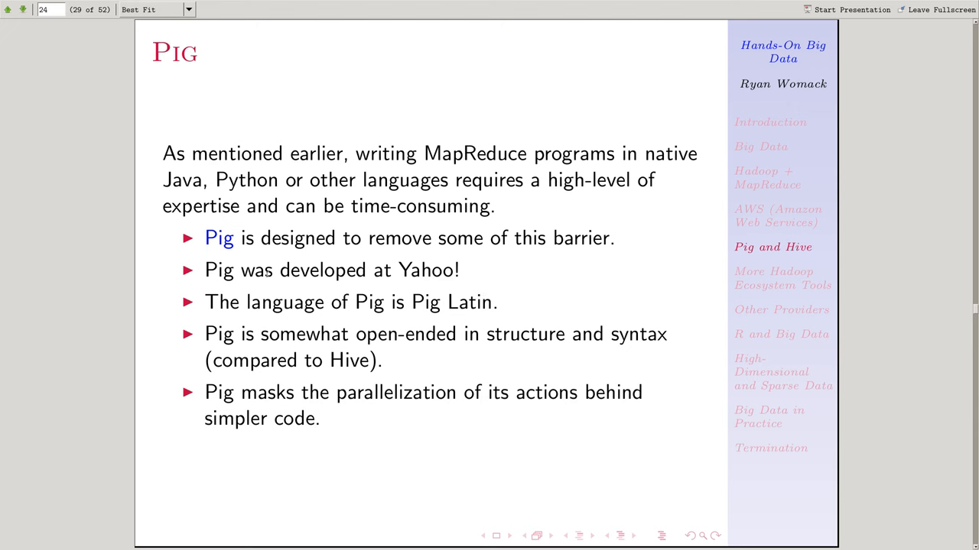
{"action": "mouse_move", "coordinate": [356, 334]}
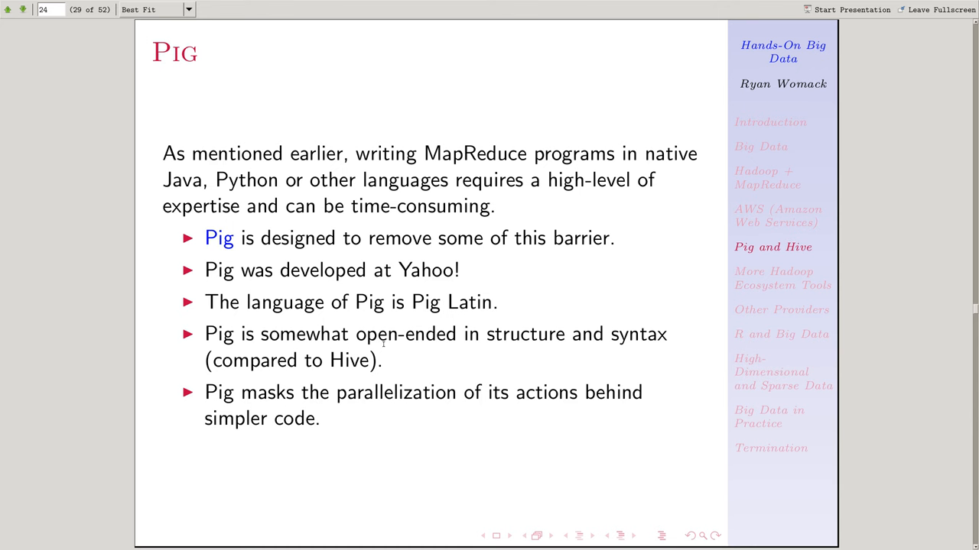
{"action": "mouse_move", "coordinate": [368, 322]}
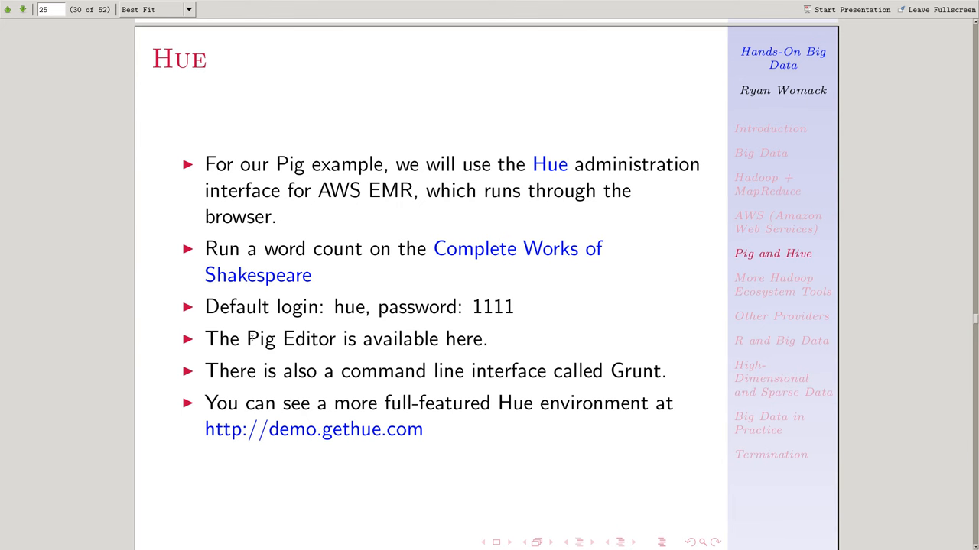
{"action": "mouse_move", "coordinate": [386, 390]}
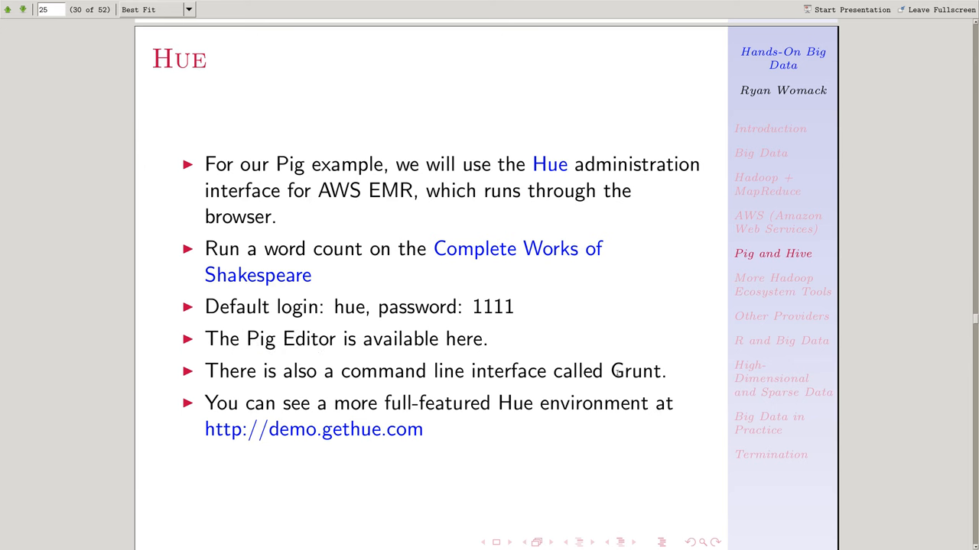
{"action": "mouse_move", "coordinate": [438, 348]}
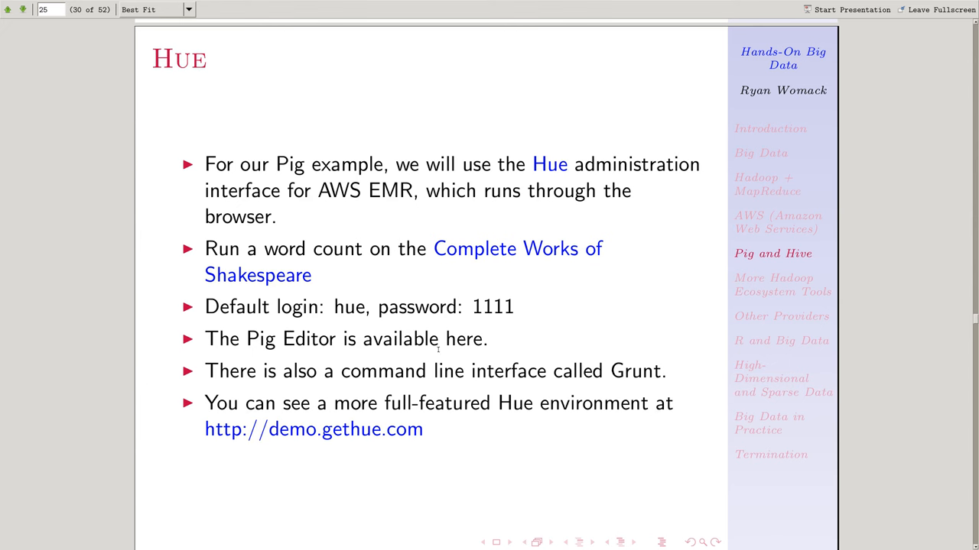
{"action": "mouse_move", "coordinate": [343, 359]}
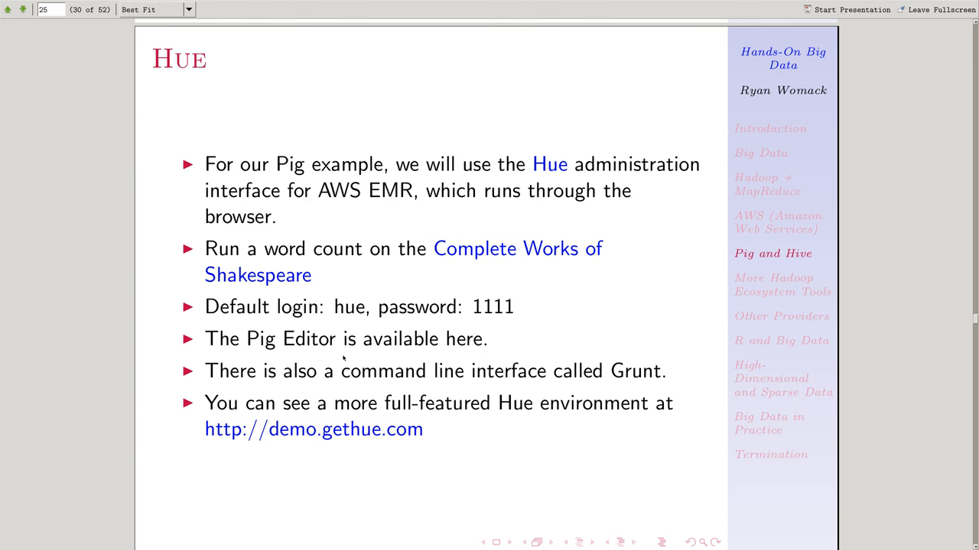
Advance the presentation to the Hue slide, page 30 of 52
{"action": "double_click", "coordinate": [346, 307]}
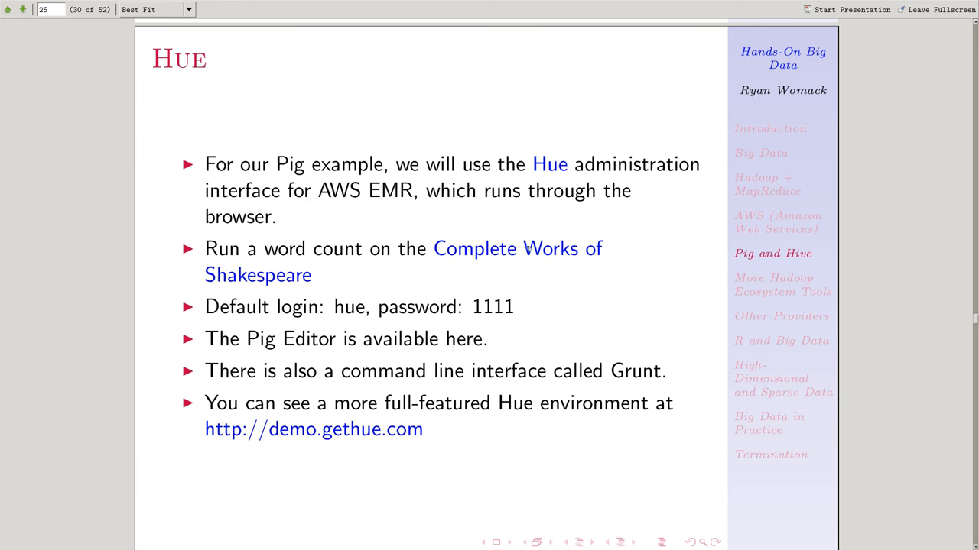
{"action": "mouse_move", "coordinate": [535, 248]}
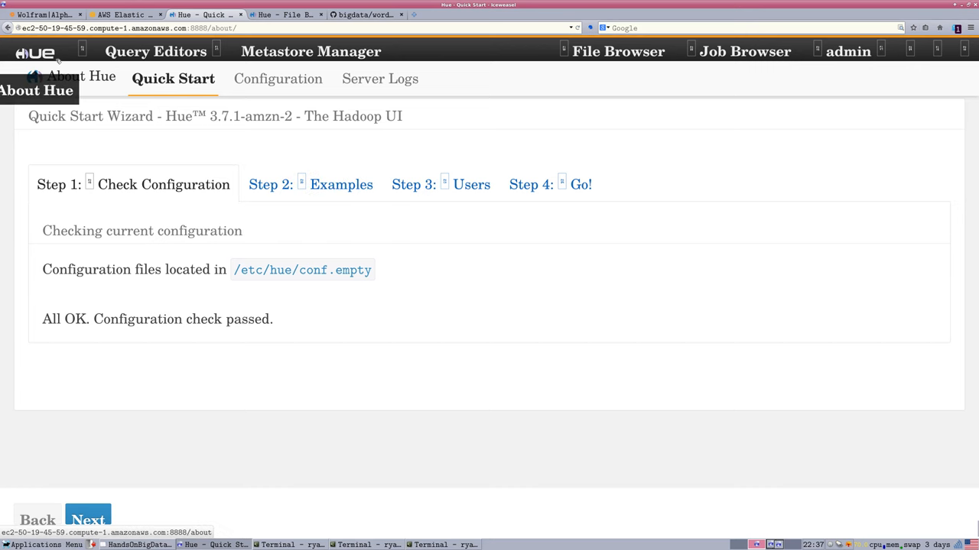
Launch Hue from the EMR cluster page and start a blank Pig script with Eval Functions expanded
{"action": "left_click", "coordinate": [123, 14]}
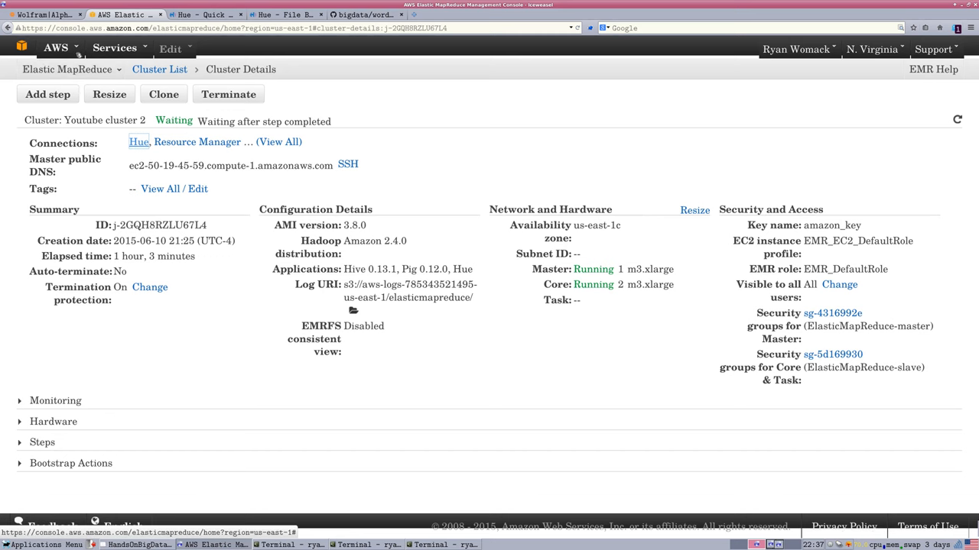
{"action": "mouse_move", "coordinate": [138, 141]}
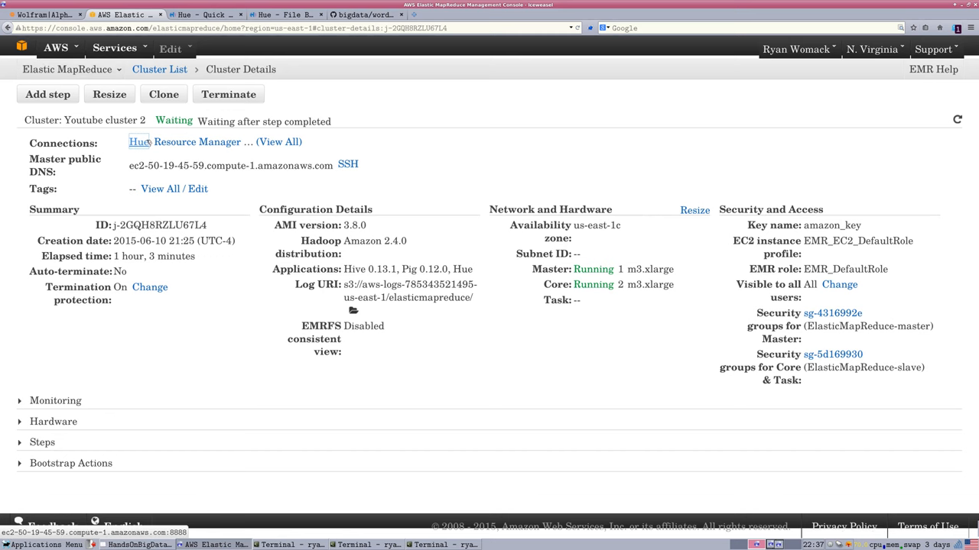
{"action": "left_click", "coordinate": [138, 142]}
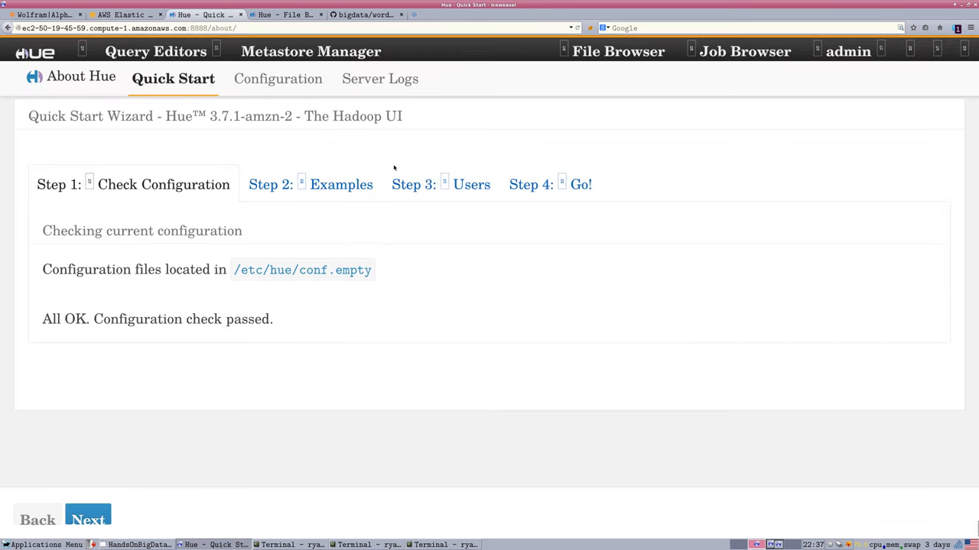
{"action": "left_click", "coordinate": [156, 51]}
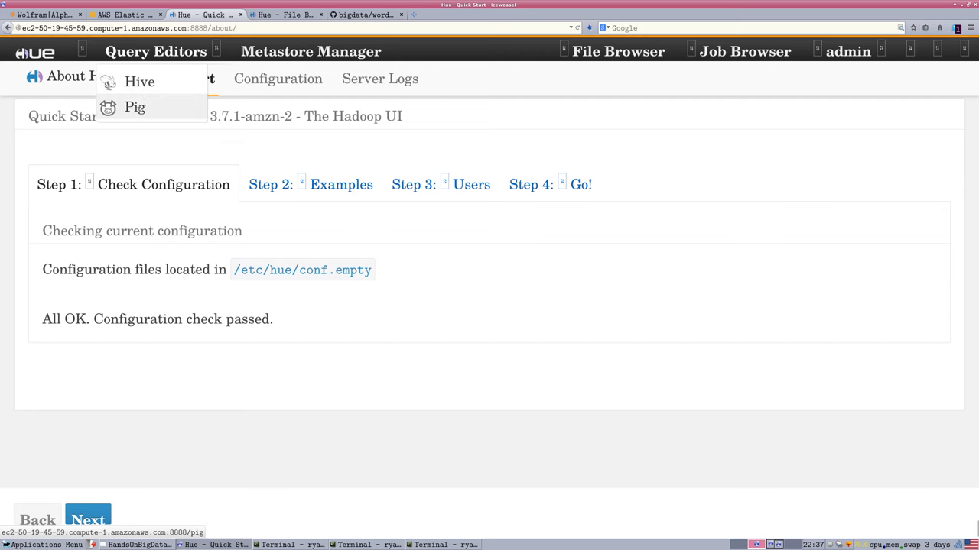
{"action": "left_click", "coordinate": [134, 107]}
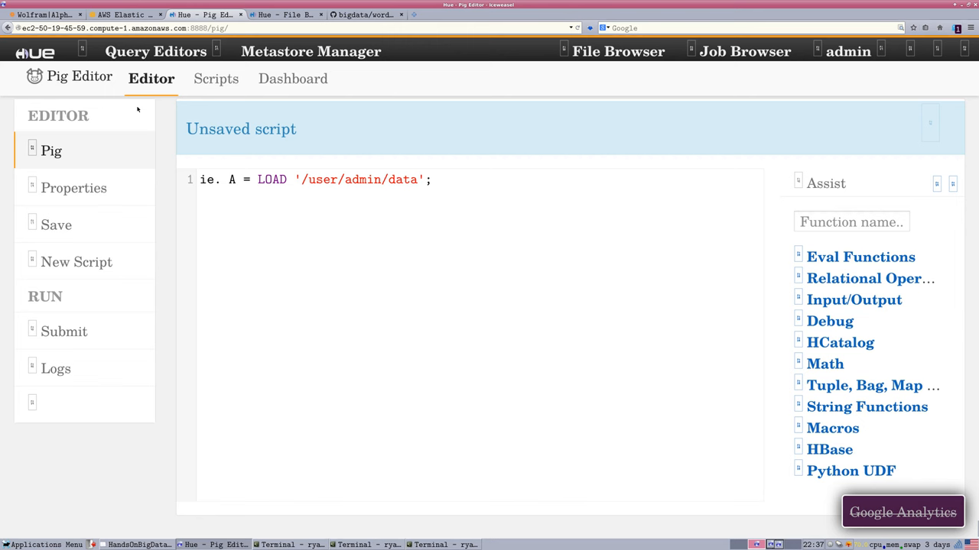
{"action": "mouse_move", "coordinate": [597, 318]}
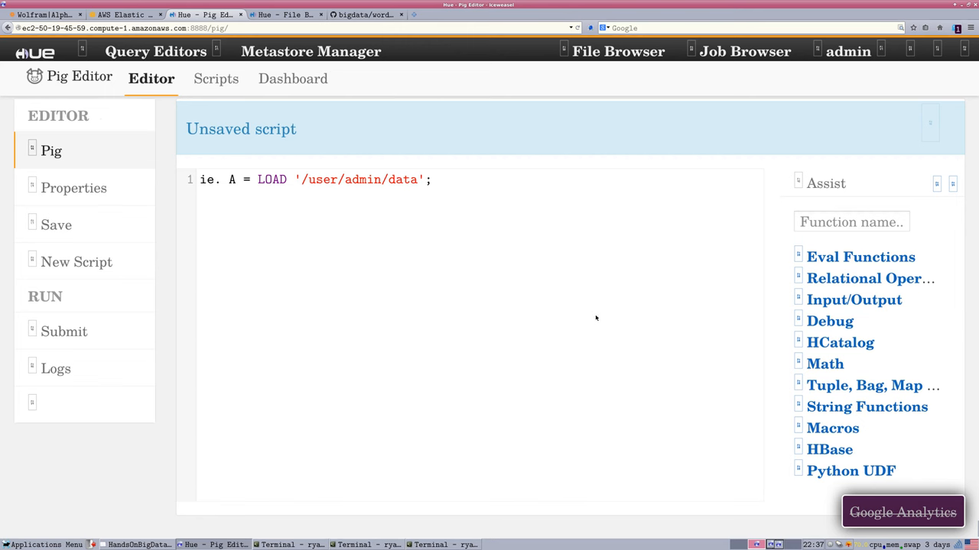
{"action": "mouse_move", "coordinate": [597, 316]}
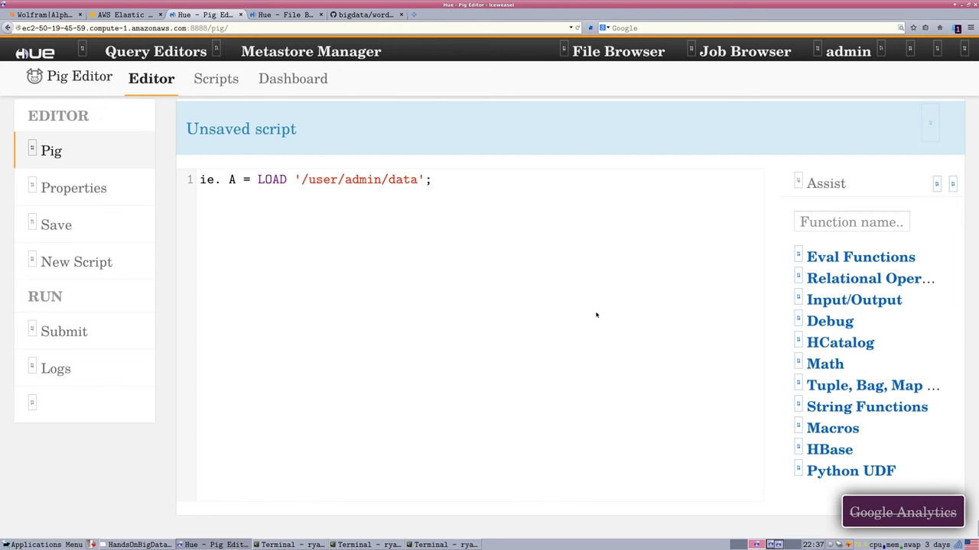
{"action": "mouse_move", "coordinate": [559, 268]}
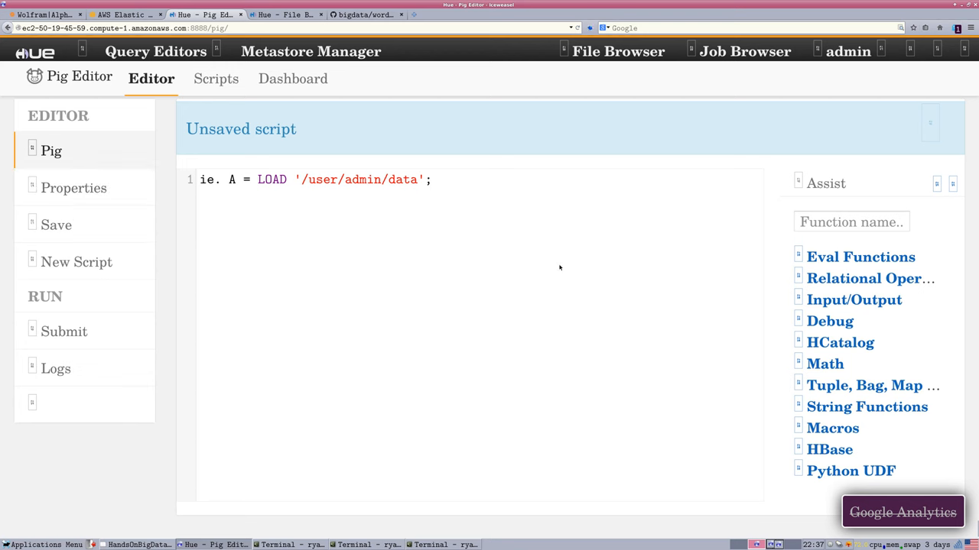
{"action": "mouse_move", "coordinate": [248, 162]}
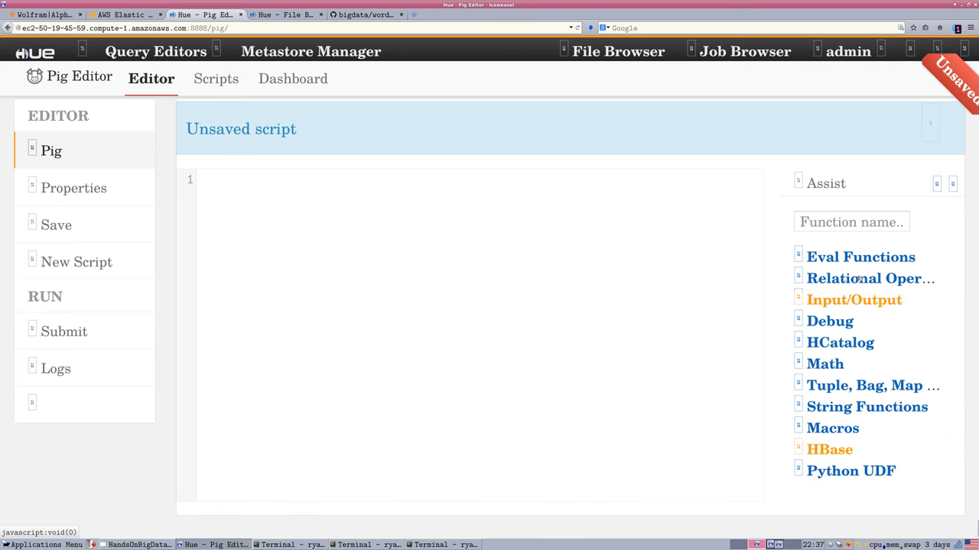
{"action": "left_click", "coordinate": [860, 257]}
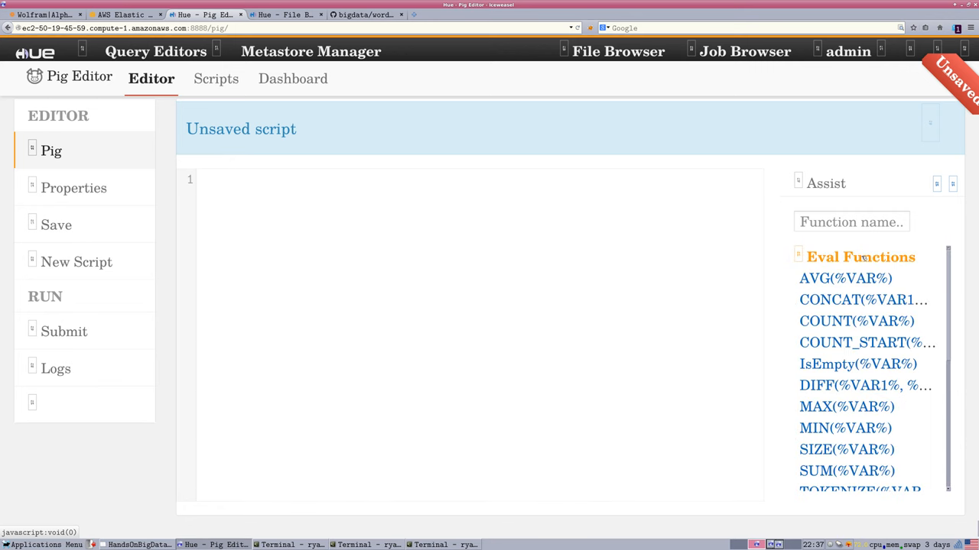
{"action": "mouse_move", "coordinate": [856, 321]}
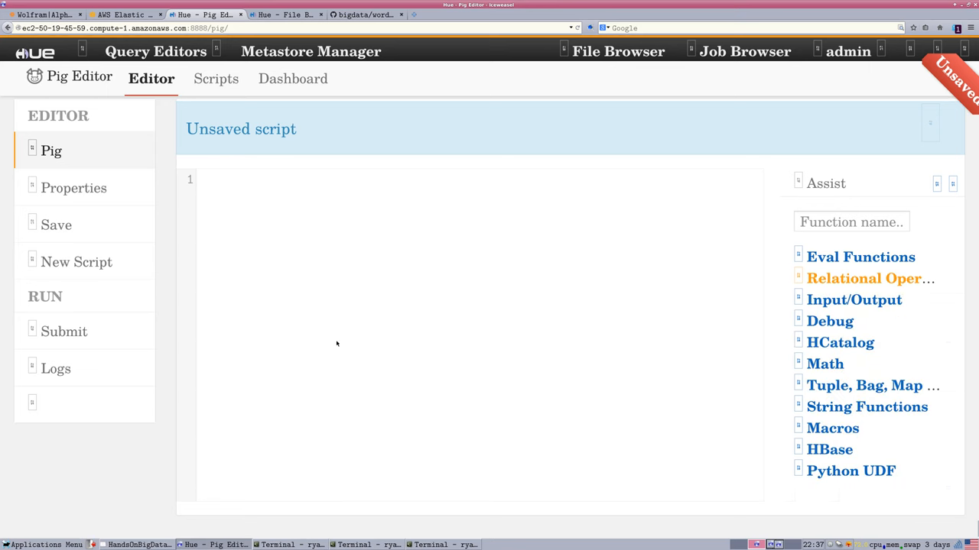
{"action": "mouse_move", "coordinate": [77, 262]}
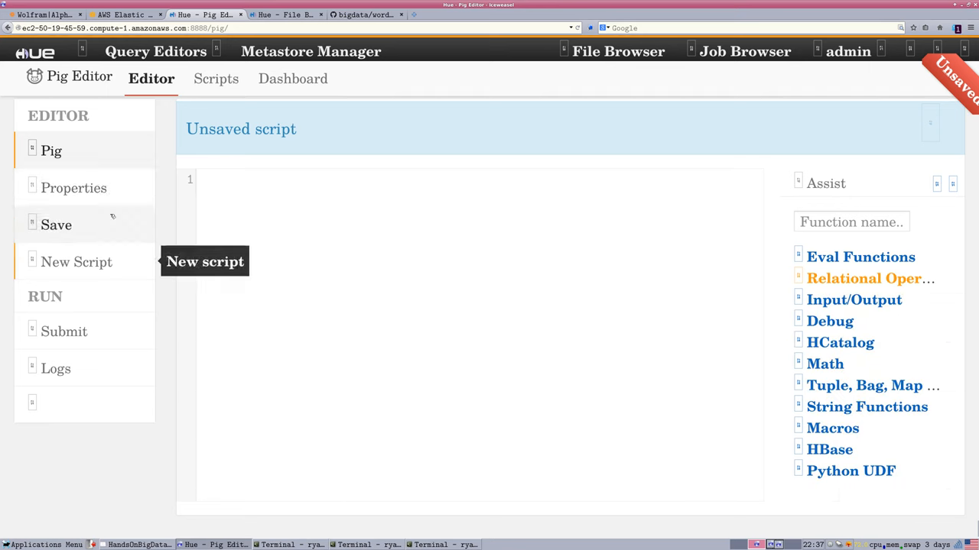
{"action": "mouse_move", "coordinate": [56, 224]}
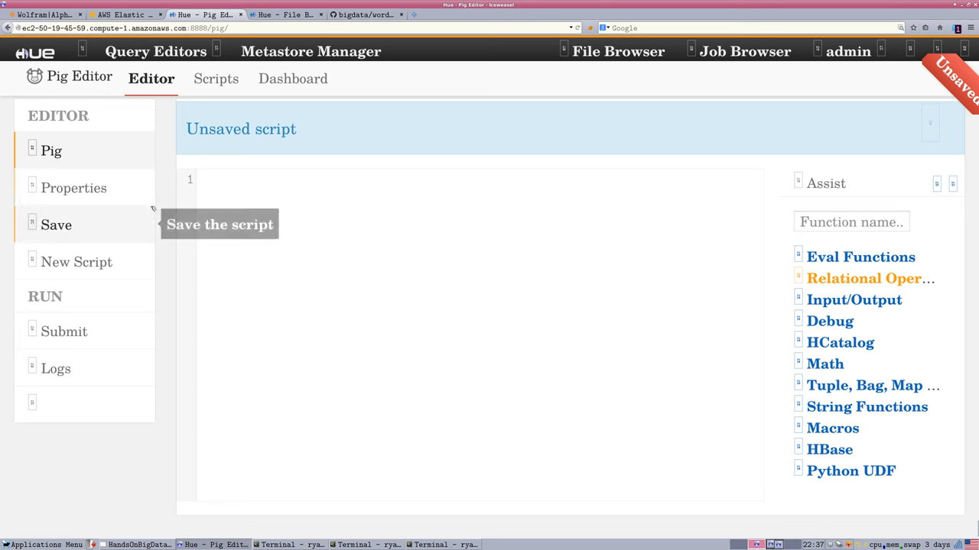
{"action": "mouse_move", "coordinate": [255, 177]}
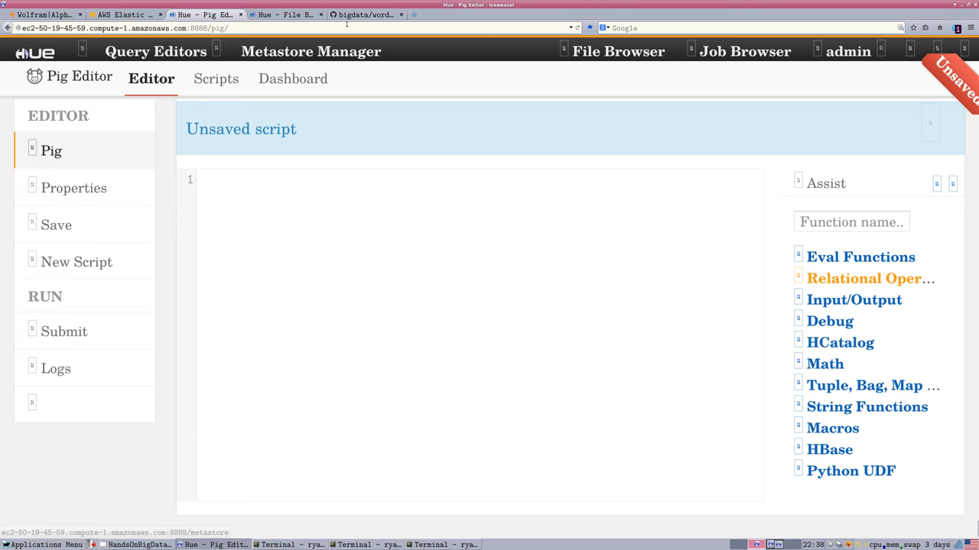
Open bigdata/wordcount.pig on GitHub, select its five lines, and return to Hue
{"action": "left_click", "coordinate": [367, 14]}
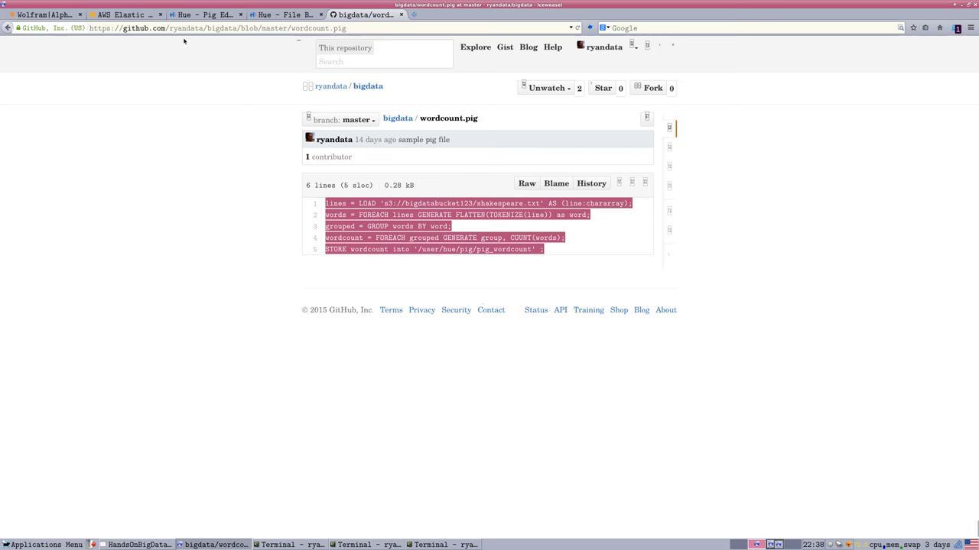
{"action": "mouse_move", "coordinate": [290, 71]}
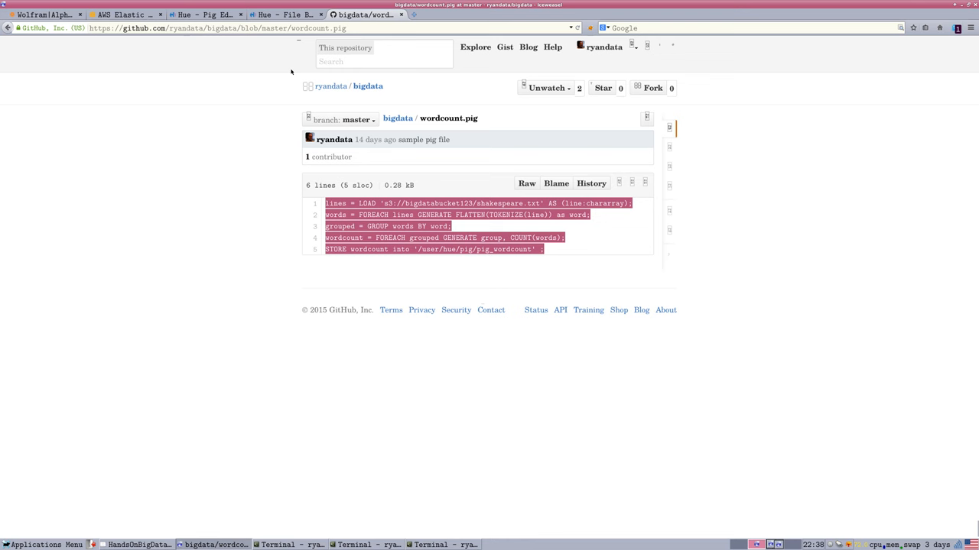
{"action": "mouse_move", "coordinate": [429, 105]}
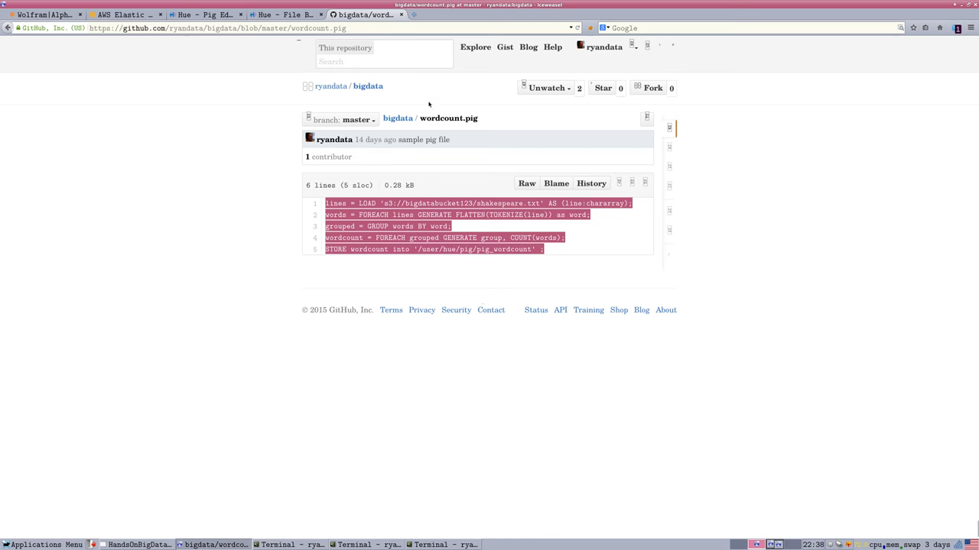
{"action": "left_click", "coordinate": [368, 86]}
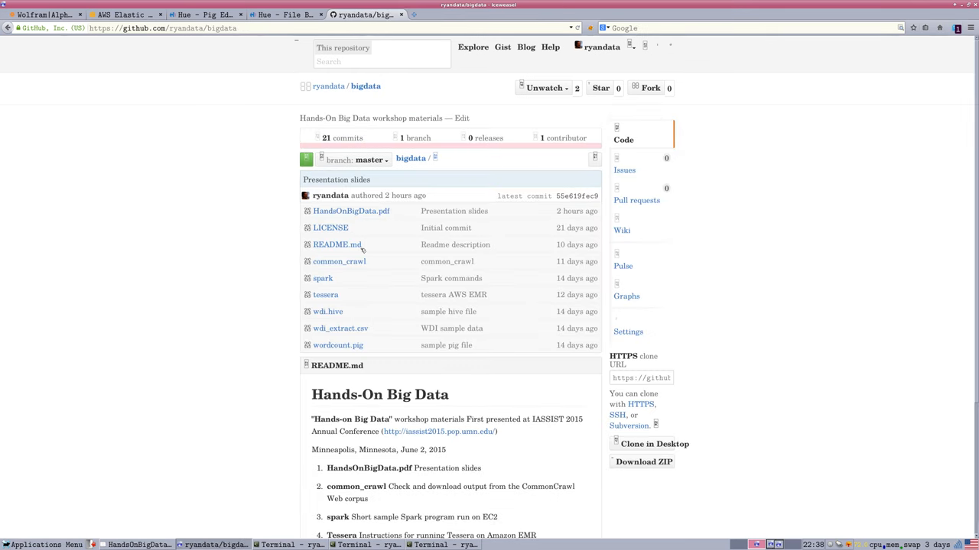
{"action": "mouse_move", "coordinate": [338, 344]}
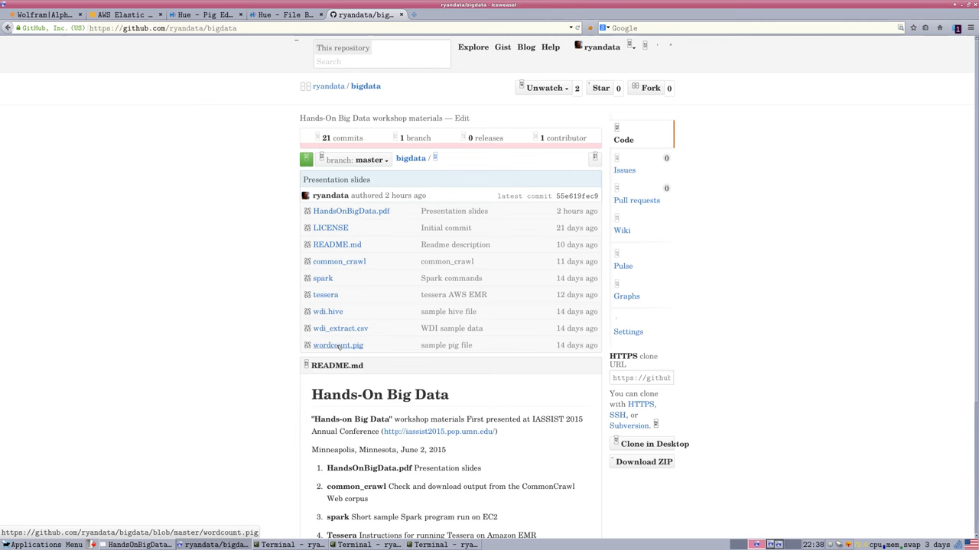
{"action": "left_click", "coordinate": [337, 344]}
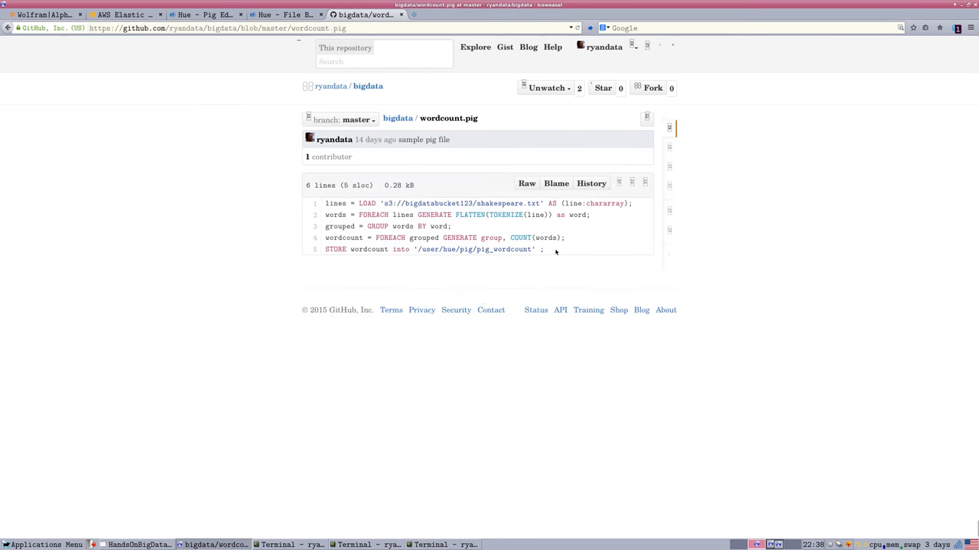
{"action": "right_click", "coordinate": [556, 251]}
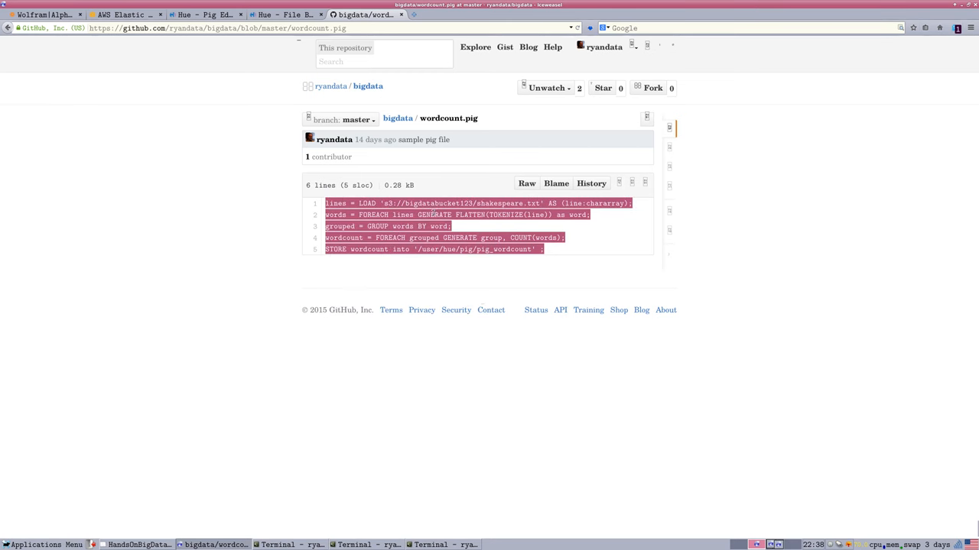
{"action": "left_click", "coordinate": [199, 13]}
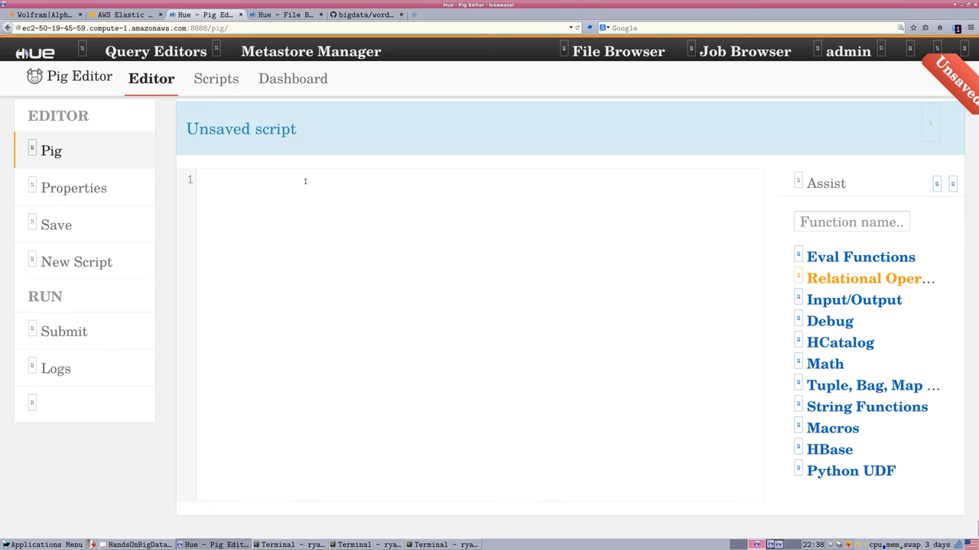
Paste the word-count script and review its LOAD path s3://bigdatabucket123/shakespeare.txt
{"action": "right_click", "coordinate": [306, 182]}
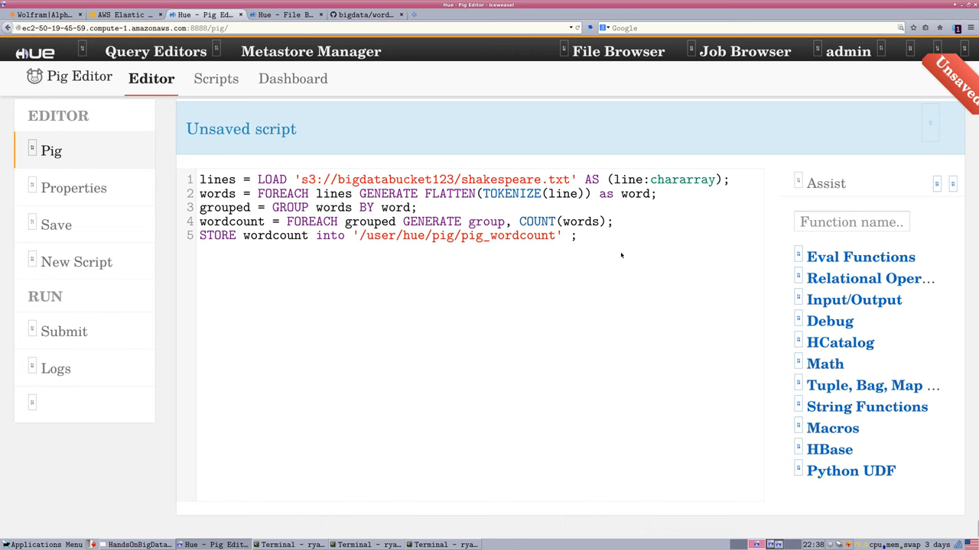
{"action": "mouse_move", "coordinate": [619, 283]}
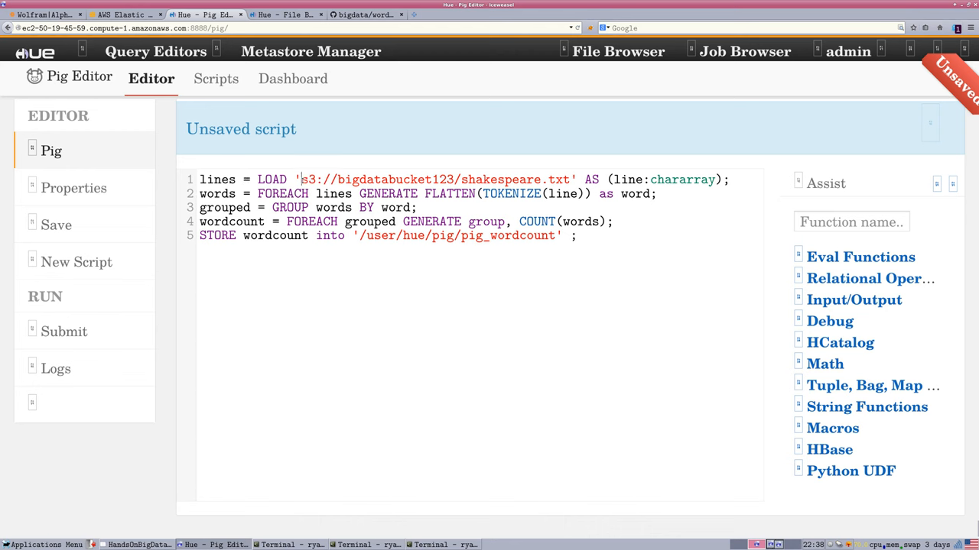
{"action": "left_click_drag", "start_coordinate": [301, 179], "coordinate": [462, 179]}
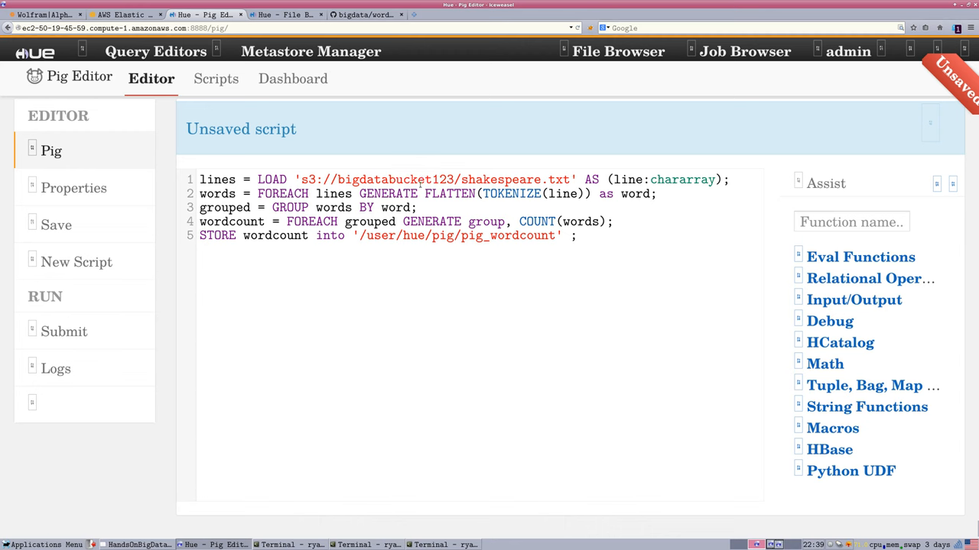
{"action": "left_click", "coordinate": [569, 179]}
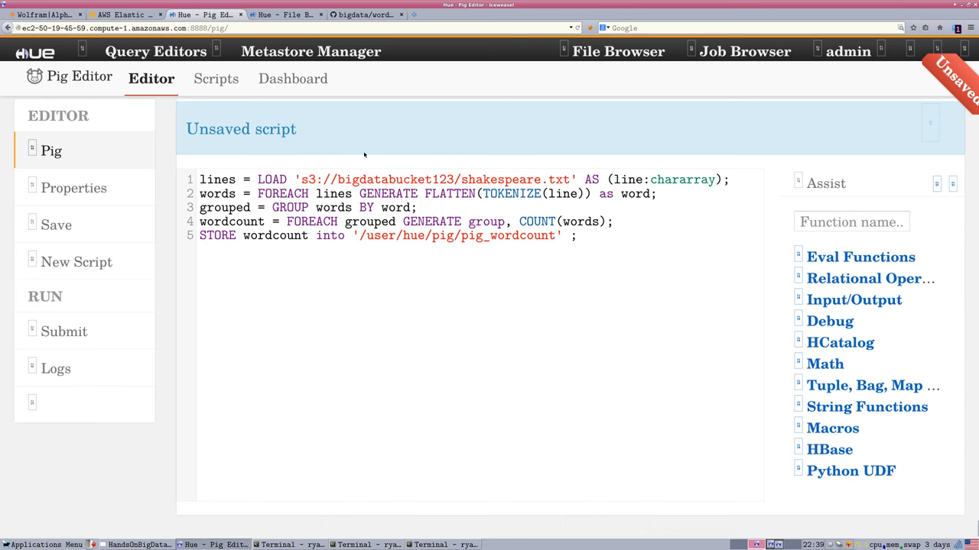
{"action": "mouse_move", "coordinate": [373, 155]}
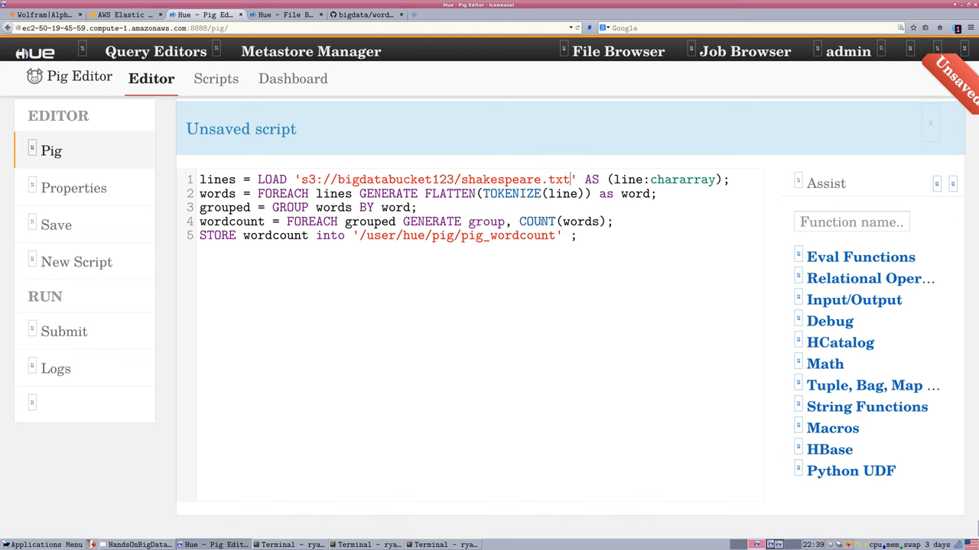
{"action": "double_click", "coordinate": [538, 221]}
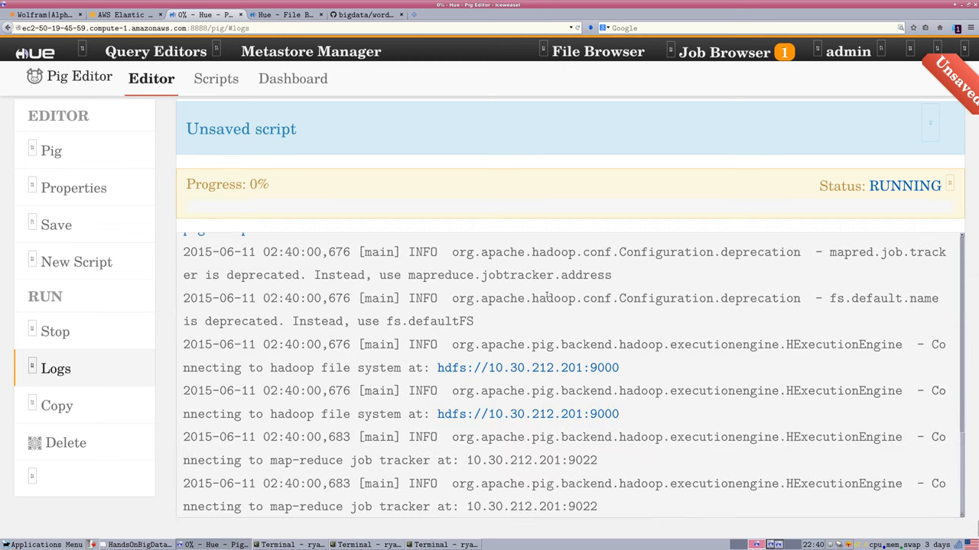
Scroll through the running Pig job's logs as the MapReduce job launches
{"action": "scroll", "scroll_direction": "down", "scroll_amount": 3}
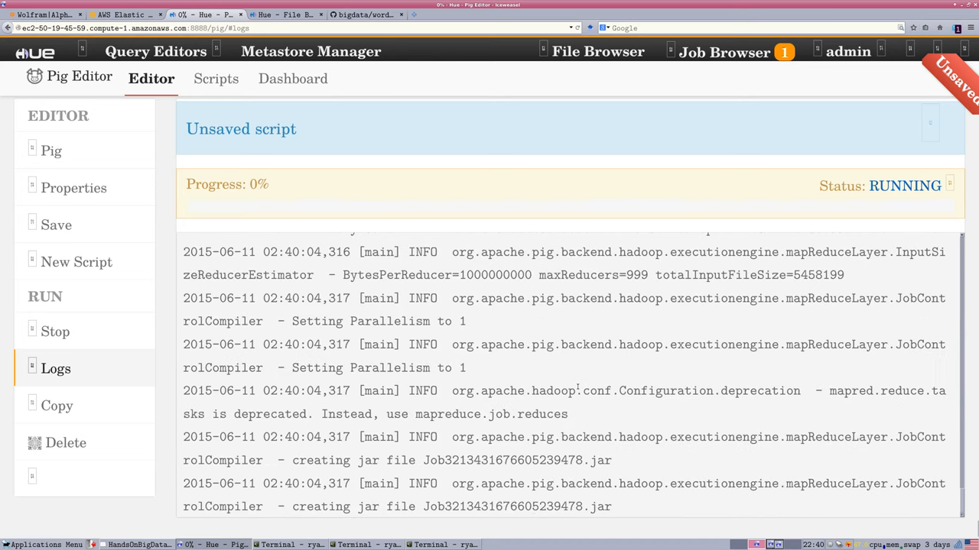
{"action": "mouse_move", "coordinate": [610, 432]}
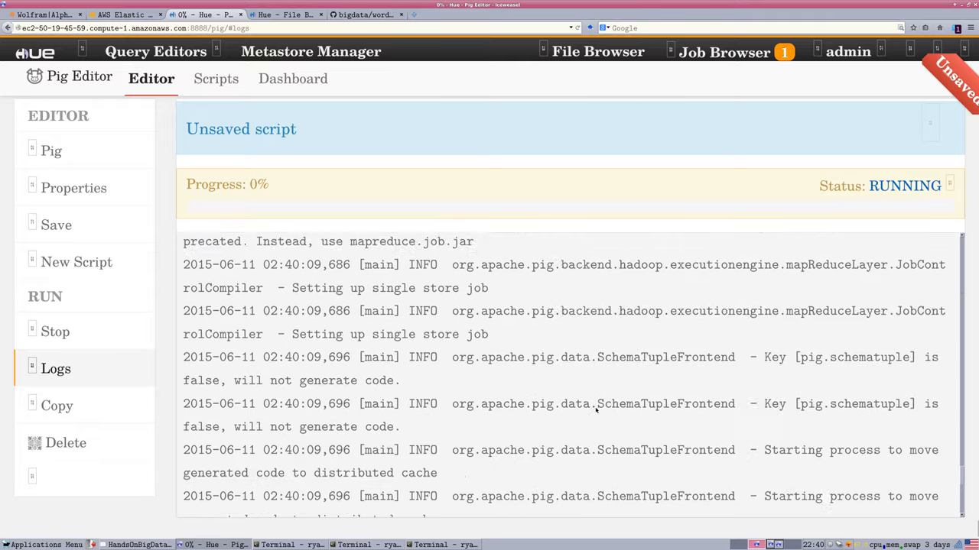
{"action": "scroll", "scroll_direction": "down", "scroll_amount": 3}
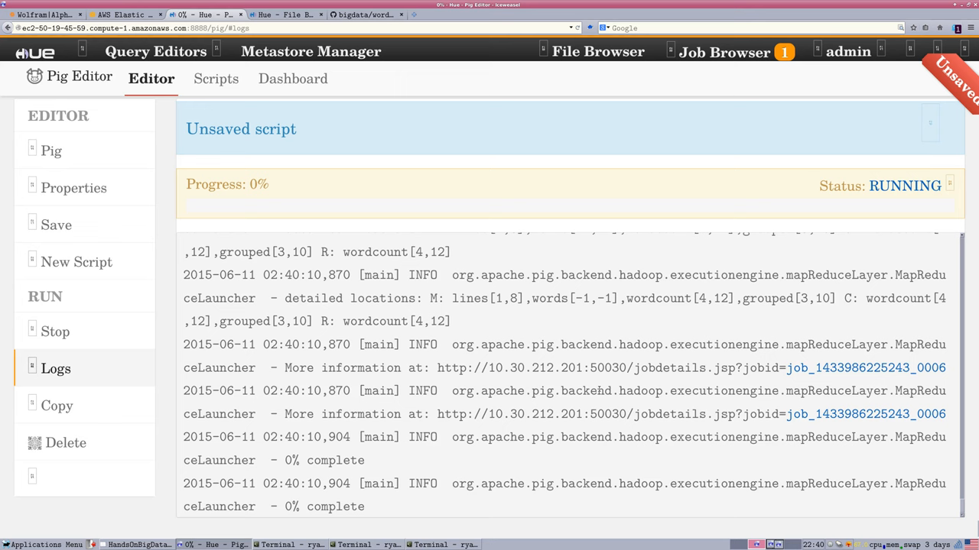
{"action": "mouse_move", "coordinate": [594, 380]}
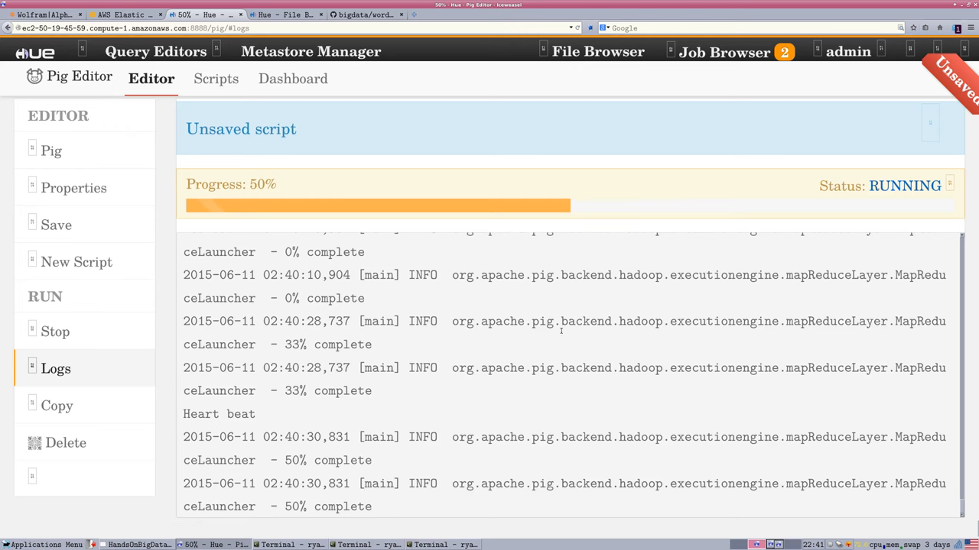
{"action": "mouse_move", "coordinate": [721, 204]}
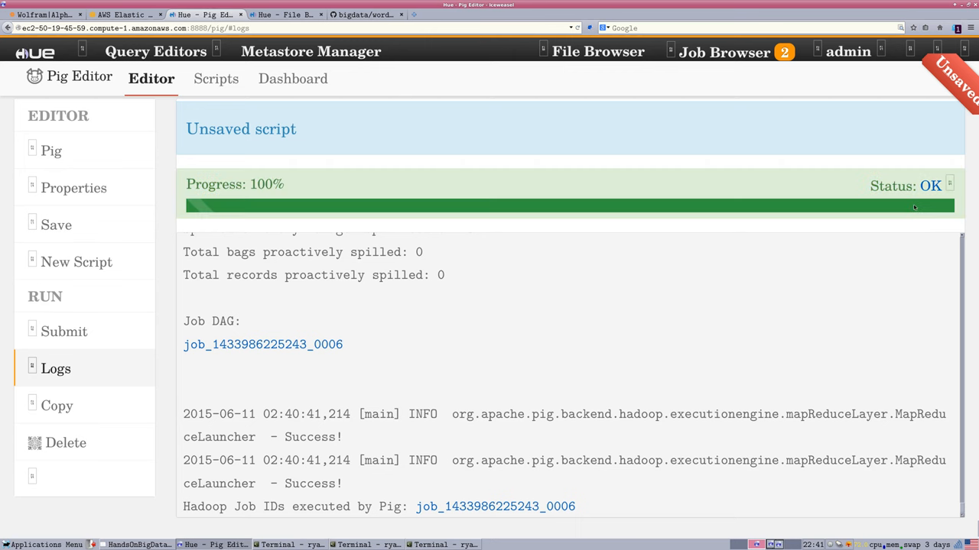
{"action": "mouse_move", "coordinate": [909, 210]}
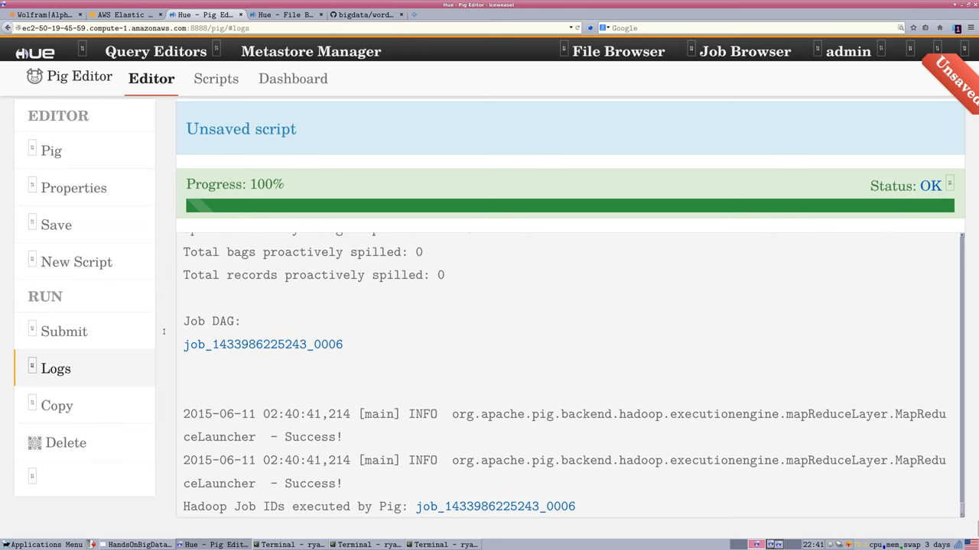
{"action": "mouse_move", "coordinate": [745, 51]}
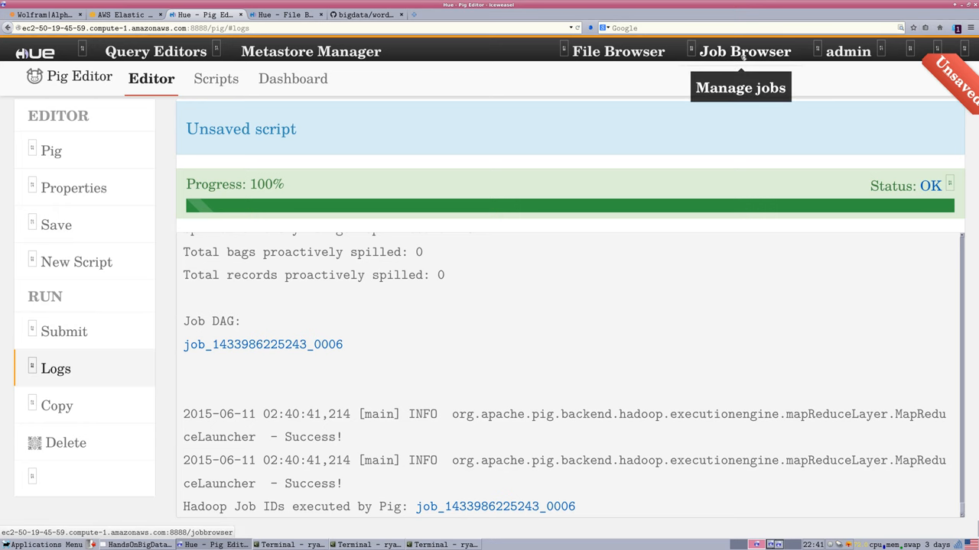
Go to the Job Browser, confirming Leave Page for the unsaved script
{"action": "left_click", "coordinate": [744, 51]}
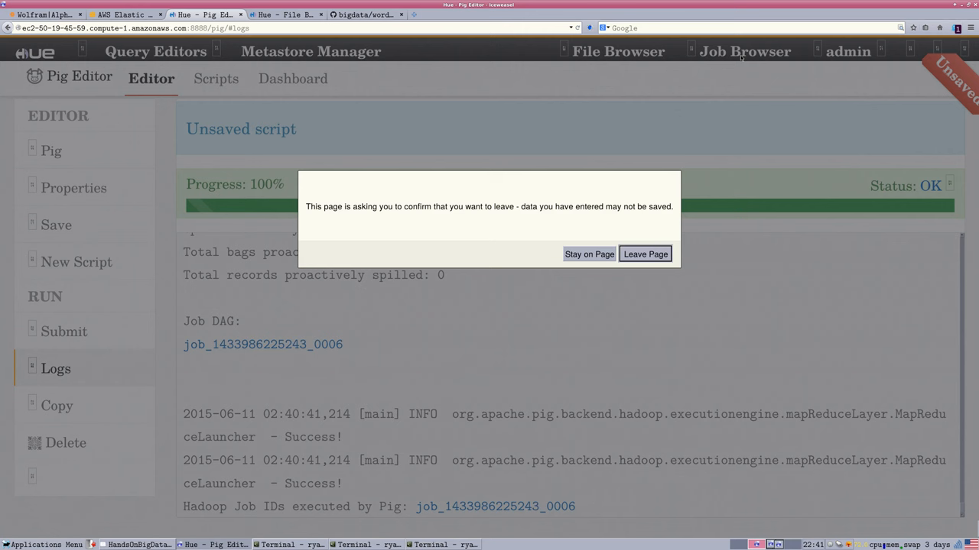
{"action": "mouse_move", "coordinate": [648, 276]}
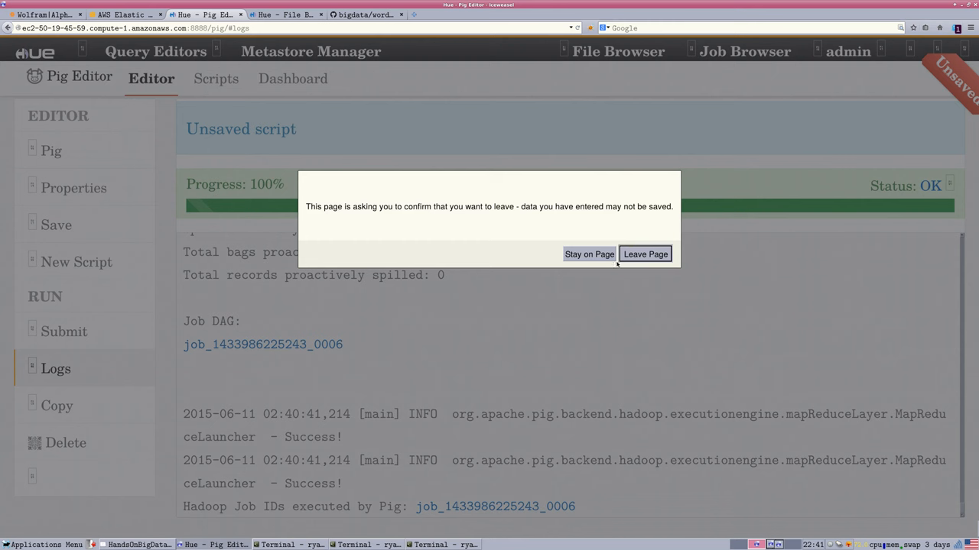
{"action": "mouse_move", "coordinate": [629, 299]}
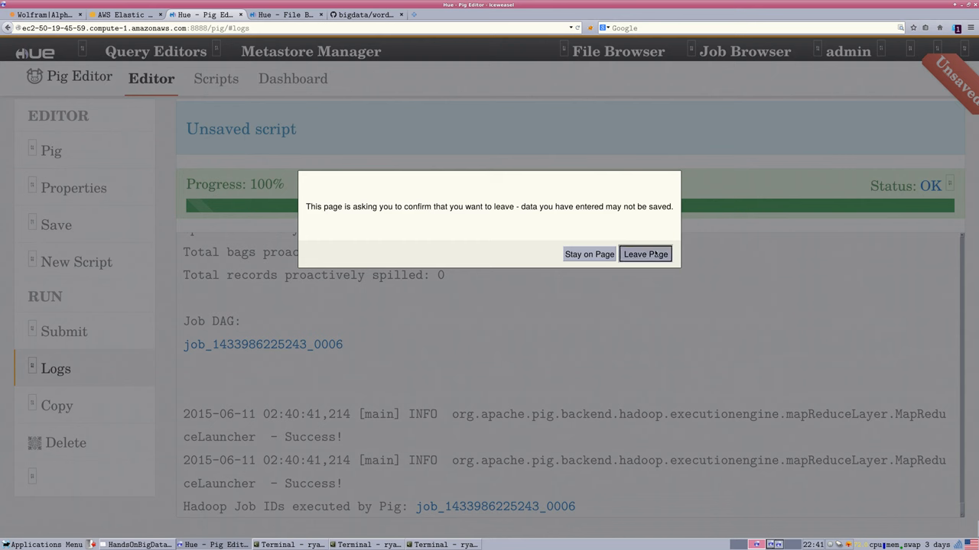
{"action": "left_click", "coordinate": [645, 253]}
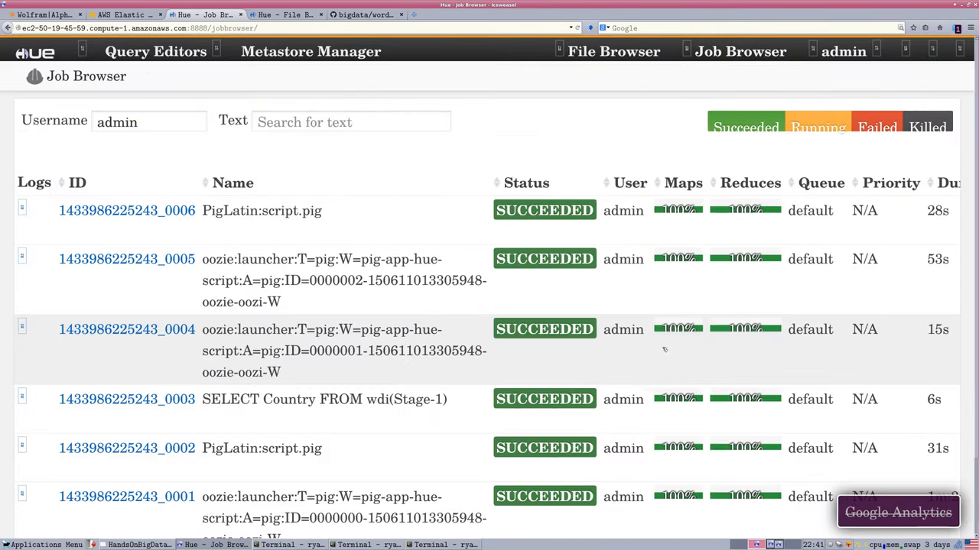
{"action": "mouse_move", "coordinate": [540, 374]}
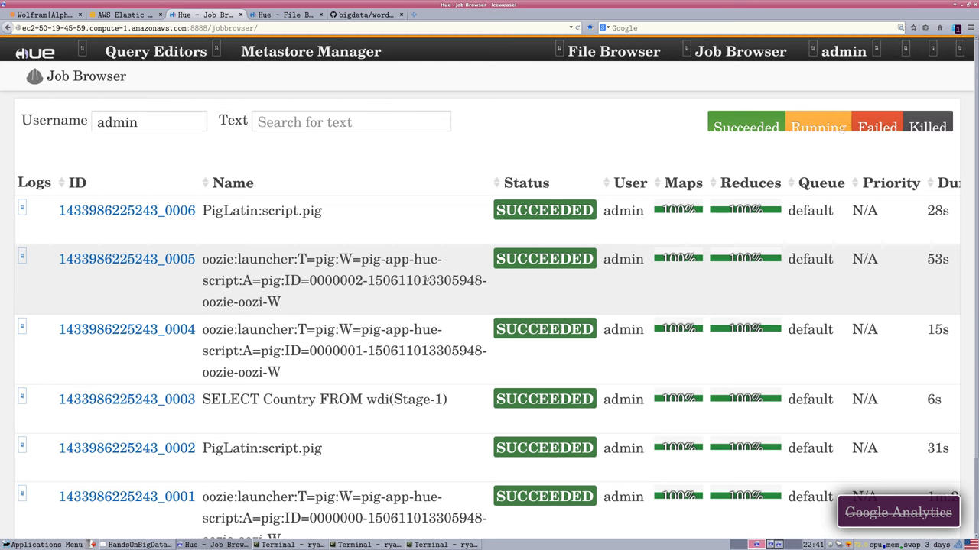
{"action": "mouse_move", "coordinate": [275, 316]}
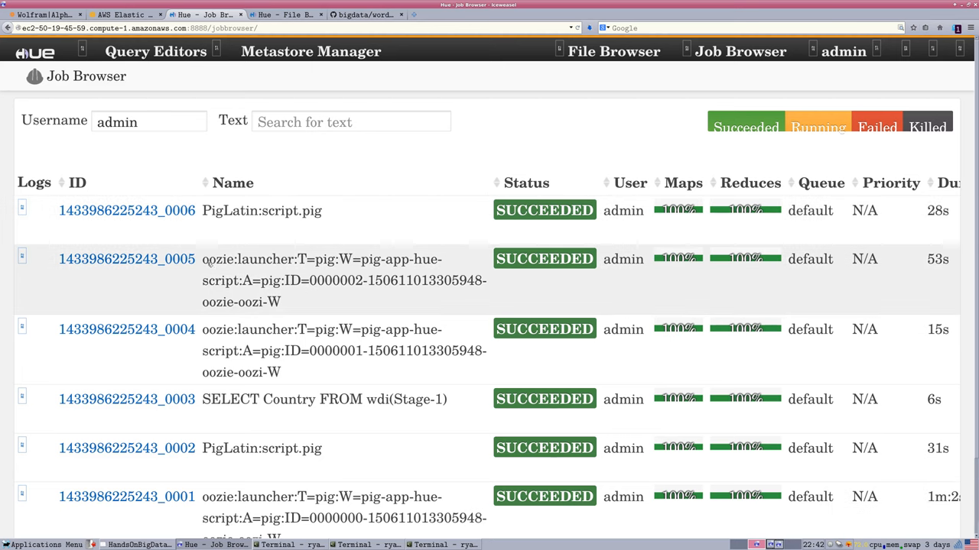
{"action": "mouse_move", "coordinate": [222, 266]}
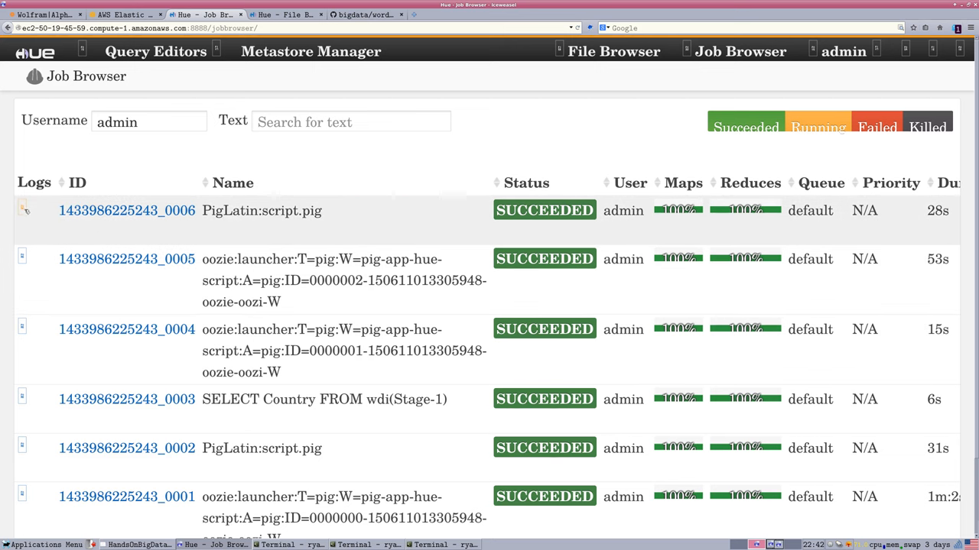
{"action": "left_click", "coordinate": [24, 209]}
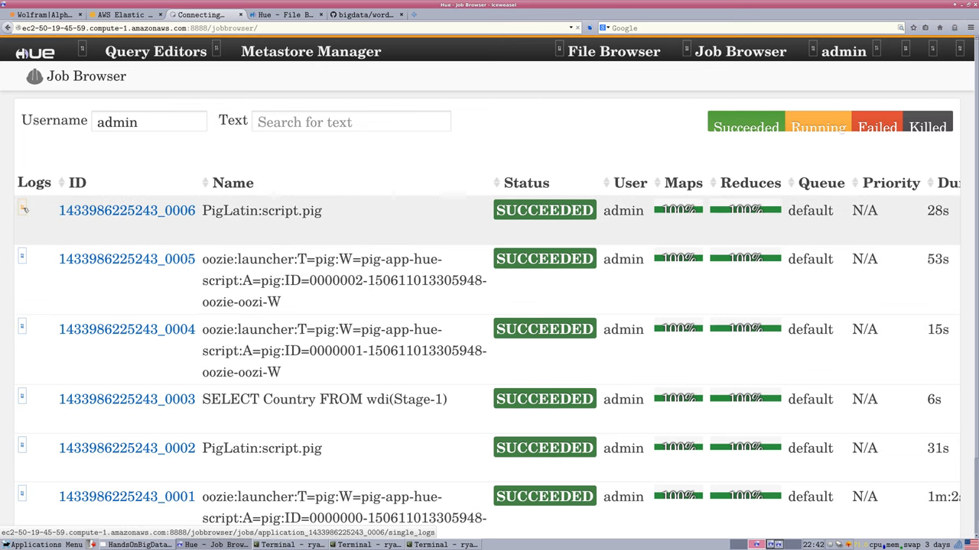
Review job 0006's stderr, including the SLF4J bindings warning, and its syslog
{"action": "left_click", "coordinate": [24, 209]}
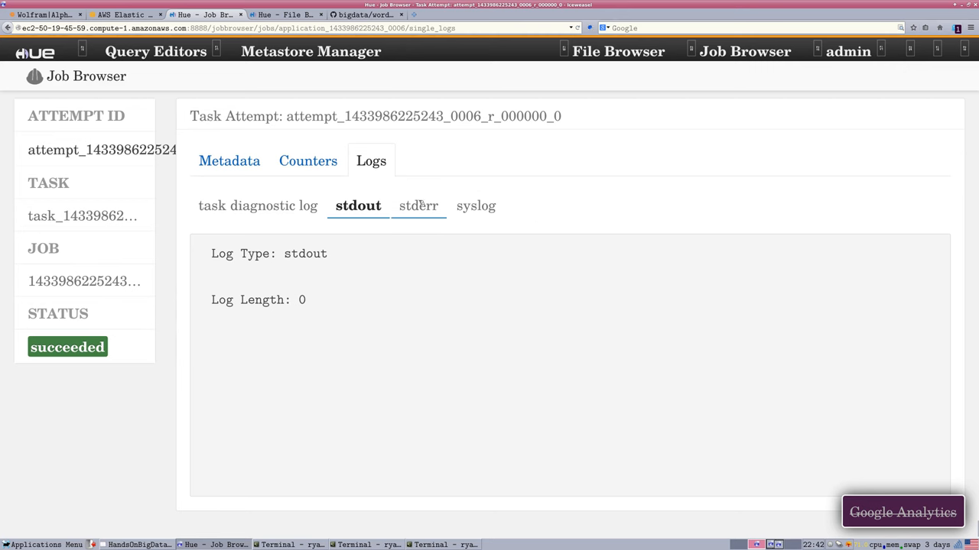
{"action": "left_click", "coordinate": [416, 205]}
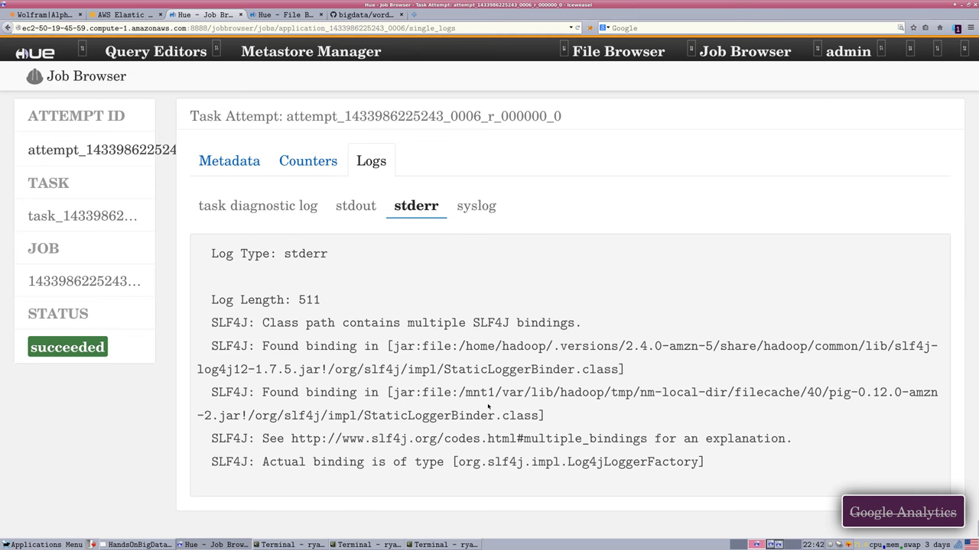
{"action": "triple_click", "coordinate": [420, 322]}
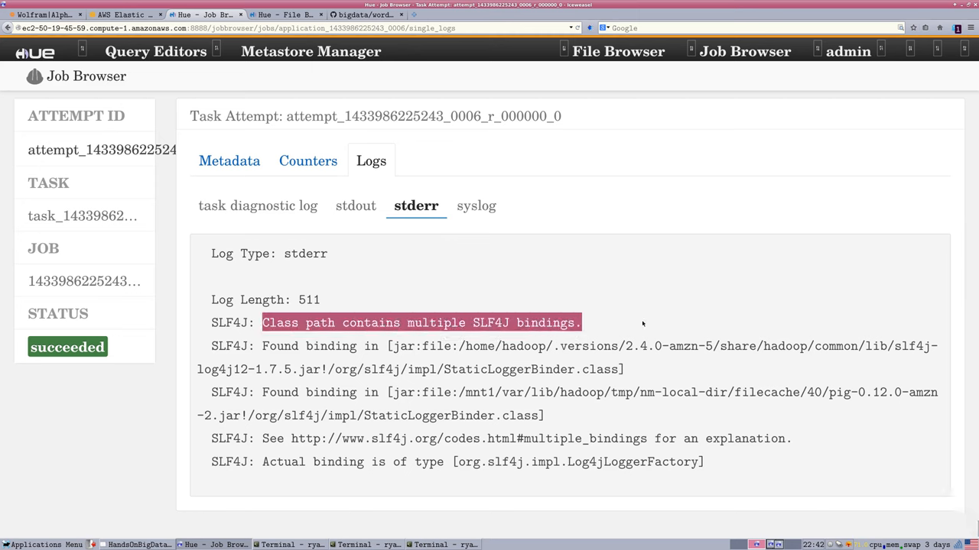
{"action": "left_click", "coordinate": [420, 322]}
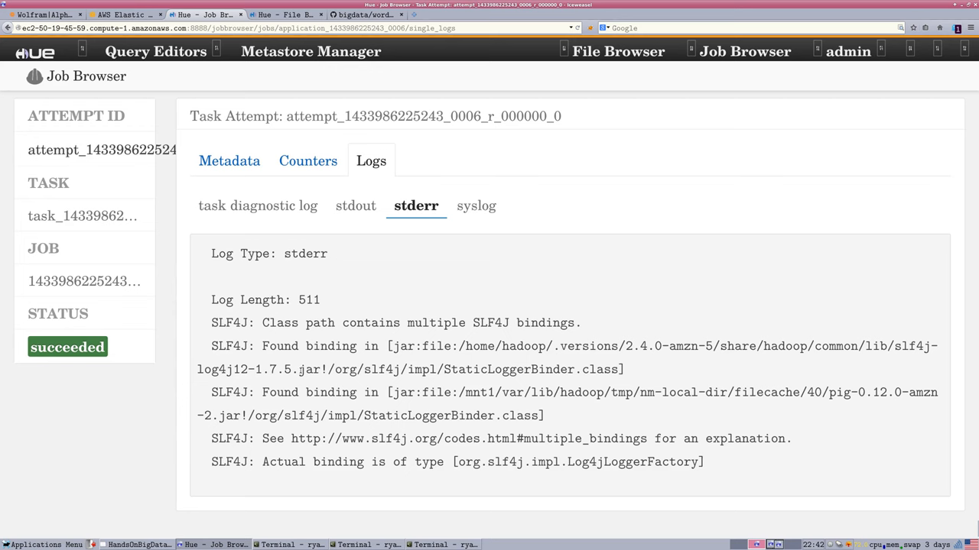
{"action": "mouse_move", "coordinate": [579, 360]}
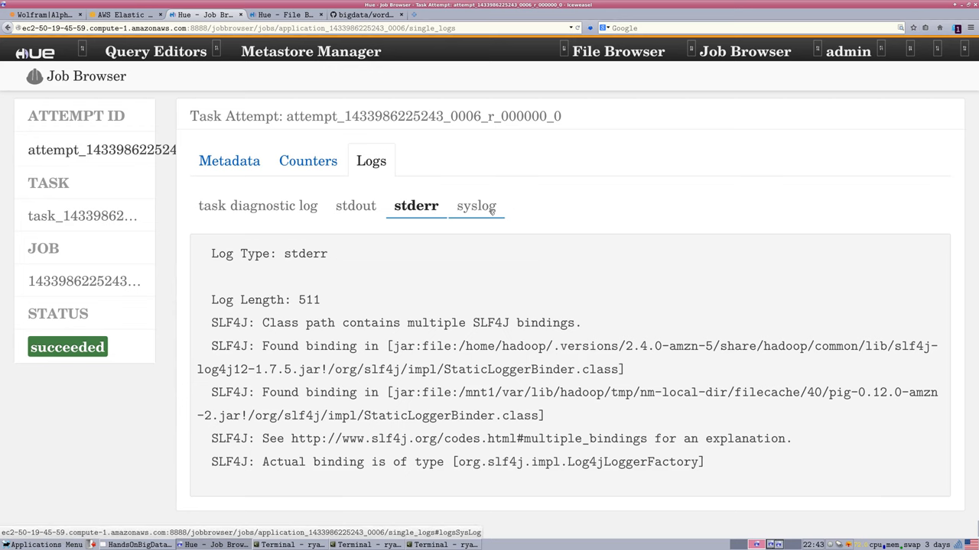
{"action": "left_click", "coordinate": [473, 205]}
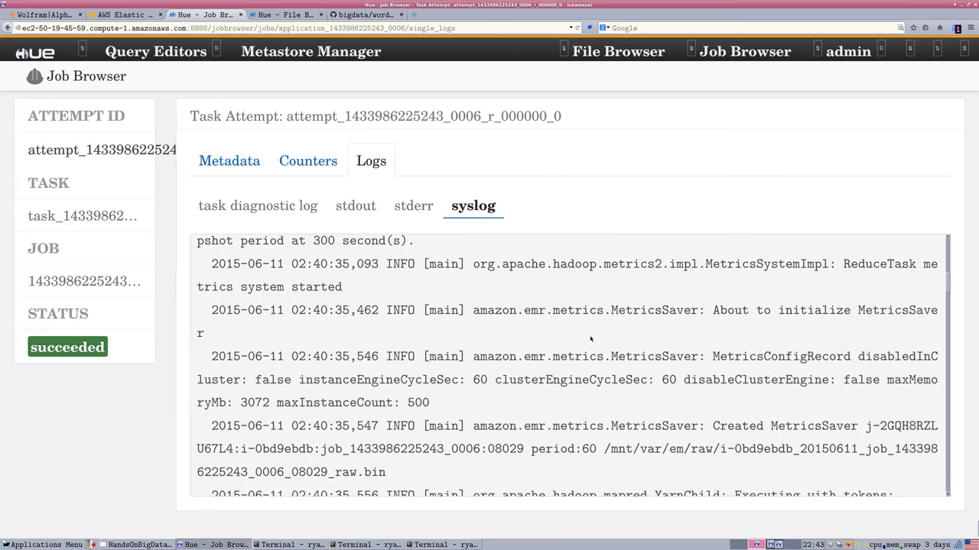
{"action": "scroll", "scroll_direction": "down", "scroll_amount": 3}
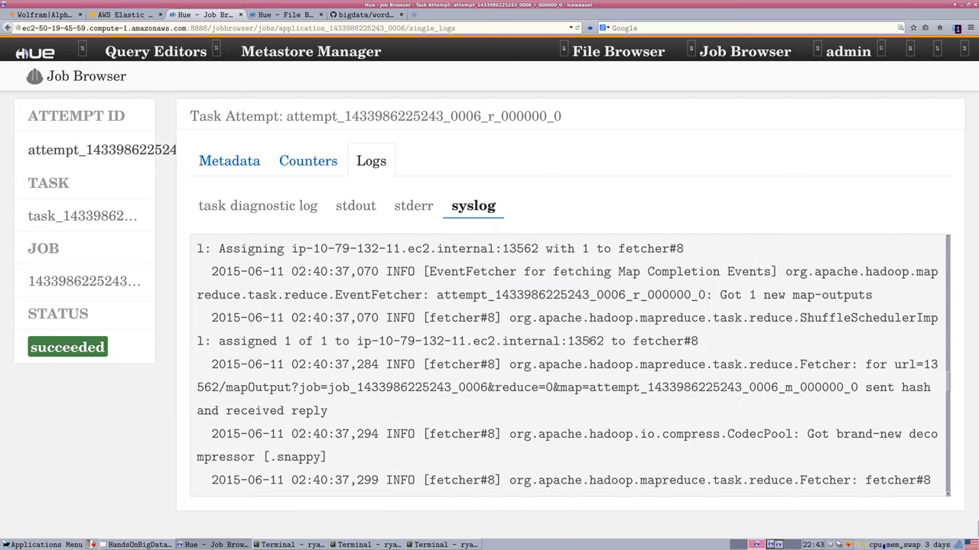
{"action": "scroll", "scroll_direction": "down", "scroll_amount": 3}
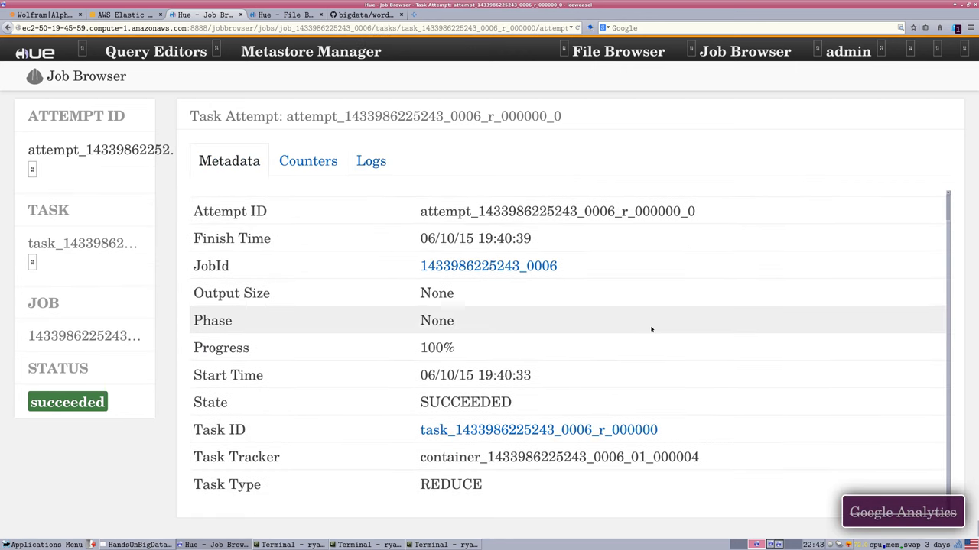
Show the reduce attempt's counters, including 469592 file bytes read and 611509 HDFS bytes written
{"action": "left_click", "coordinate": [307, 160]}
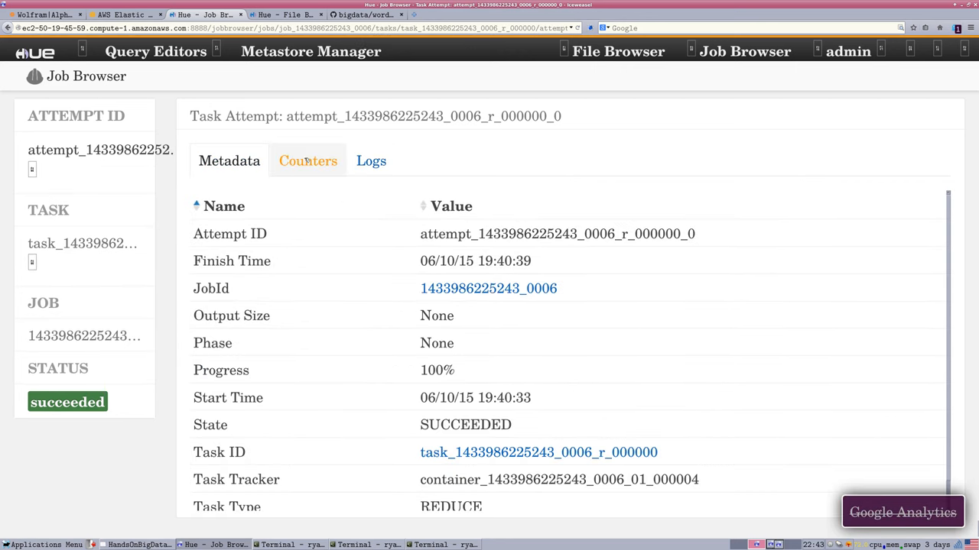
{"action": "left_click", "coordinate": [307, 160]}
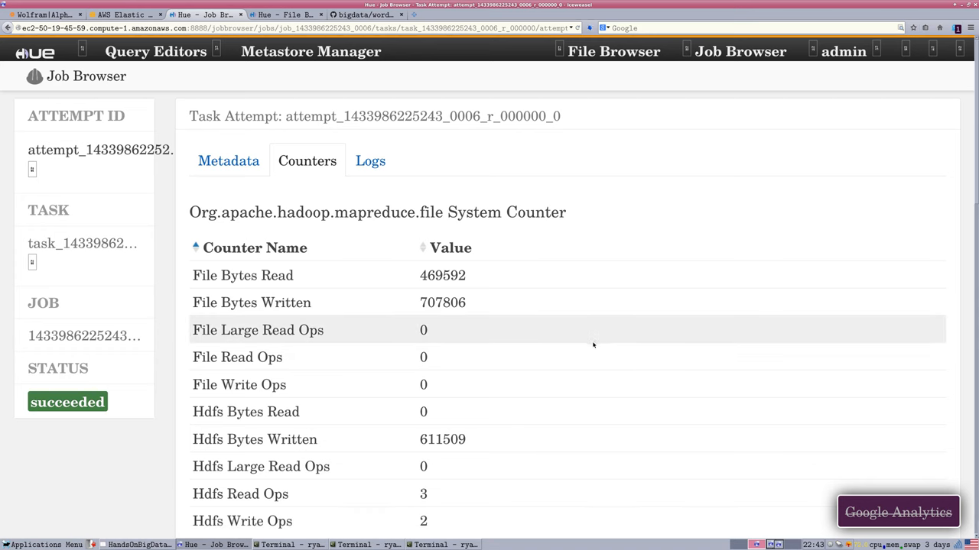
{"action": "scroll", "scroll_direction": "down", "scroll_amount": 3}
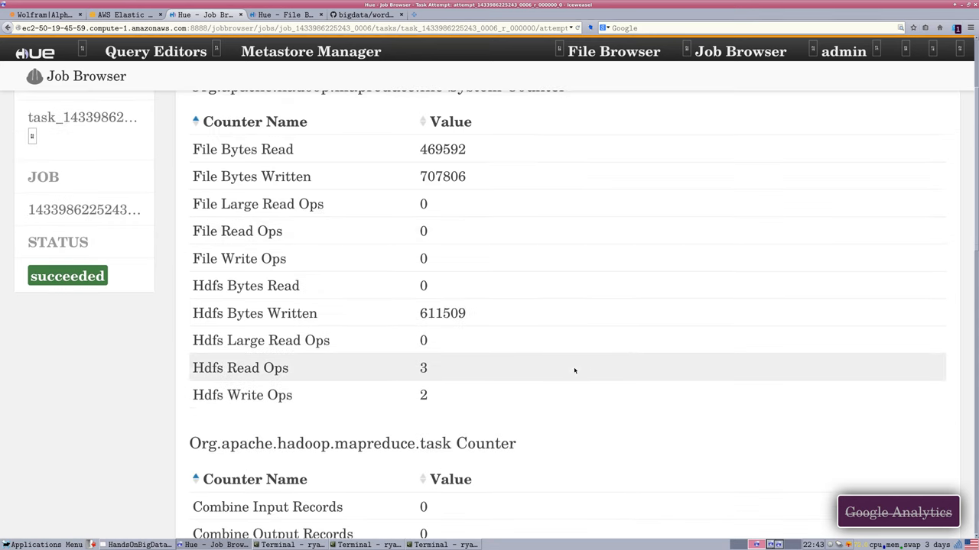
{"action": "scroll", "scroll_direction": "down", "scroll_amount": 3}
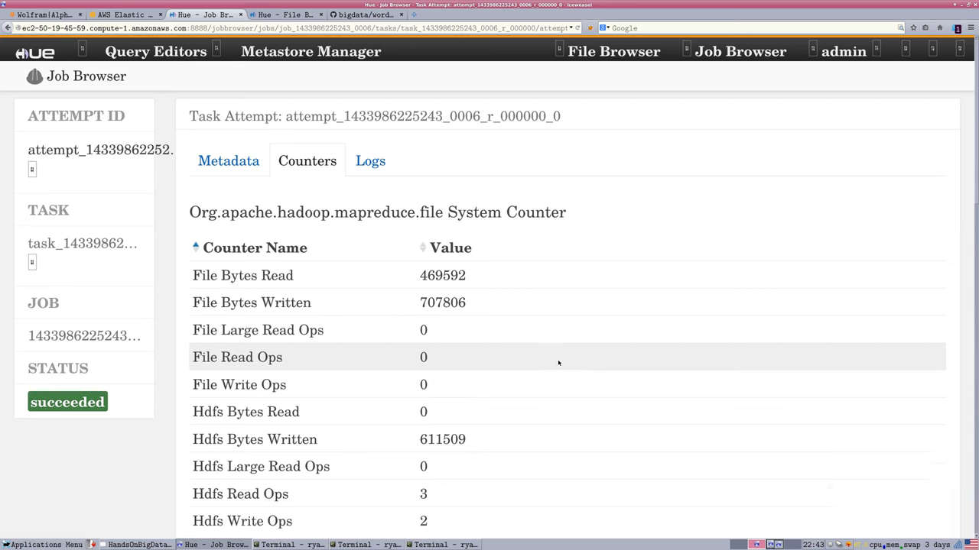
{"action": "mouse_move", "coordinate": [274, 145]}
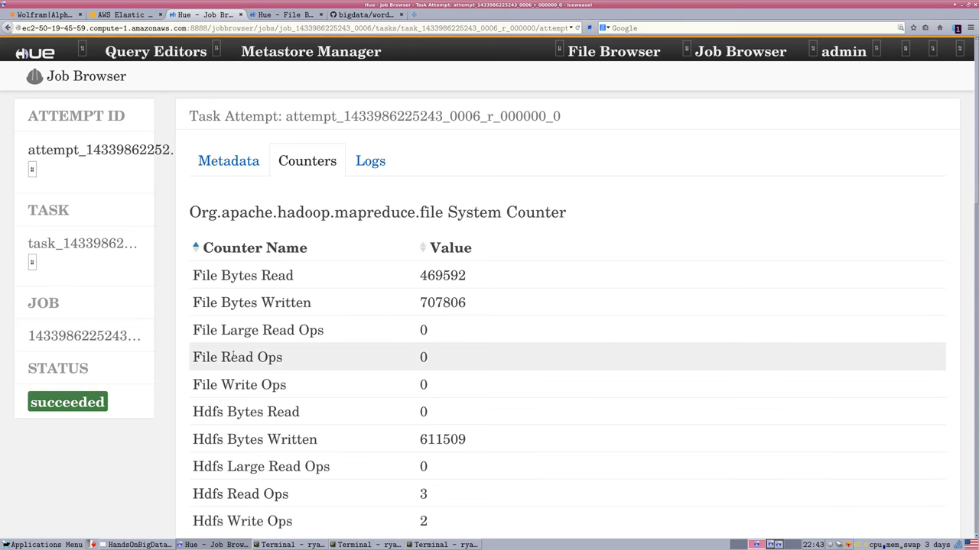
{"action": "mouse_move", "coordinate": [171, 274]}
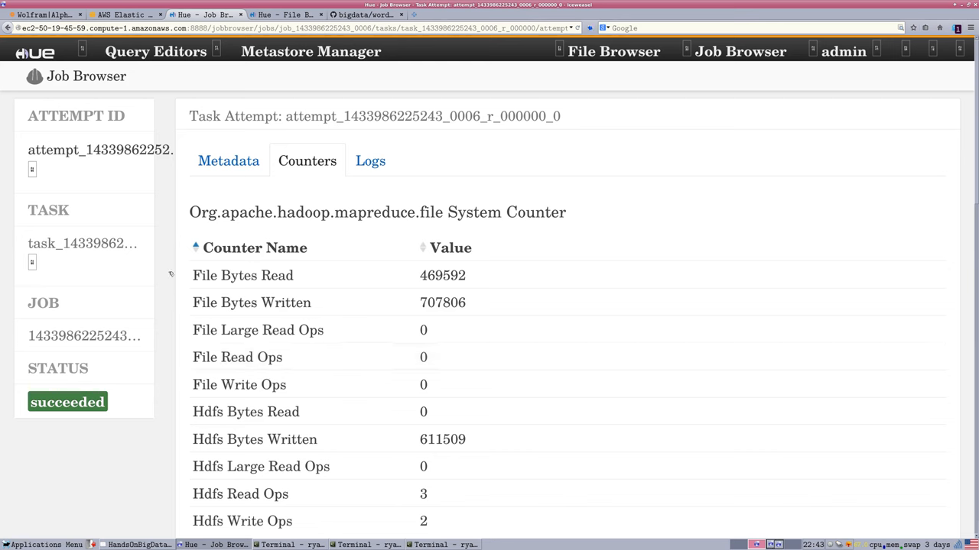
{"action": "mouse_move", "coordinate": [613, 51]}
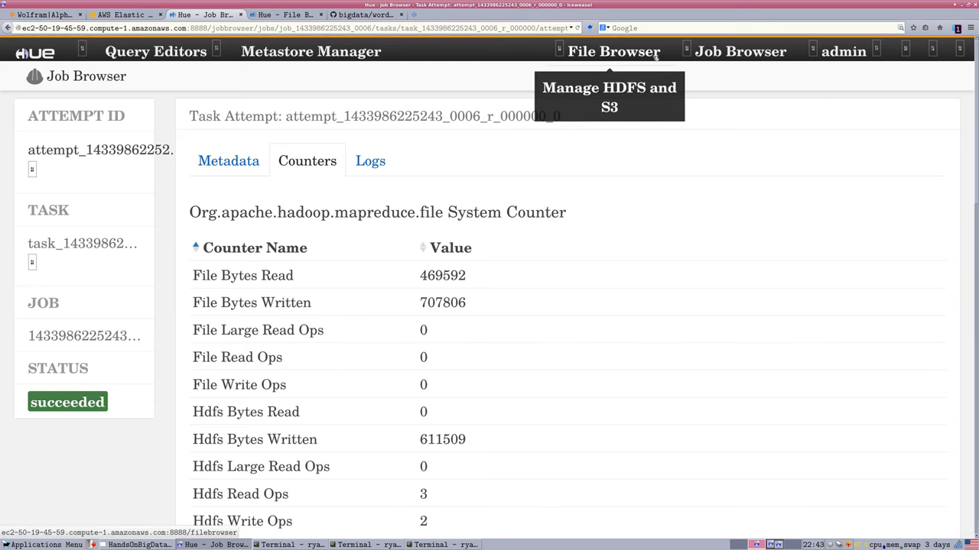
Browse HDFS to /user/hue/pig/pig_wordcount, showing _SUCCESS and the 597.2 KB part-r-00000
{"action": "left_click", "coordinate": [613, 51]}
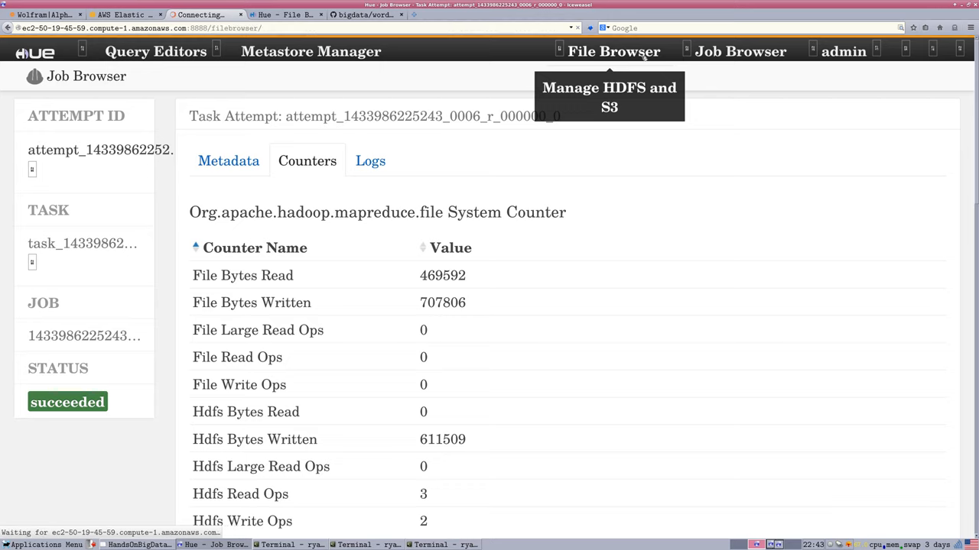
{"action": "left_click", "coordinate": [613, 51]}
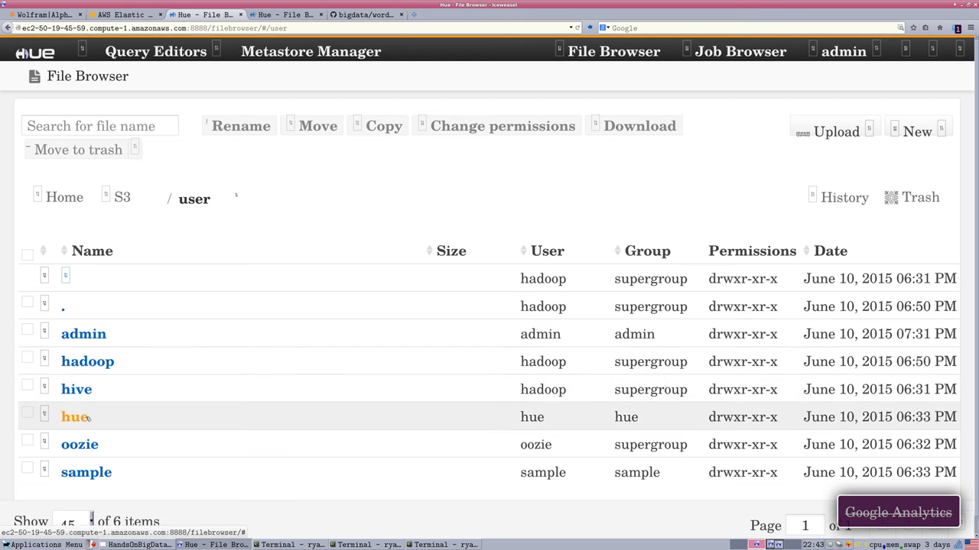
{"action": "left_click", "coordinate": [74, 416]}
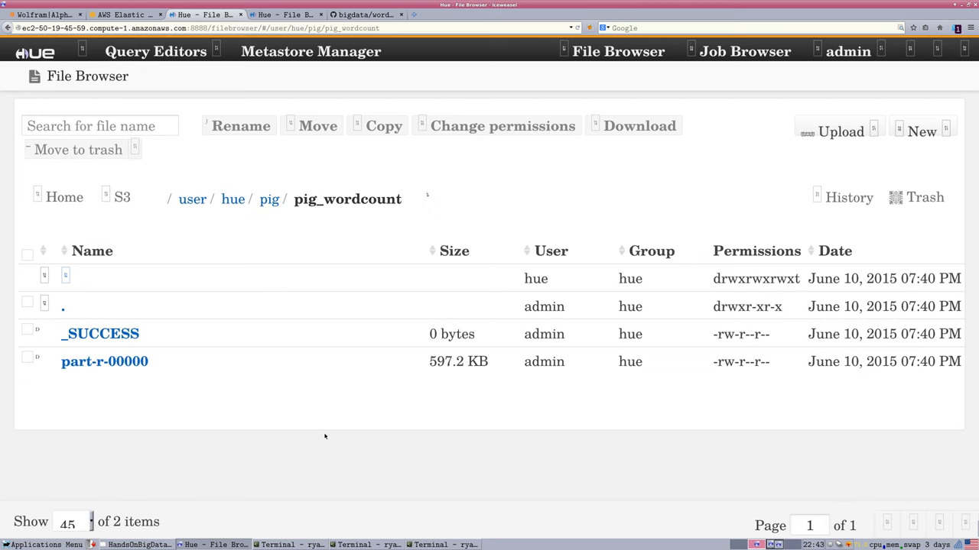
{"action": "mouse_move", "coordinate": [244, 412]}
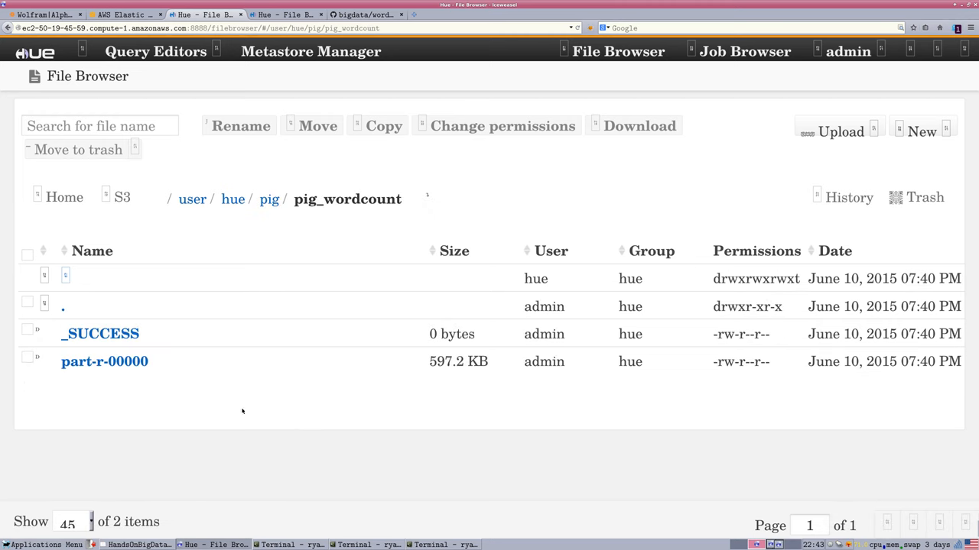
{"action": "mouse_move", "coordinate": [99, 334]}
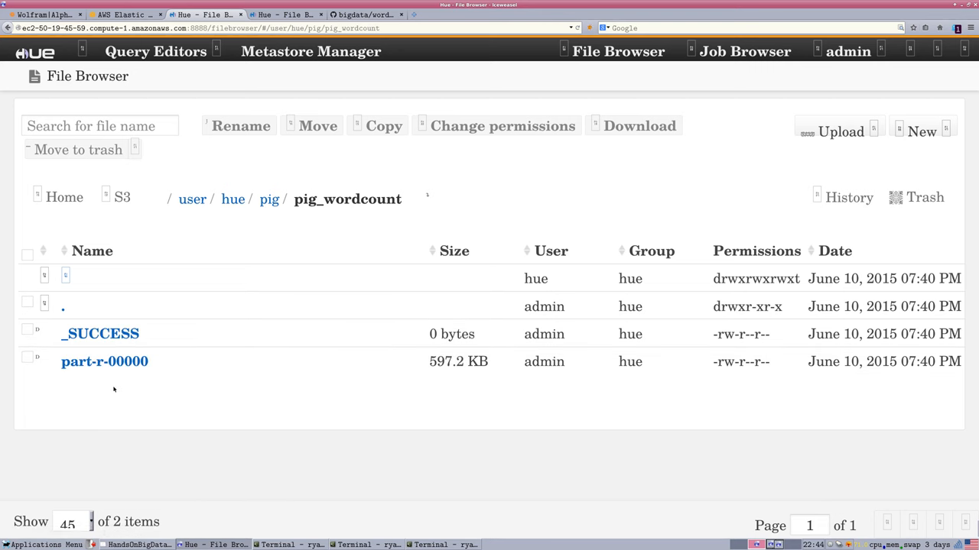
{"action": "left_click", "coordinate": [104, 361]}
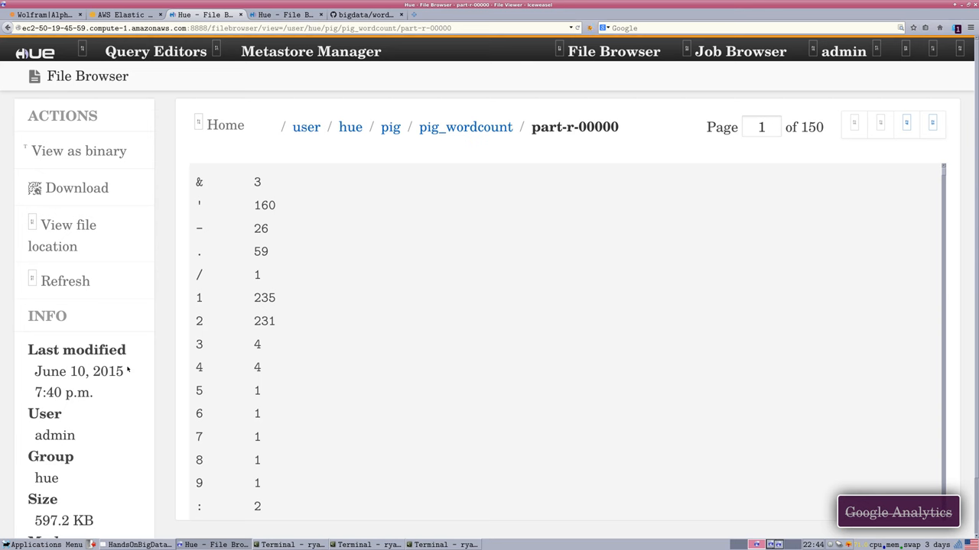
{"action": "mouse_move", "coordinate": [792, 126]}
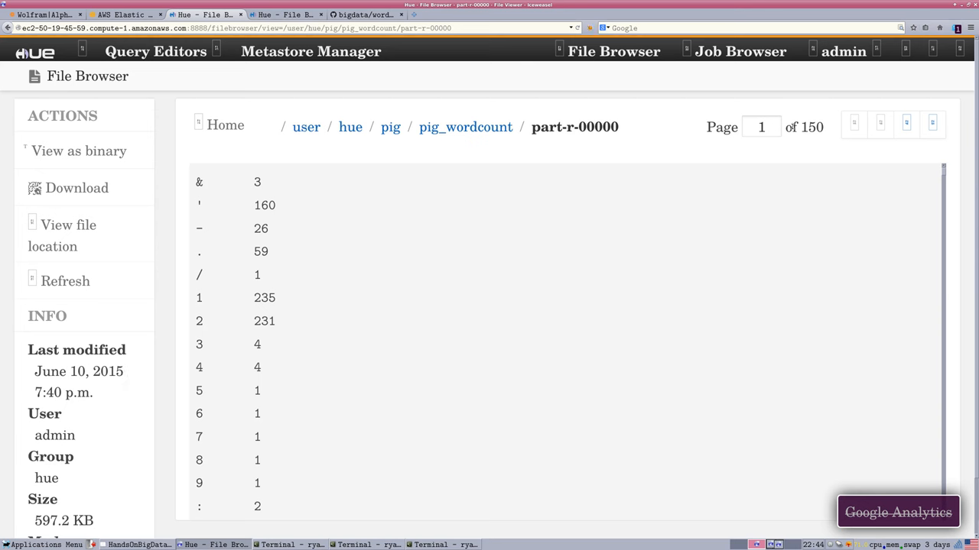
{"action": "mouse_move", "coordinate": [494, 363]}
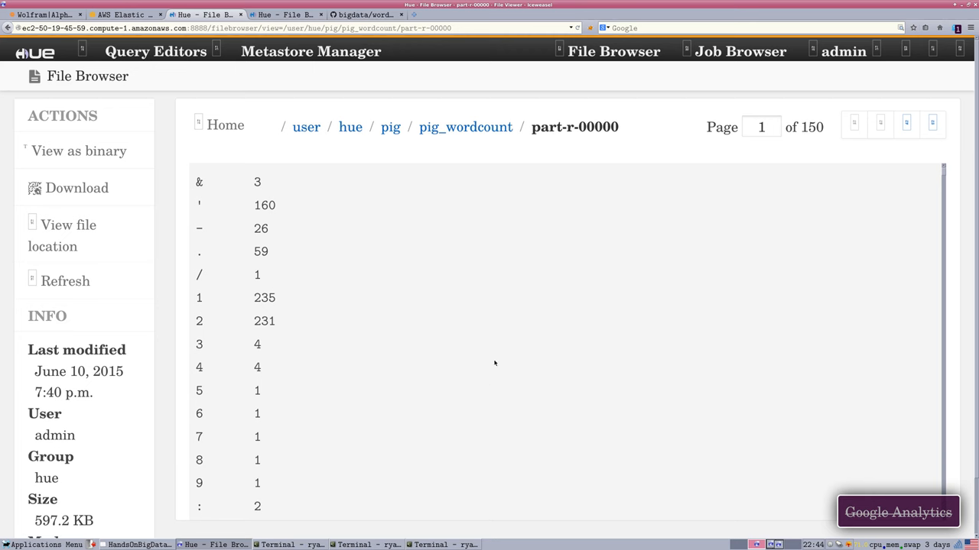
{"action": "mouse_move", "coordinate": [854, 122]}
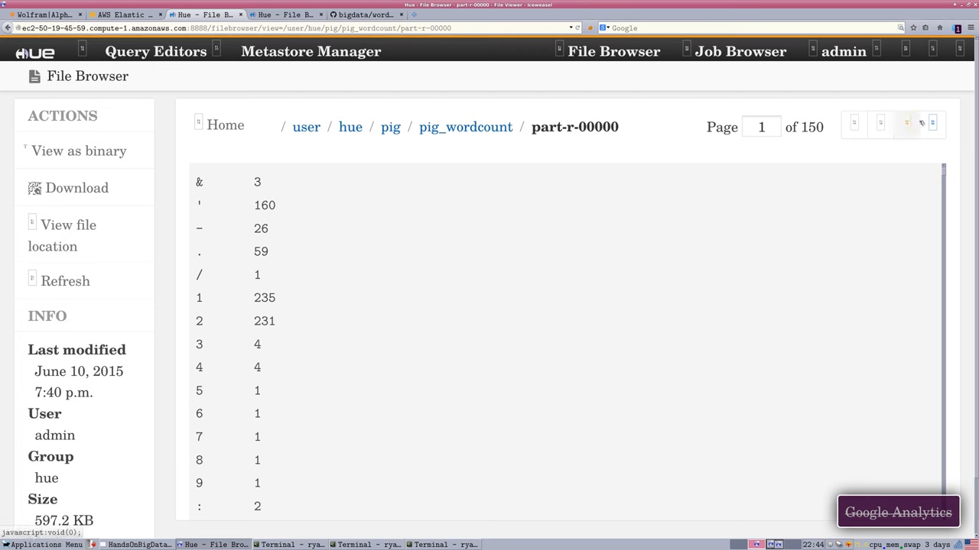
{"action": "mouse_move", "coordinate": [613, 51]}
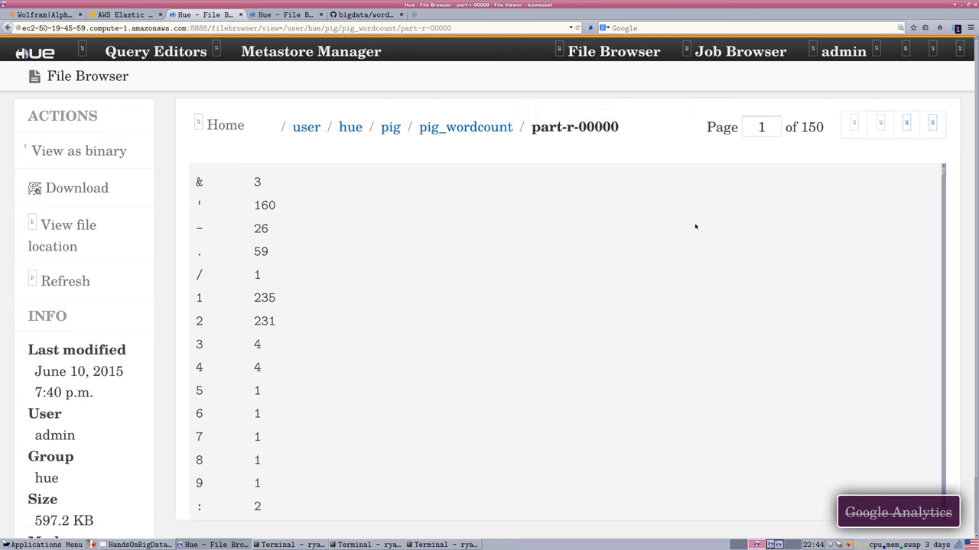
{"action": "scroll", "scroll_direction": "down", "scroll_amount": 3}
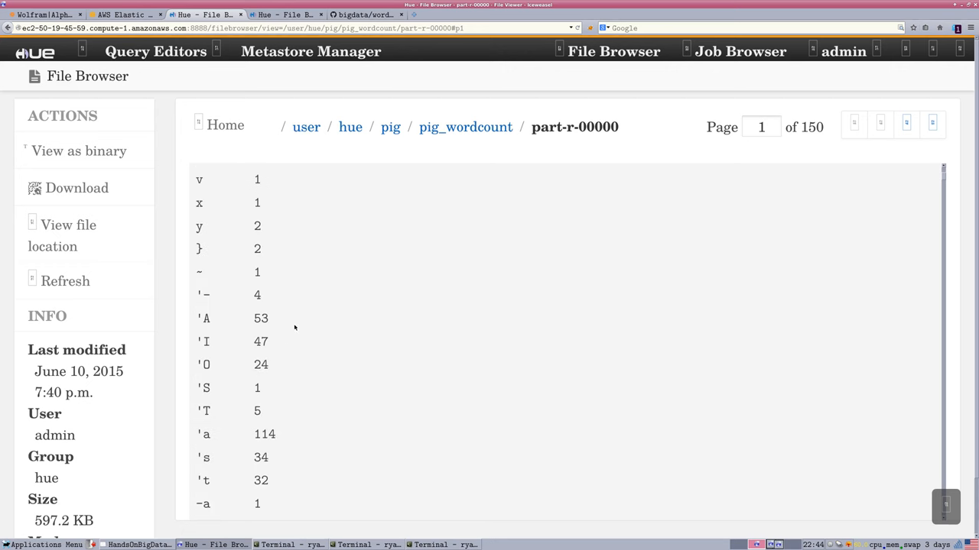
{"action": "mouse_move", "coordinate": [309, 332]}
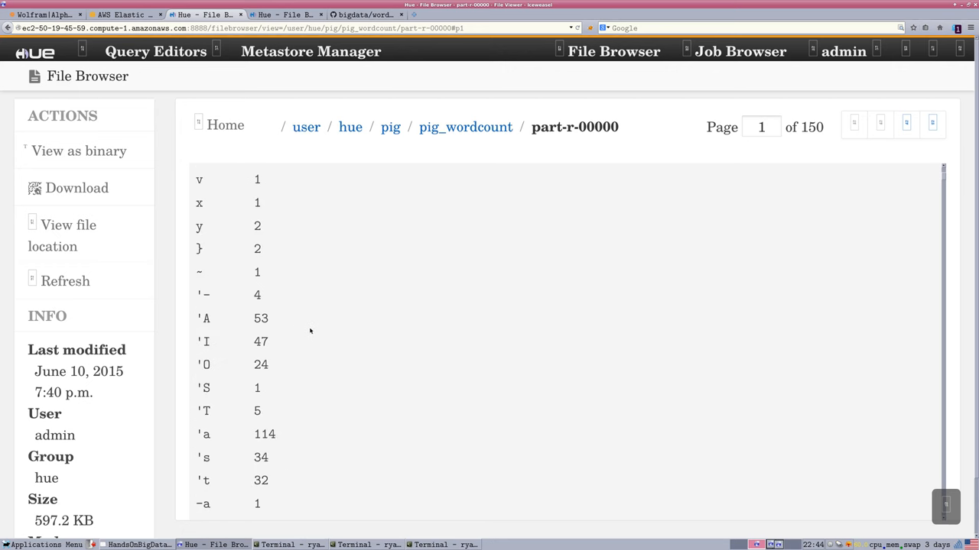
{"action": "scroll", "scroll_direction": "down", "scroll_amount": 3}
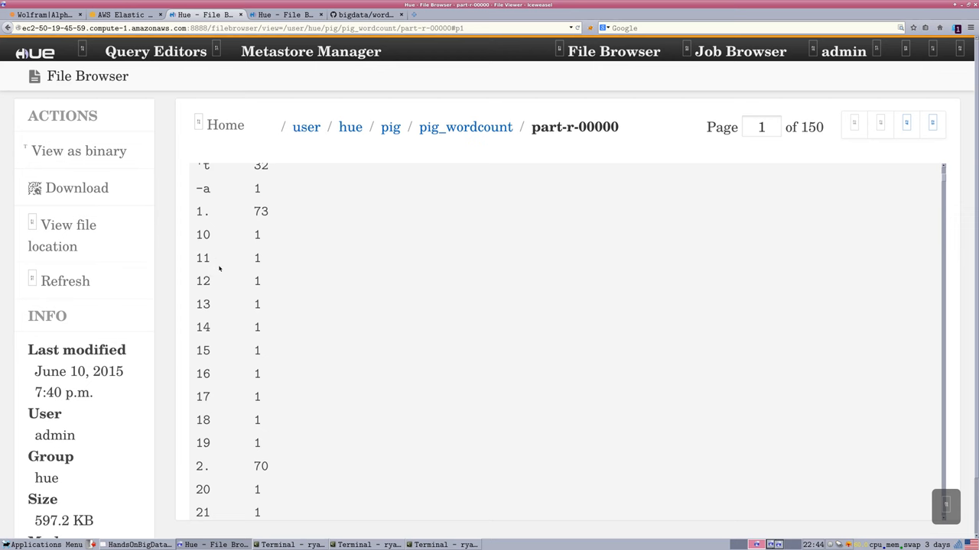
{"action": "scroll", "scroll_direction": "down", "scroll_amount": 3}
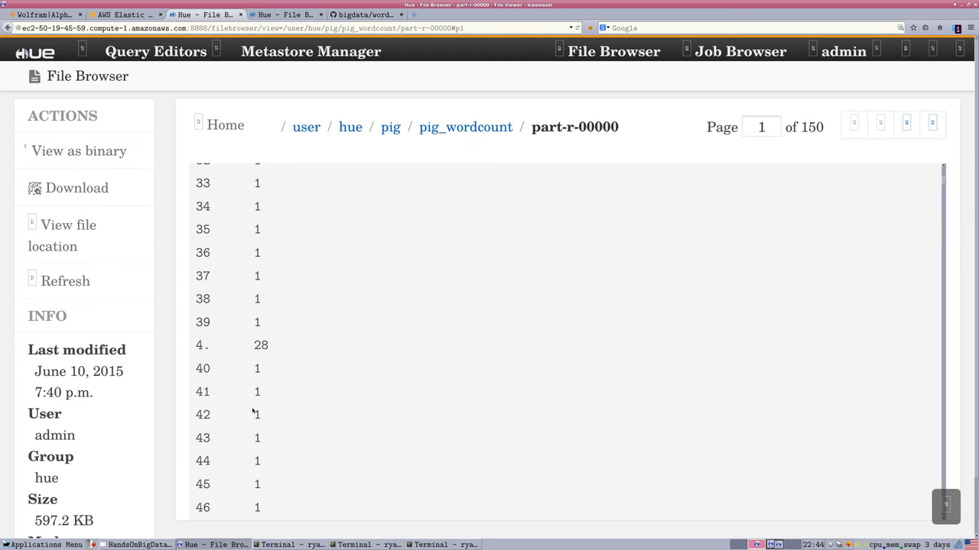
{"action": "scroll", "scroll_direction": "down", "scroll_amount": 3}
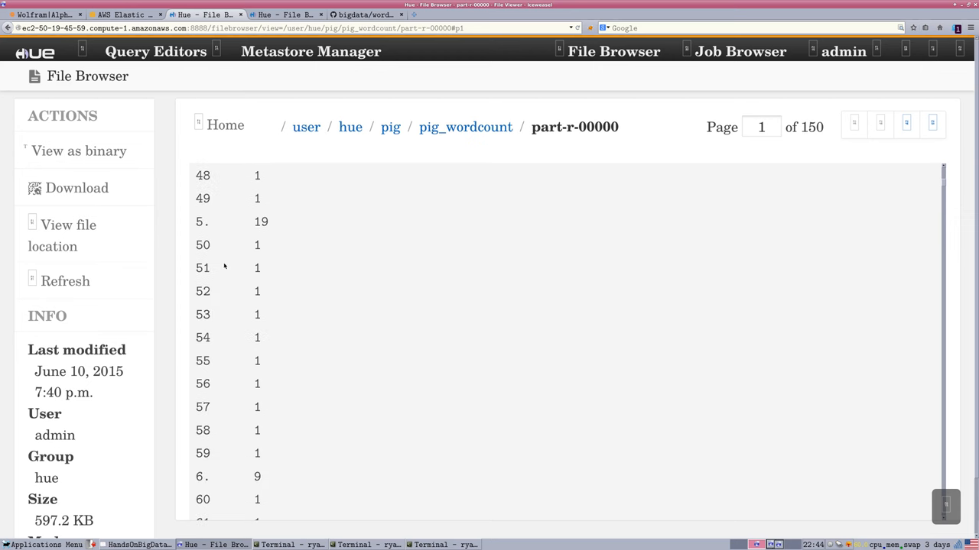
{"action": "scroll", "scroll_direction": "down", "scroll_amount": 3}
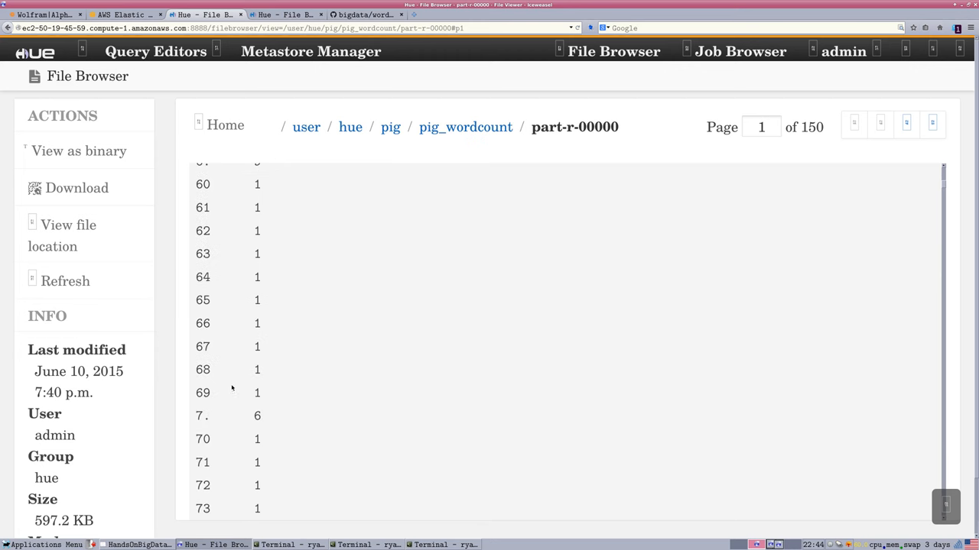
{"action": "scroll", "scroll_direction": "down", "scroll_amount": 3}
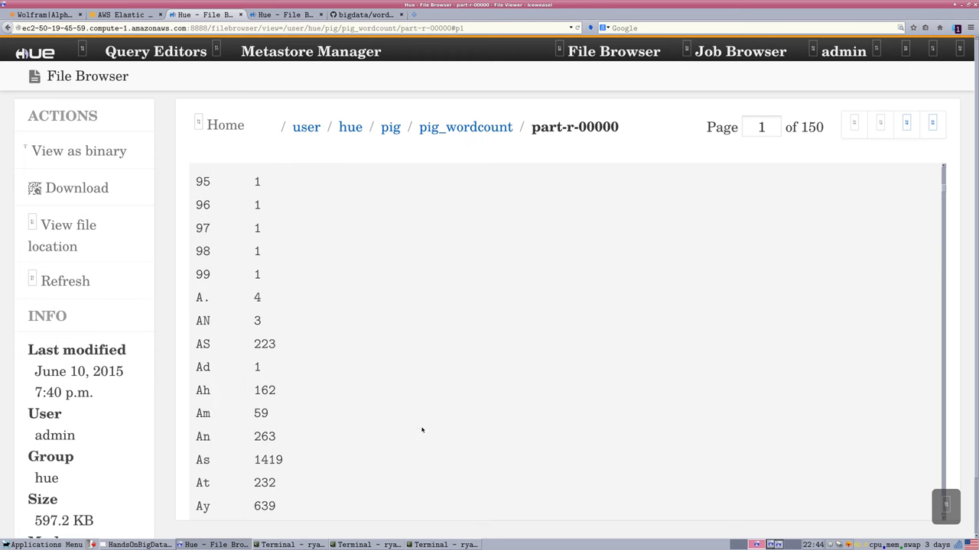
{"action": "scroll", "scroll_direction": "down", "scroll_amount": 3}
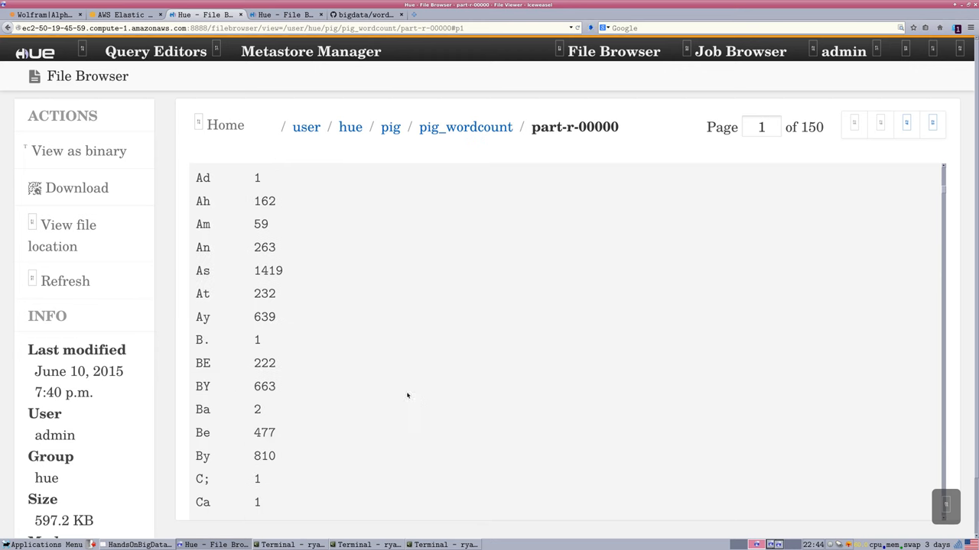
{"action": "mouse_move", "coordinate": [528, 339]}
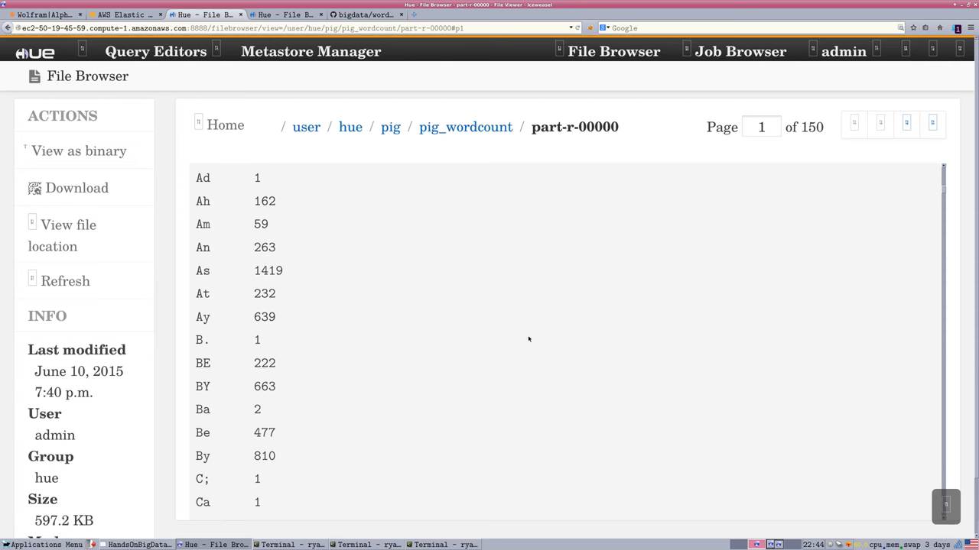
{"action": "mouse_move", "coordinate": [256, 293]}
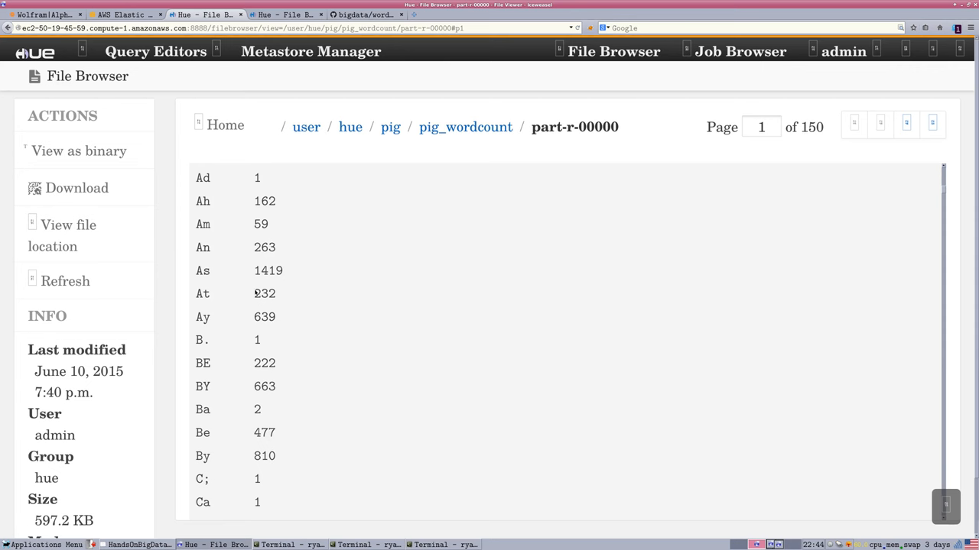
{"action": "double_click", "coordinate": [202, 271]}
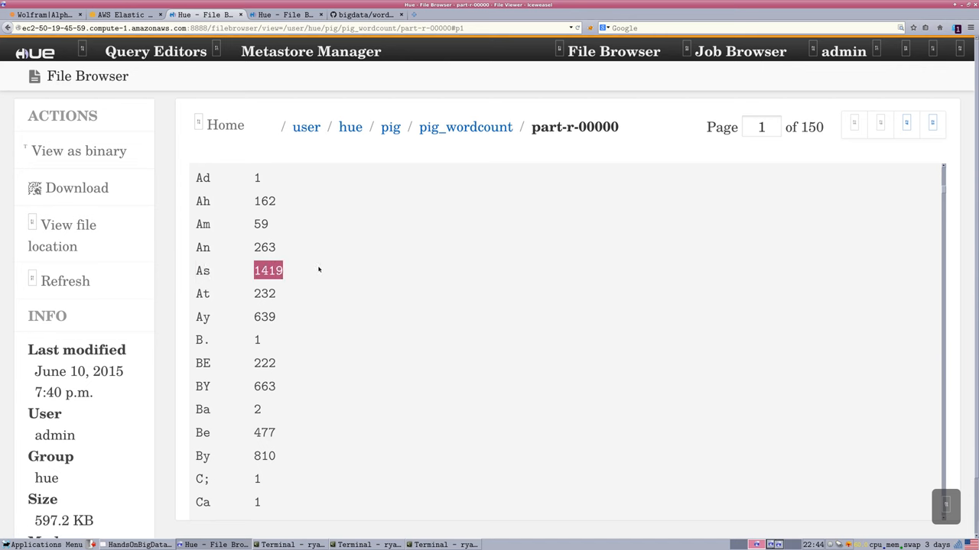
{"action": "mouse_move", "coordinate": [314, 279]}
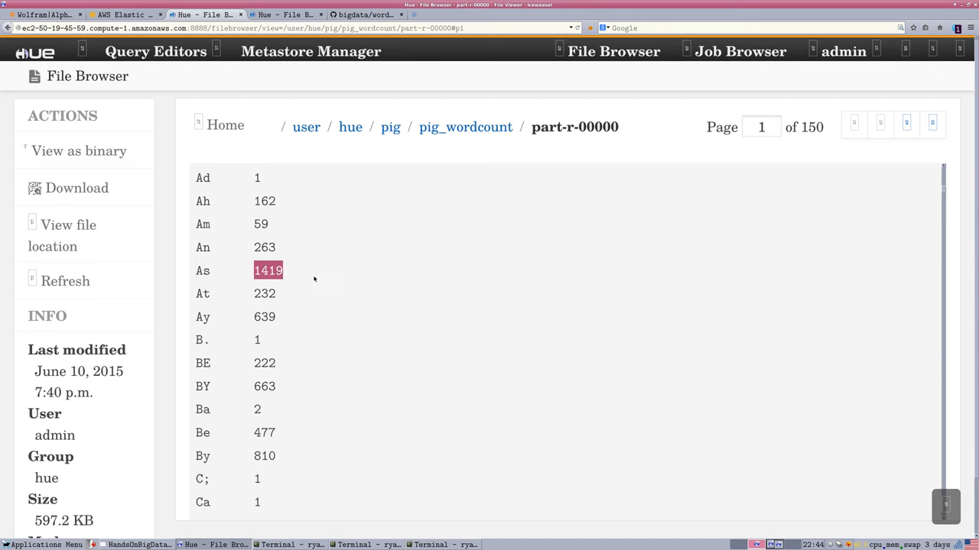
{"action": "scroll", "scroll_direction": "down", "scroll_amount": 3}
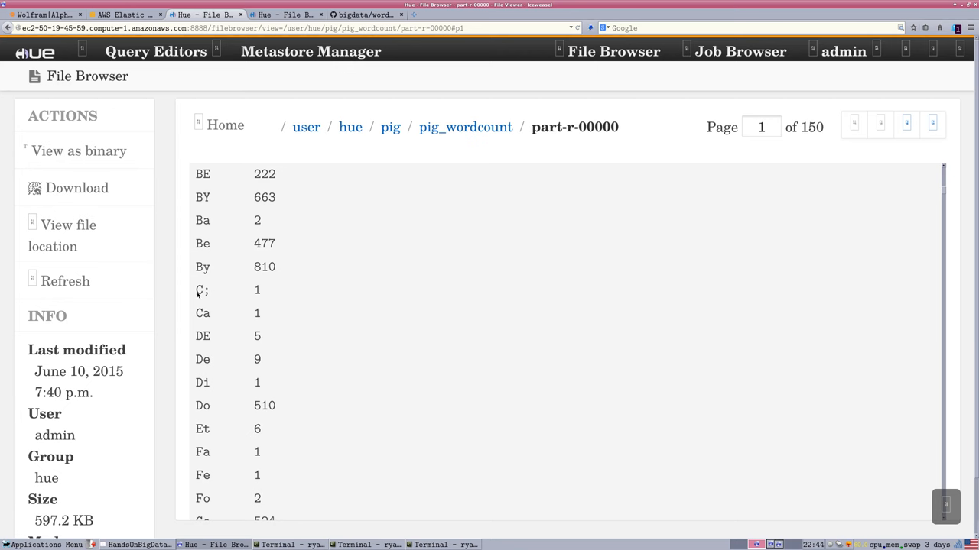
{"action": "double_click", "coordinate": [202, 289]}
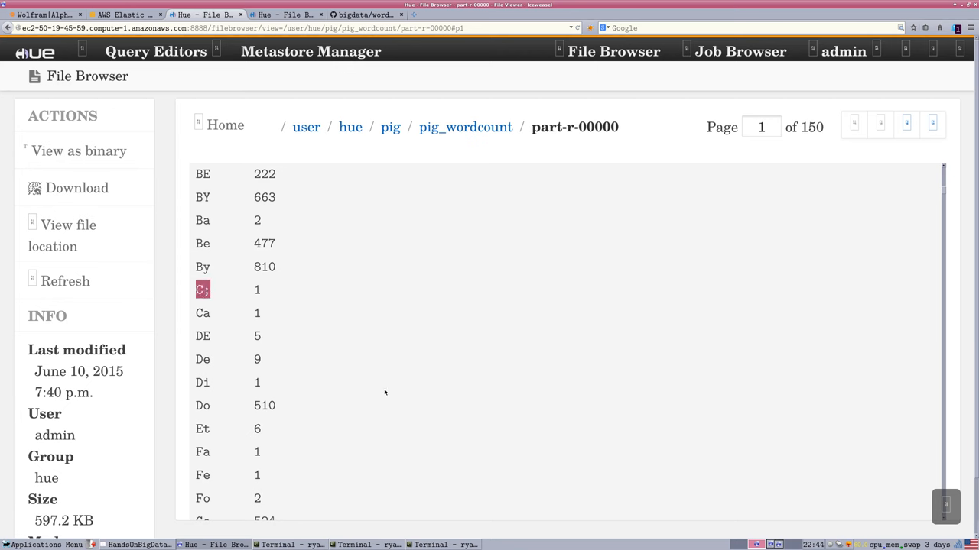
{"action": "scroll", "scroll_direction": "down", "scroll_amount": 3}
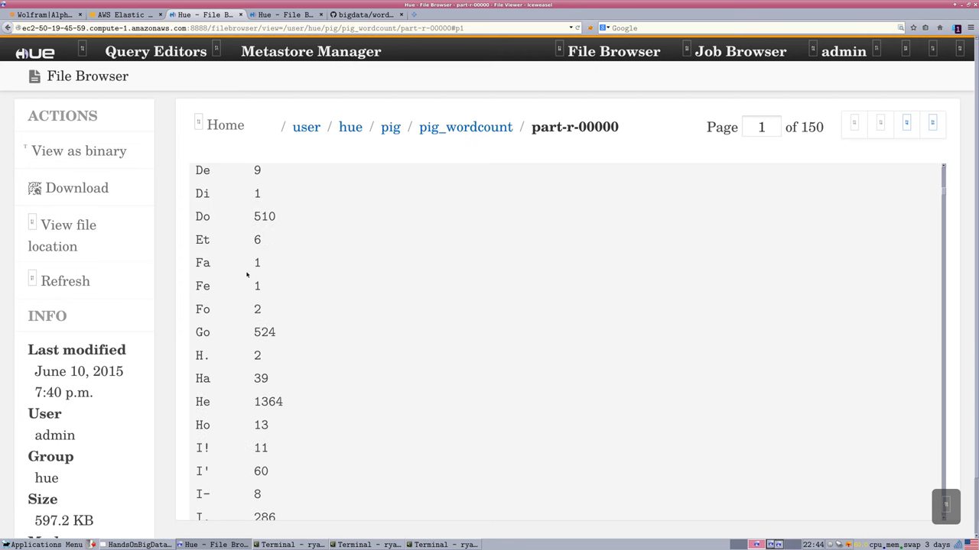
{"action": "mouse_move", "coordinate": [556, 398]}
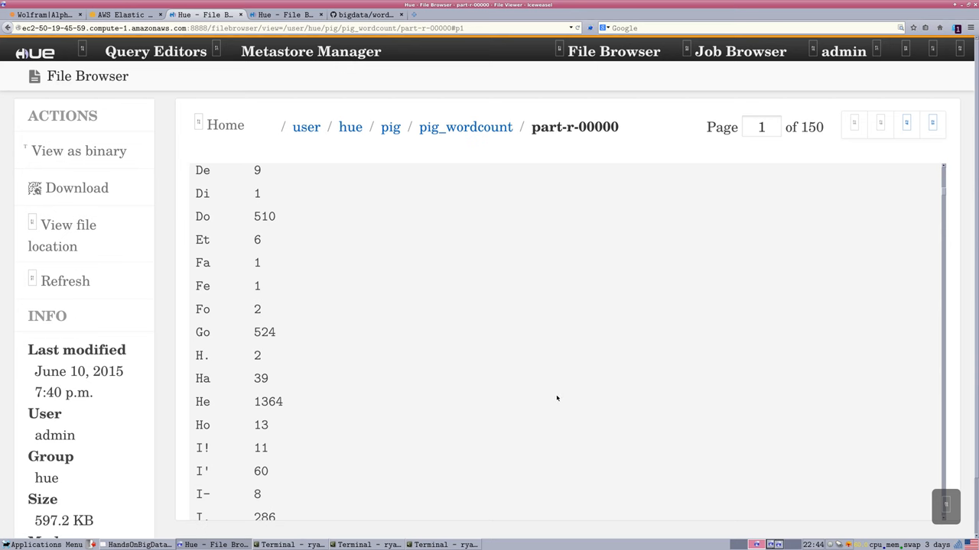
{"action": "mouse_move", "coordinate": [544, 401]}
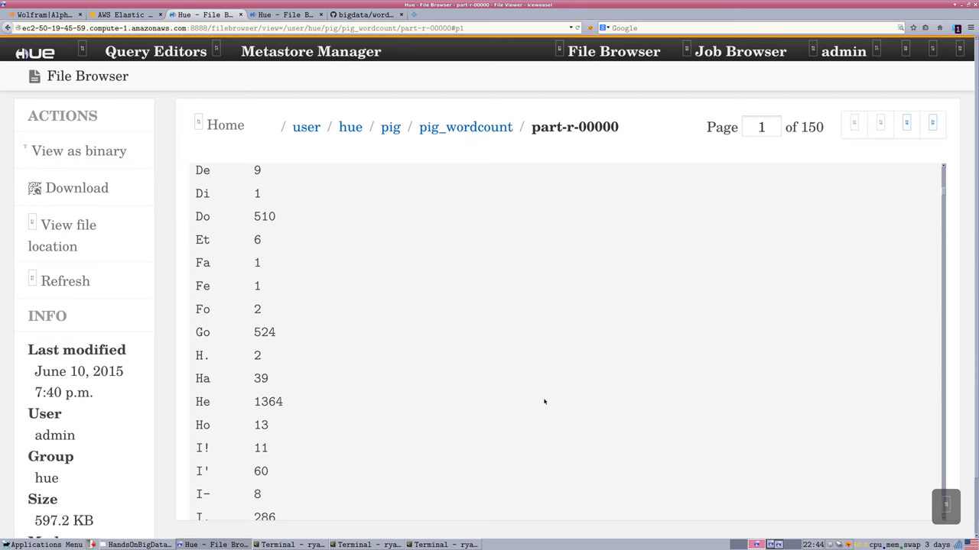
{"action": "scroll", "scroll_direction": "down", "scroll_amount": 3}
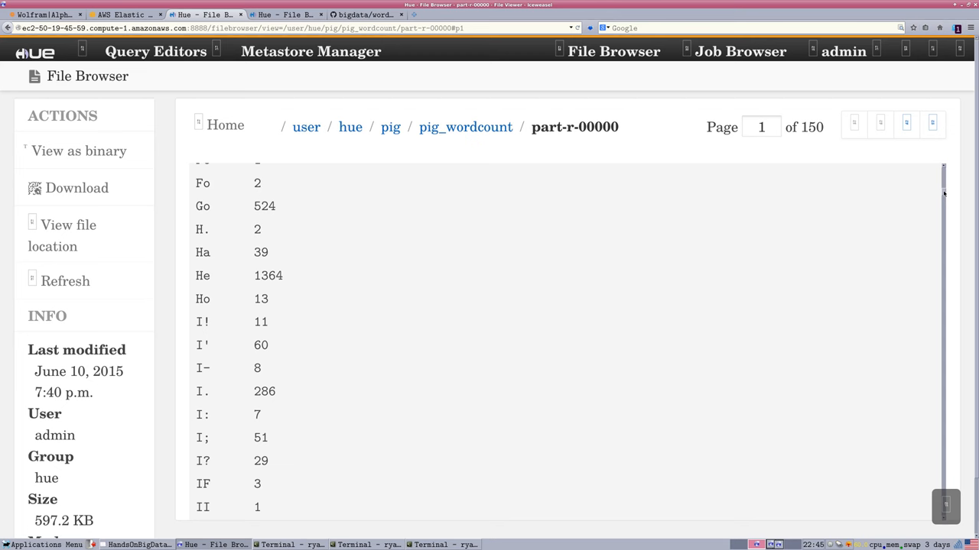
Page through the part-r-00000 word counts to page 65 of 150 and scroll the entries
{"action": "scroll", "scroll_direction": "down", "scroll_amount": 3}
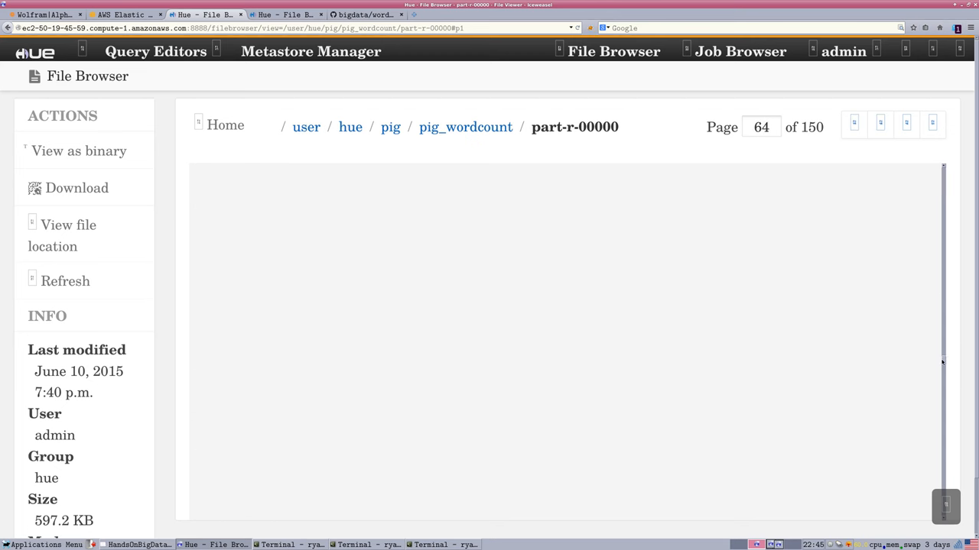
{"action": "left_click", "coordinate": [906, 123]}
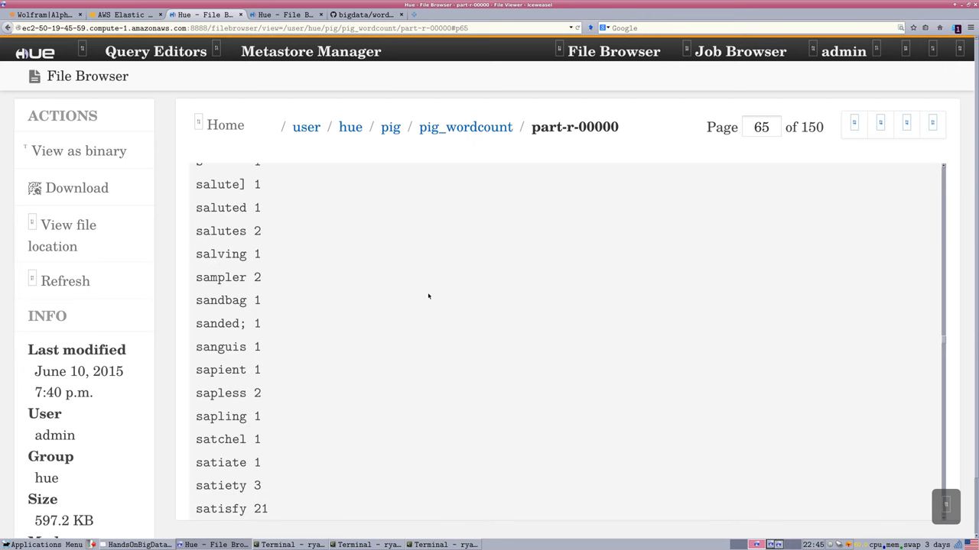
{"action": "mouse_move", "coordinate": [214, 369]}
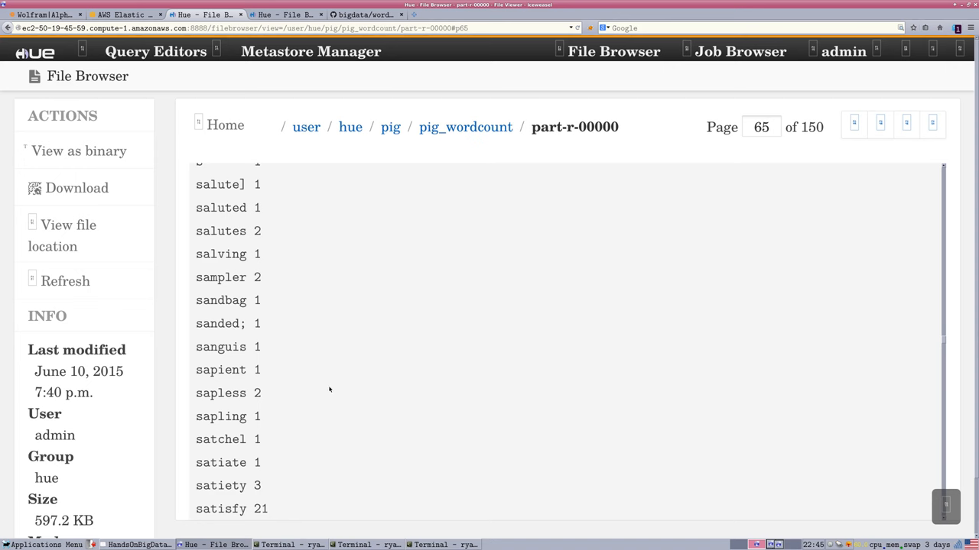
{"action": "scroll", "scroll_direction": "down", "scroll_amount": 3}
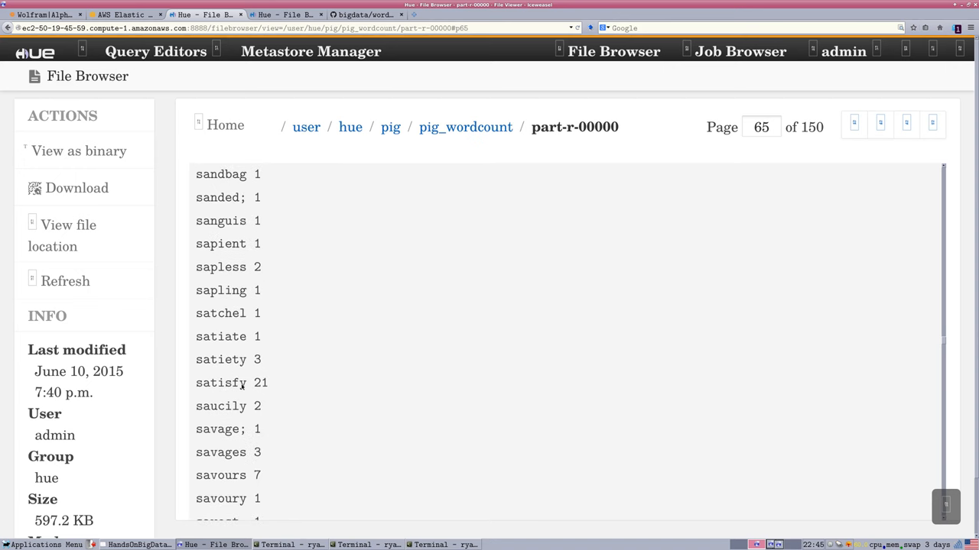
{"action": "mouse_move", "coordinate": [216, 403]}
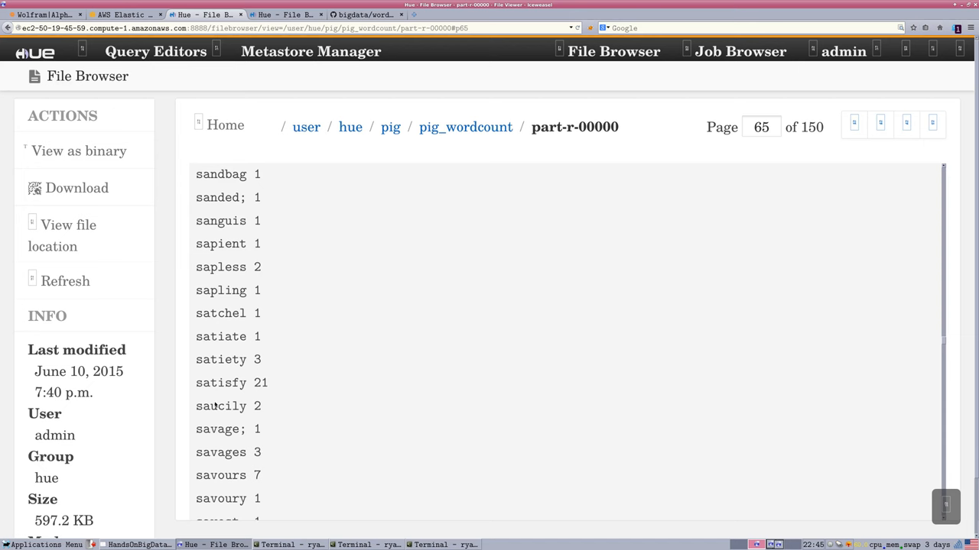
{"action": "scroll", "scroll_direction": "down", "scroll_amount": 3}
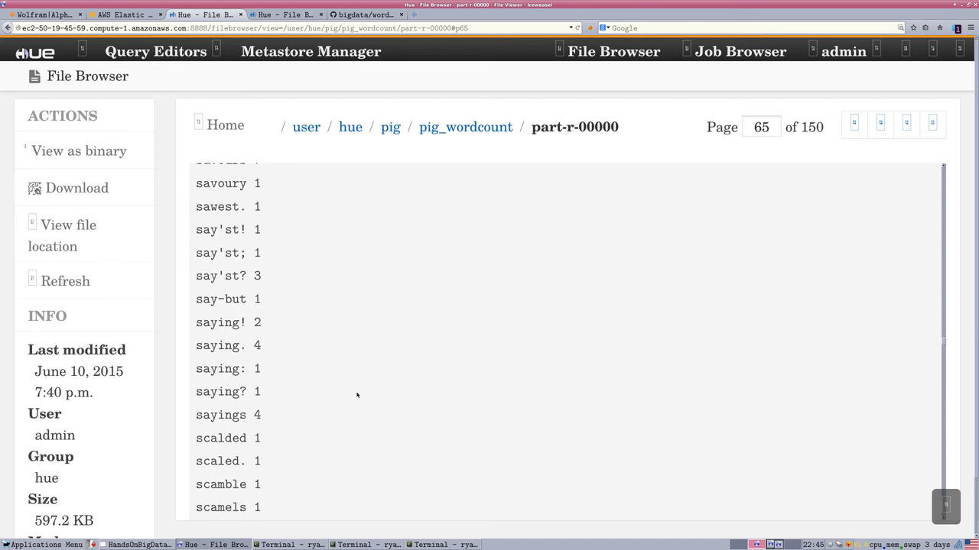
{"action": "scroll", "scroll_direction": "down", "scroll_amount": 3}
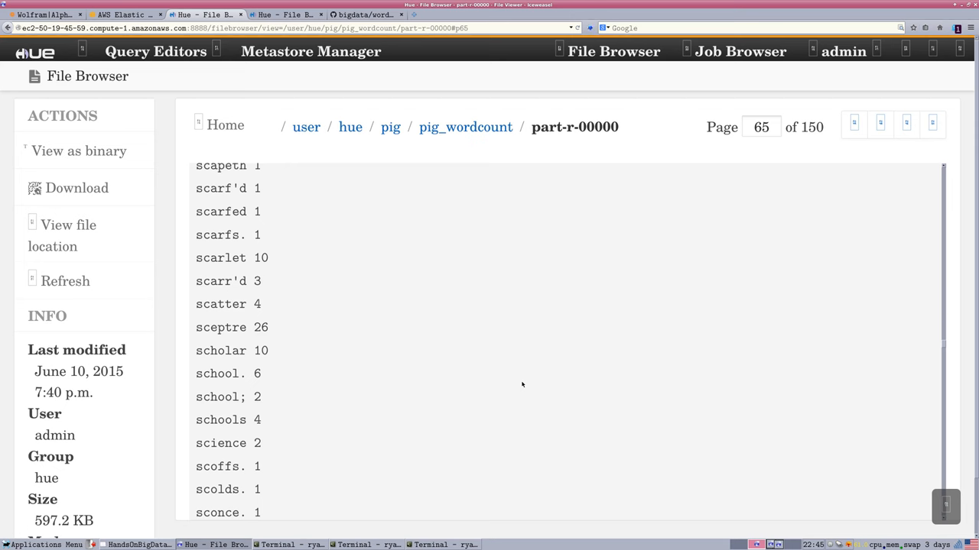
{"action": "mouse_move", "coordinate": [525, 385]}
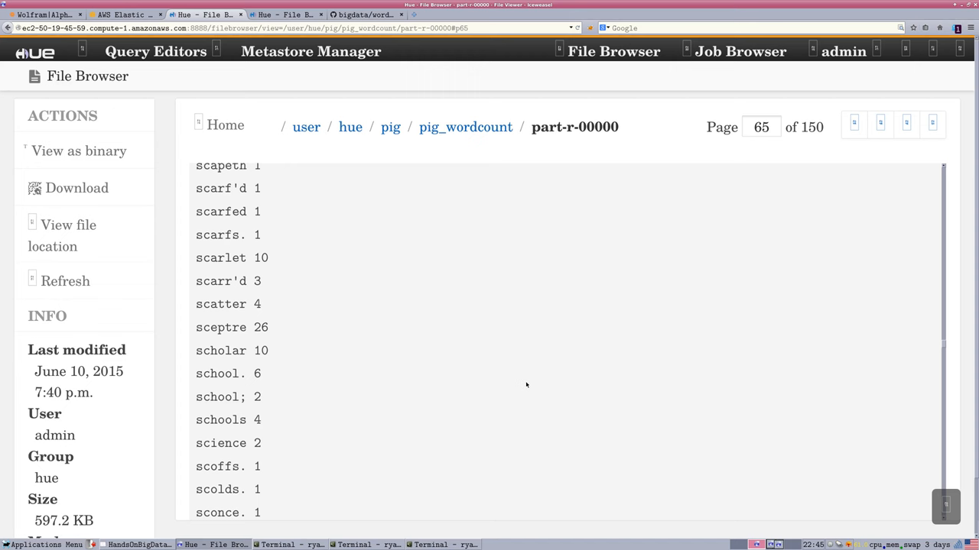
{"action": "mouse_move", "coordinate": [945, 345]}
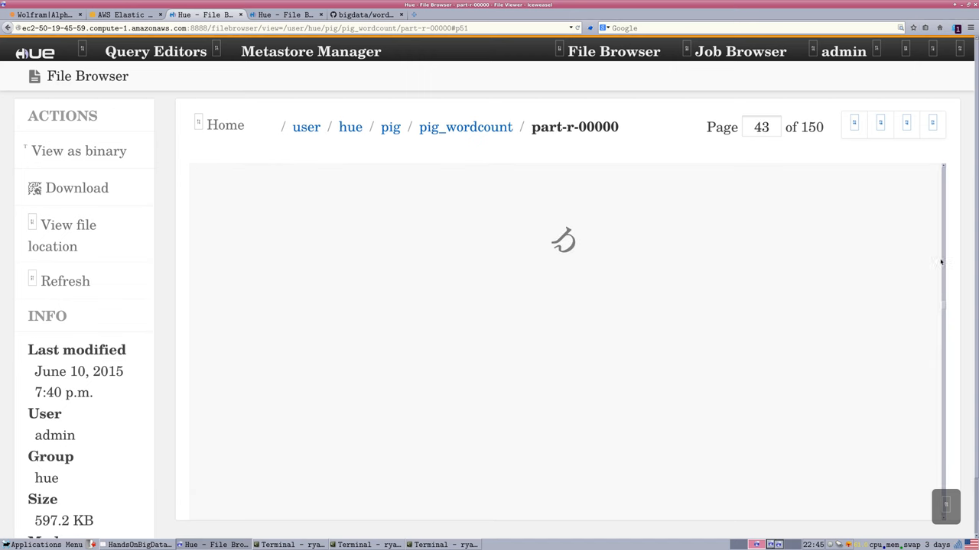
{"action": "mouse_move", "coordinate": [934, 181]}
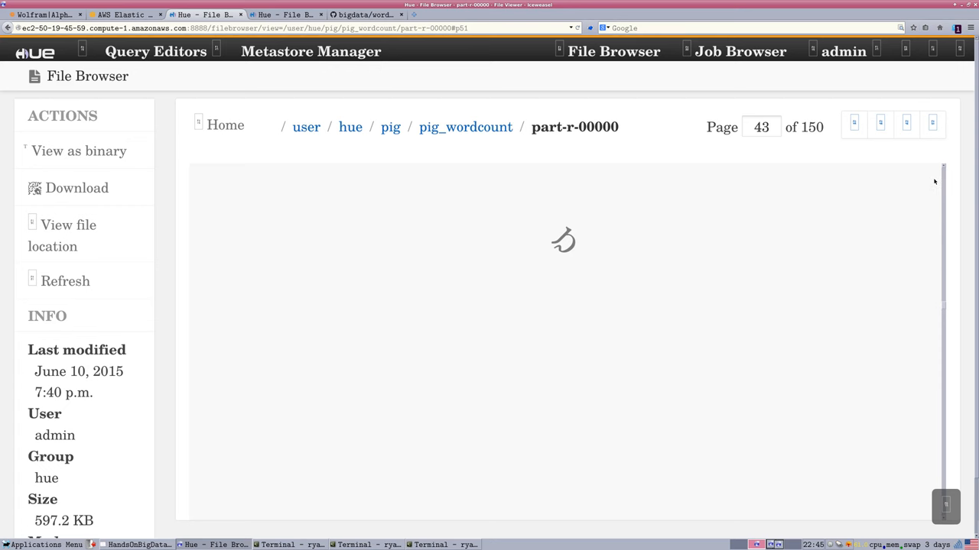
{"action": "left_click", "coordinate": [854, 123]}
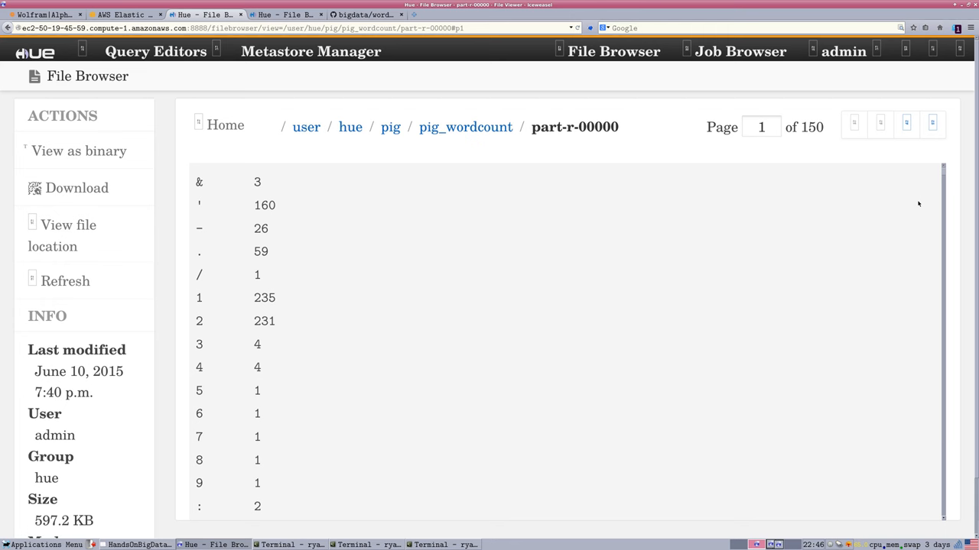
{"action": "scroll", "scroll_direction": "down", "scroll_amount": 3}
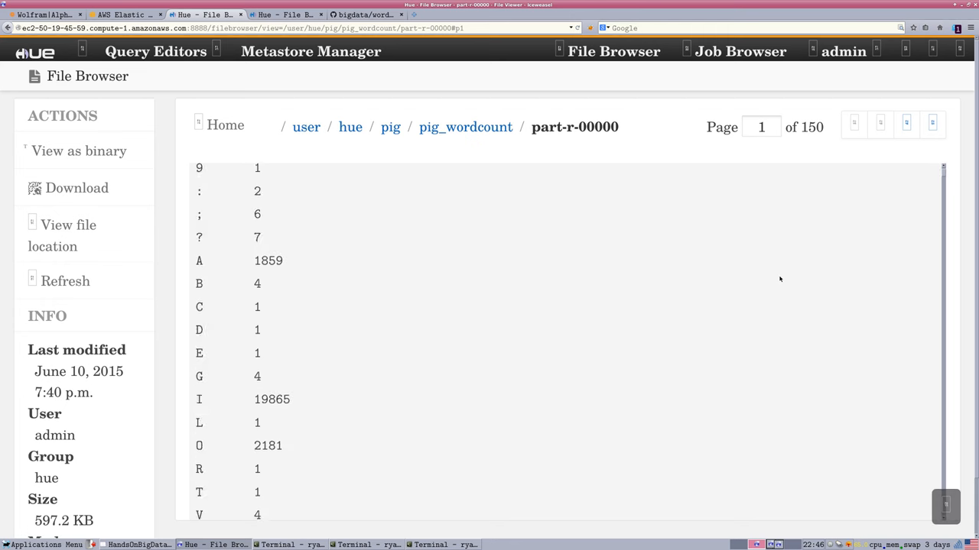
{"action": "scroll", "scroll_direction": "down", "scroll_amount": 3}
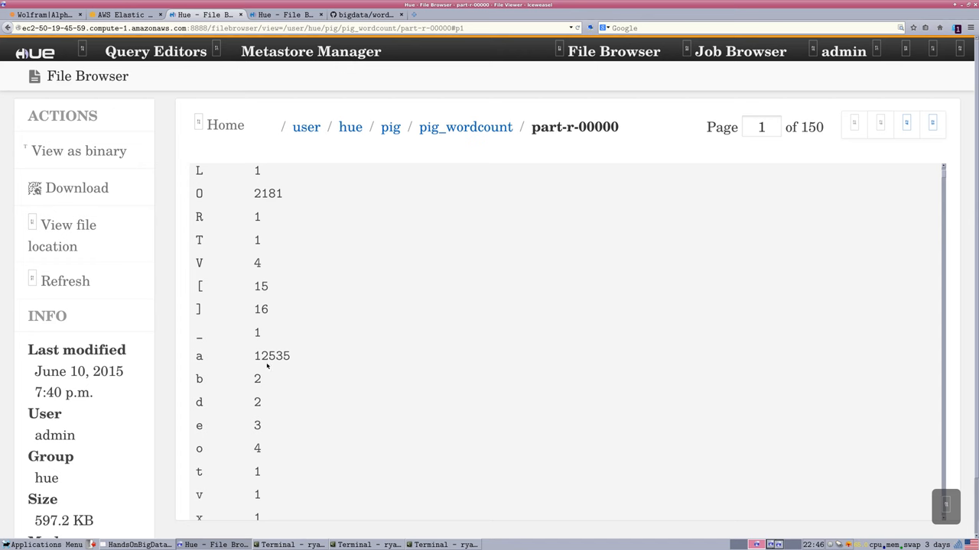
{"action": "double_click", "coordinate": [272, 356]}
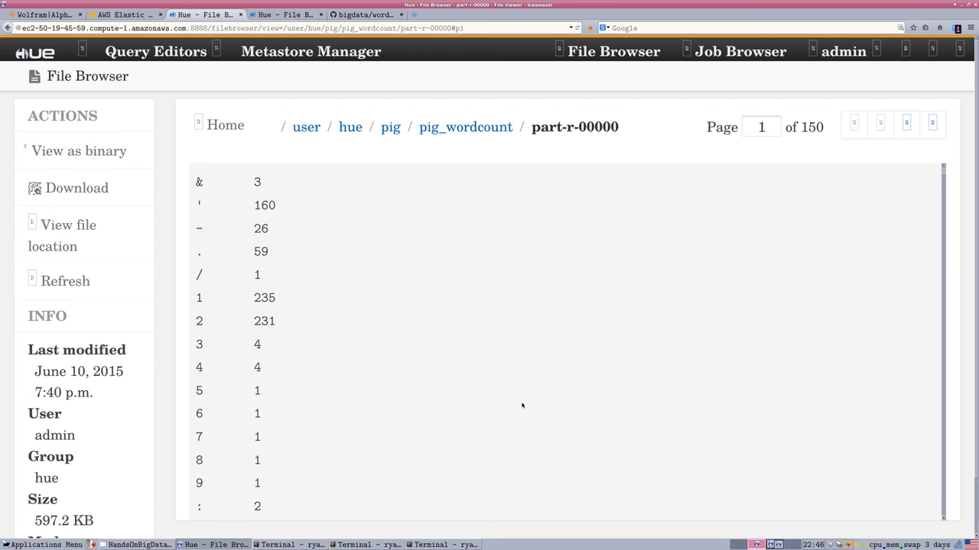
{"action": "mouse_move", "coordinate": [519, 404]}
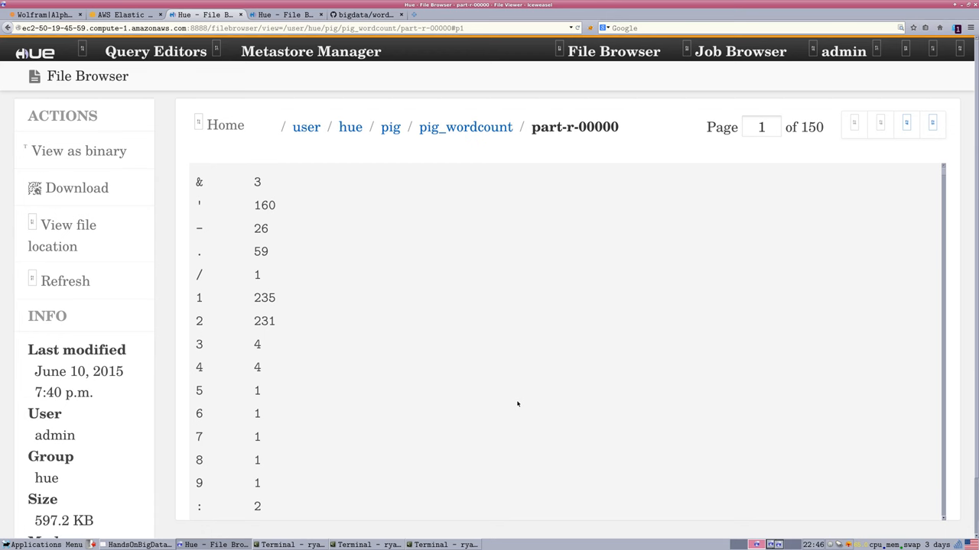
{"action": "scroll", "scroll_direction": "down", "scroll_amount": 3}
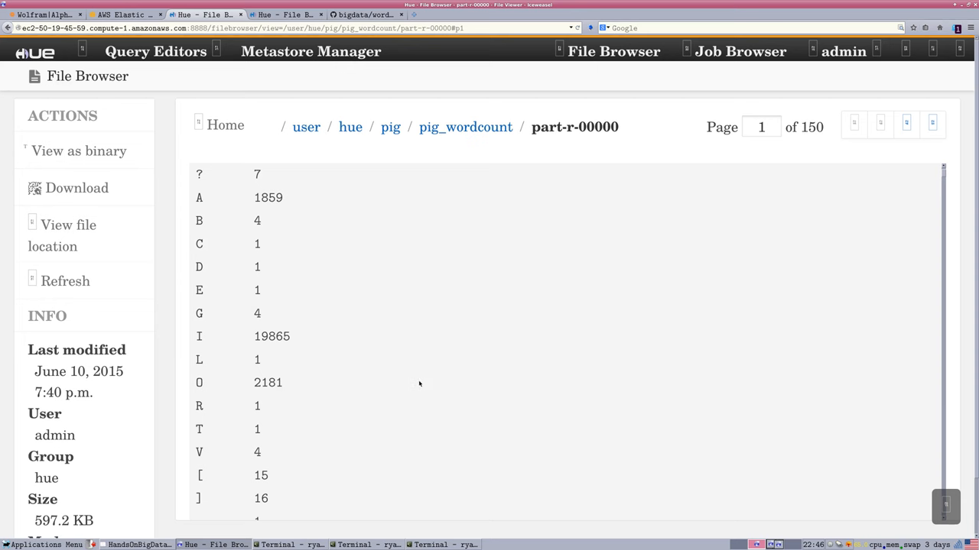
{"action": "mouse_move", "coordinate": [353, 394]}
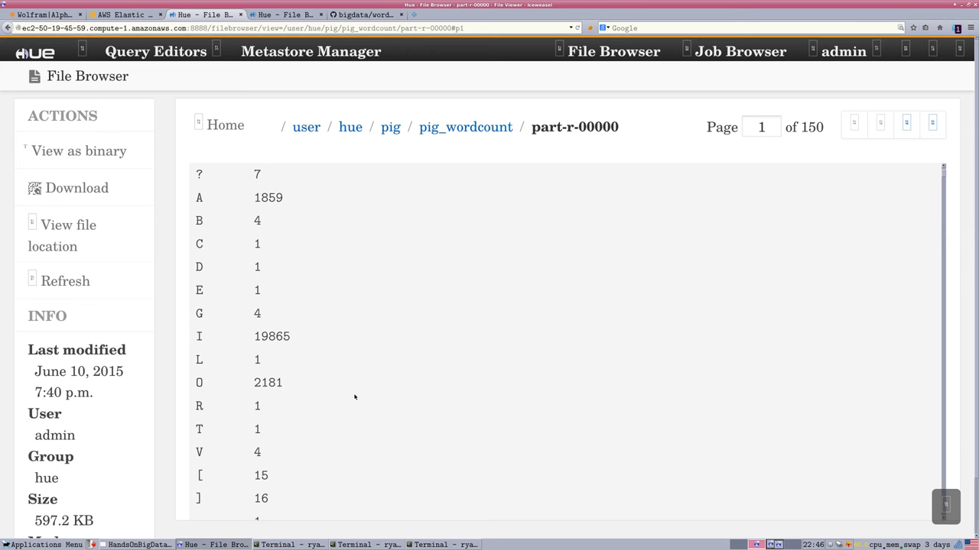
{"action": "mouse_move", "coordinate": [411, 323]}
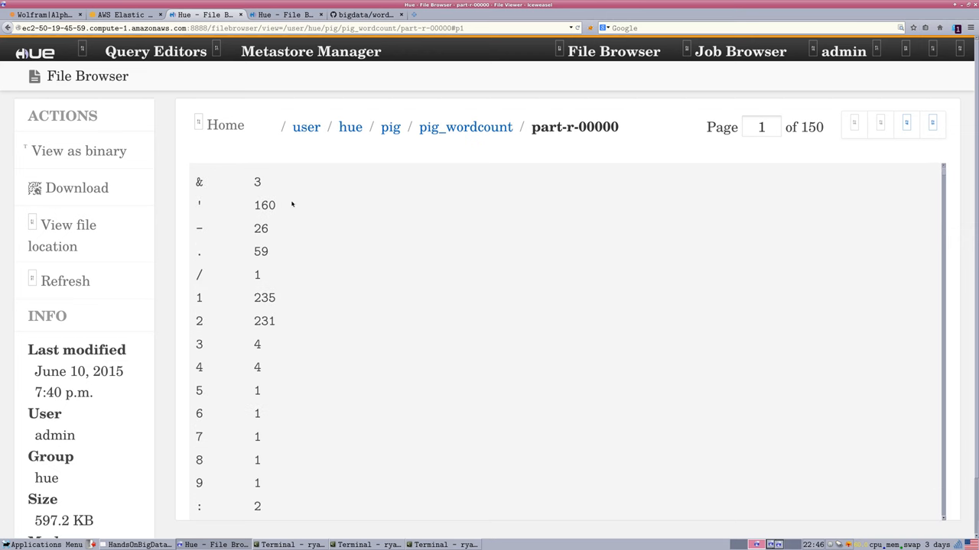
{"action": "mouse_move", "coordinate": [354, 168]}
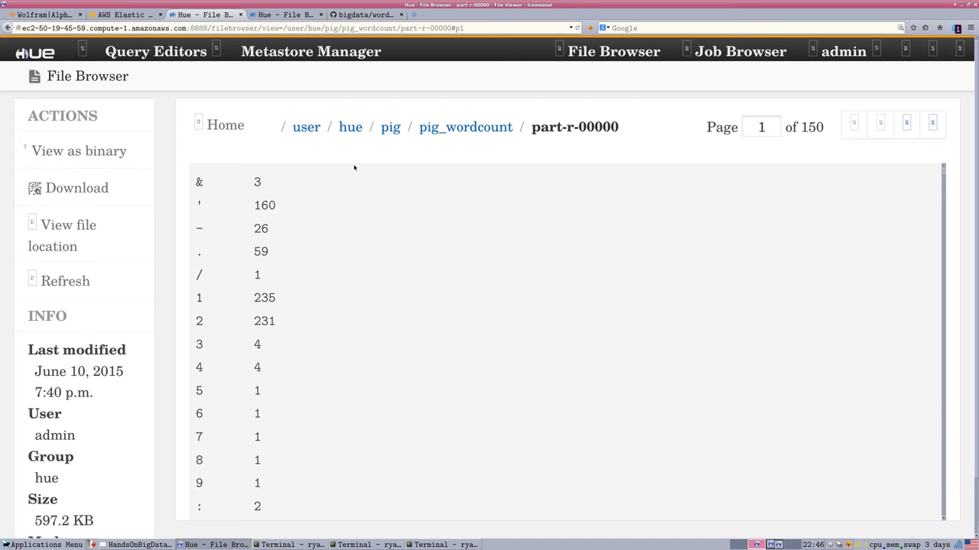
Return to the Pig Editor showing the unsaved five-line shakespeare.txt word-count script
{"action": "left_click", "coordinate": [156, 52]}
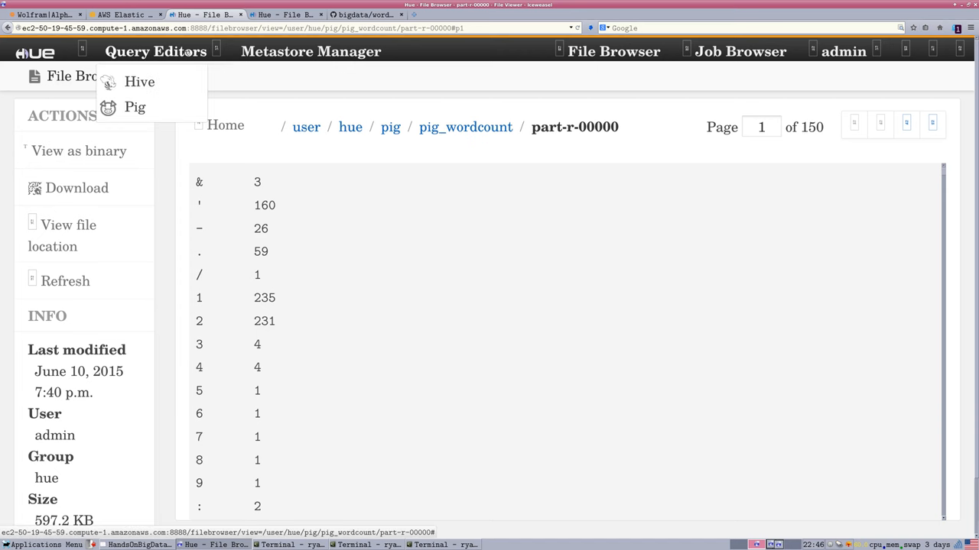
{"action": "left_click", "coordinate": [135, 106]}
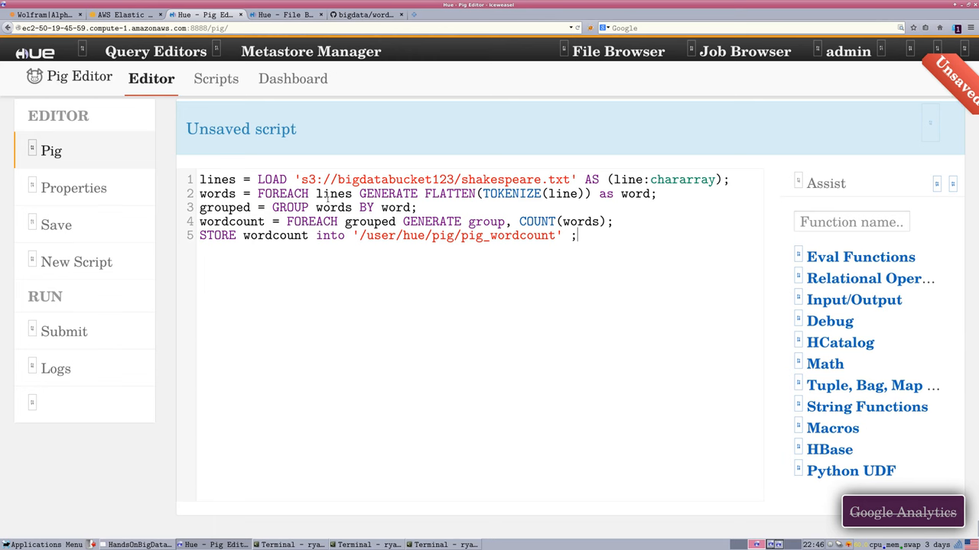
{"action": "mouse_move", "coordinate": [408, 283]}
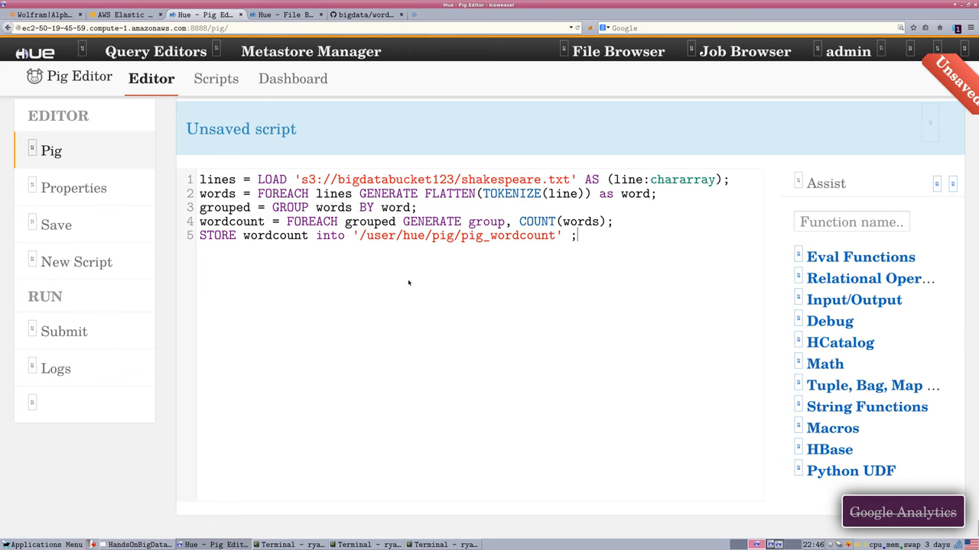
{"action": "mouse_move", "coordinate": [77, 261]}
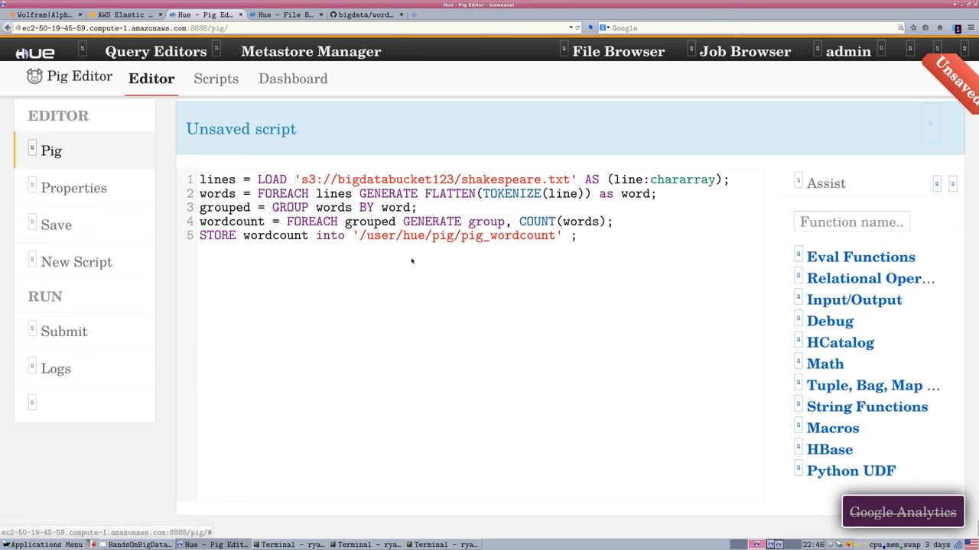
{"action": "mouse_move", "coordinate": [505, 320]}
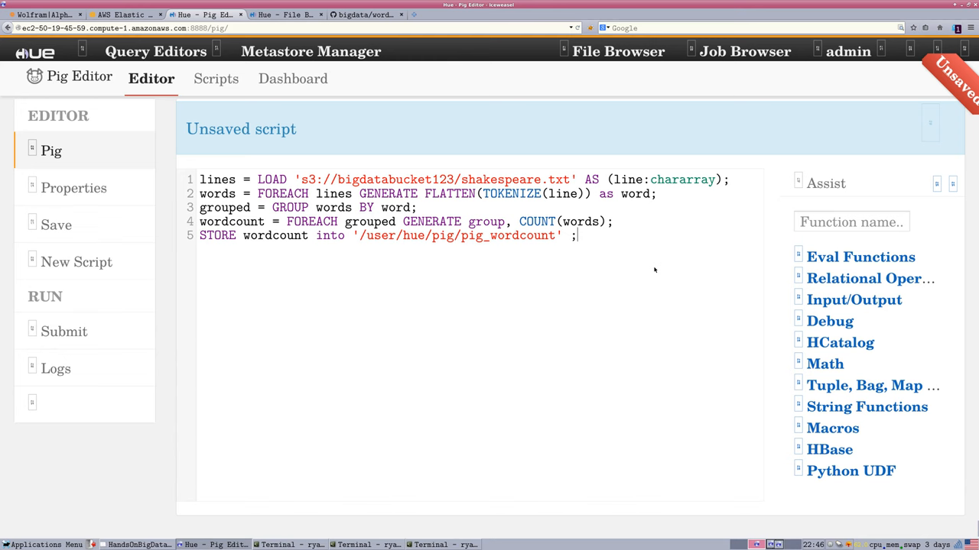
{"action": "mouse_move", "coordinate": [646, 276]}
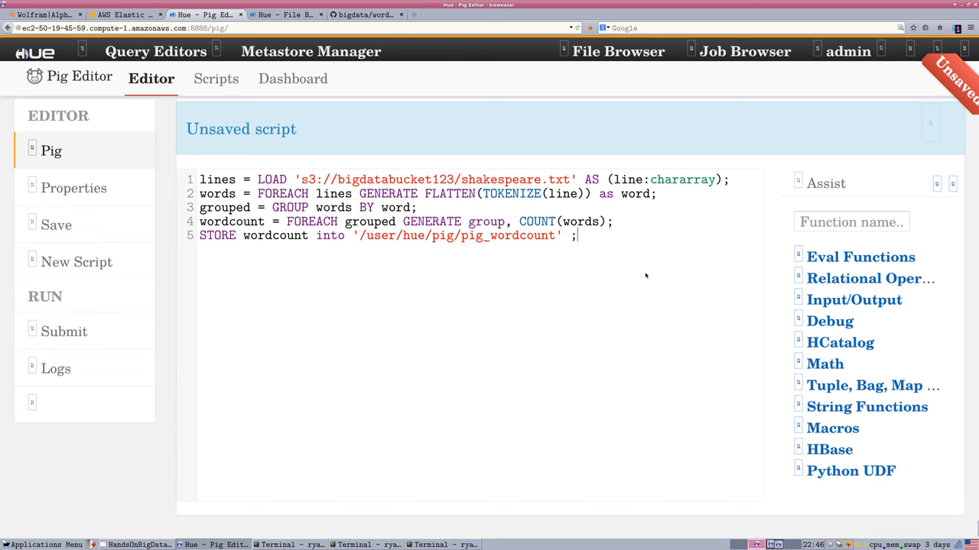
{"action": "mouse_move", "coordinate": [459, 278]}
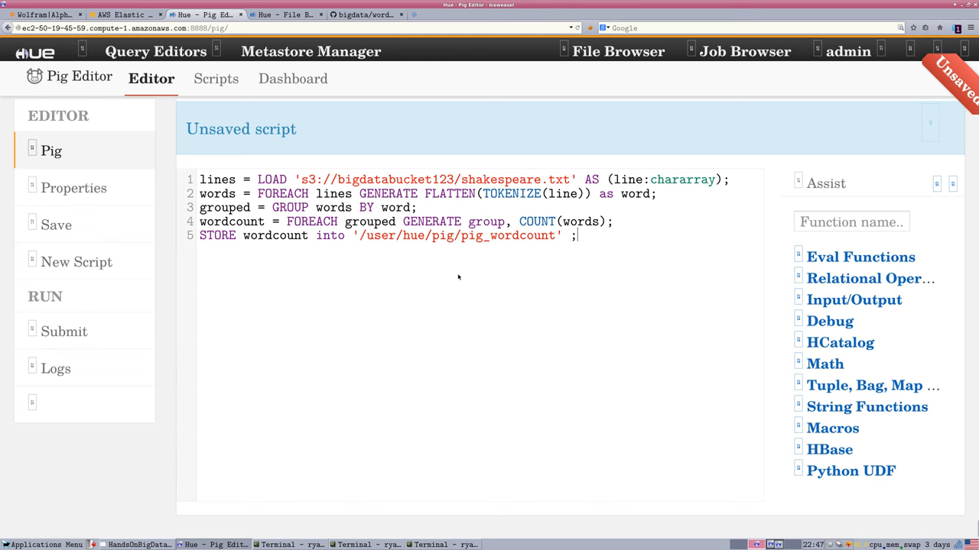
{"action": "mouse_move", "coordinate": [610, 273]}
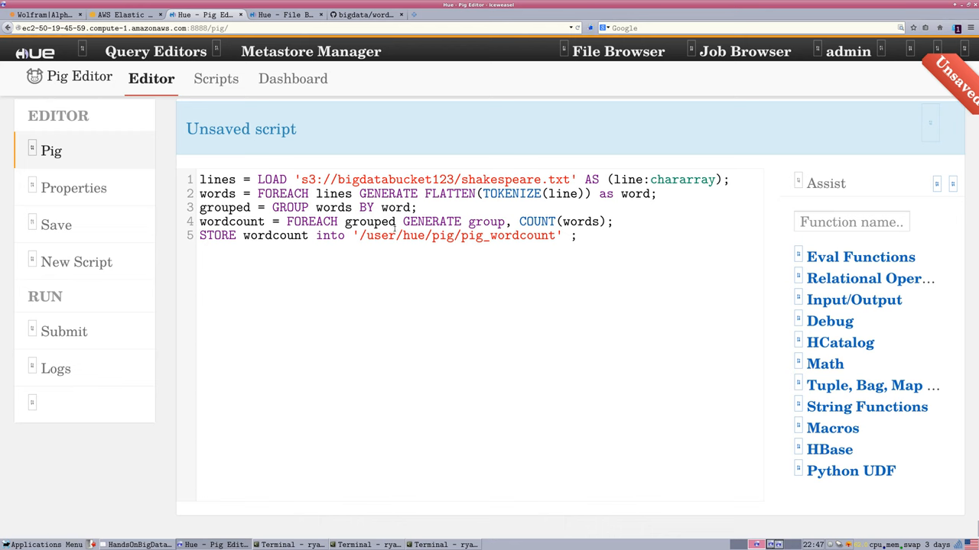
{"action": "mouse_move", "coordinate": [397, 257]}
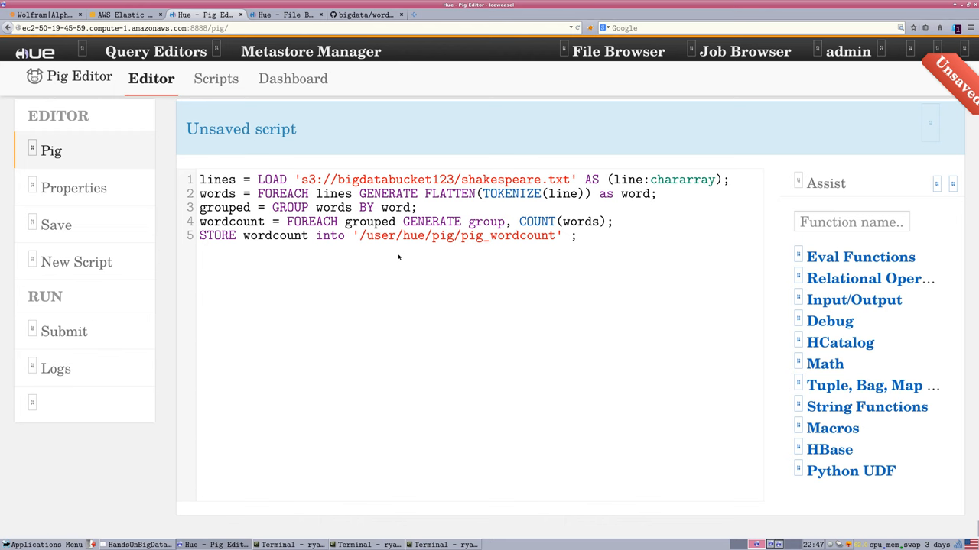
{"action": "left_click", "coordinate": [575, 235]}
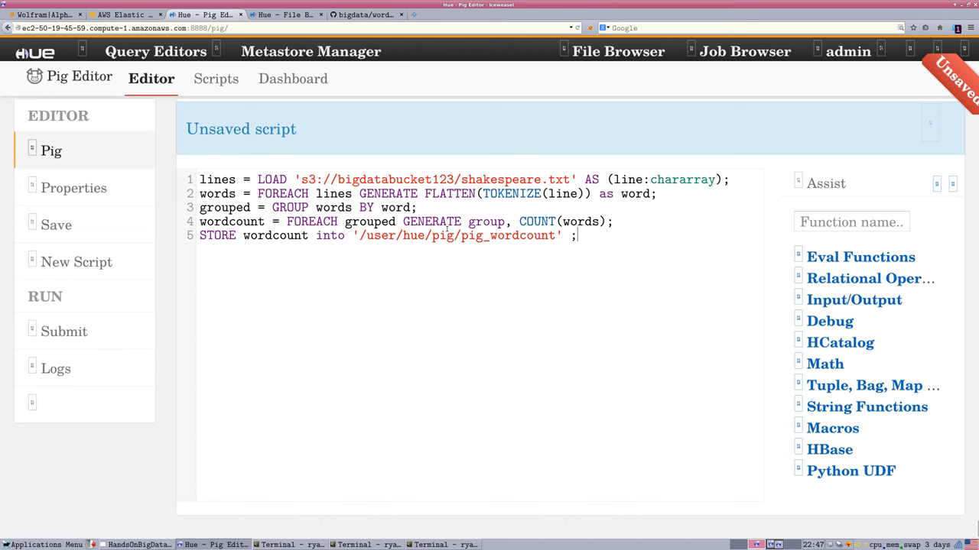
{"action": "mouse_move", "coordinate": [453, 302]}
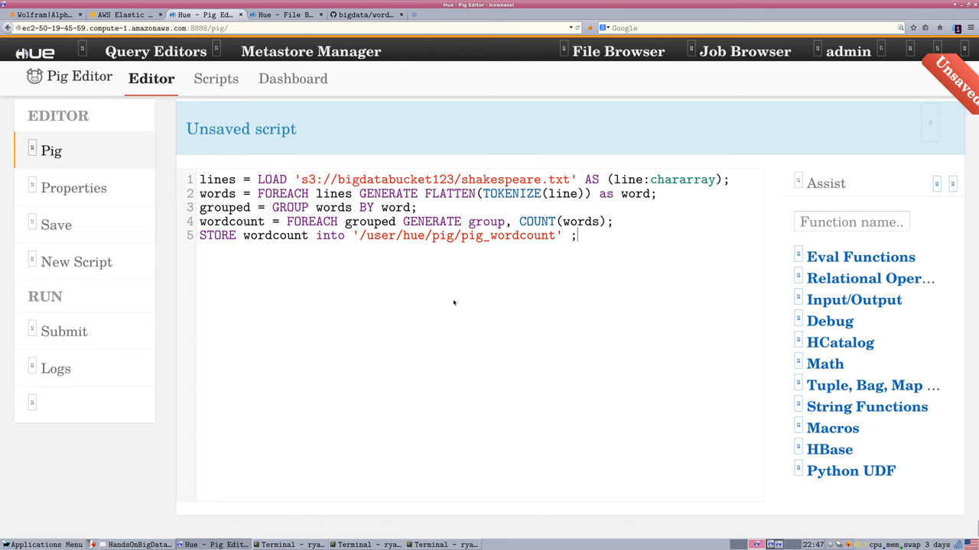
{"action": "mouse_move", "coordinate": [459, 285]}
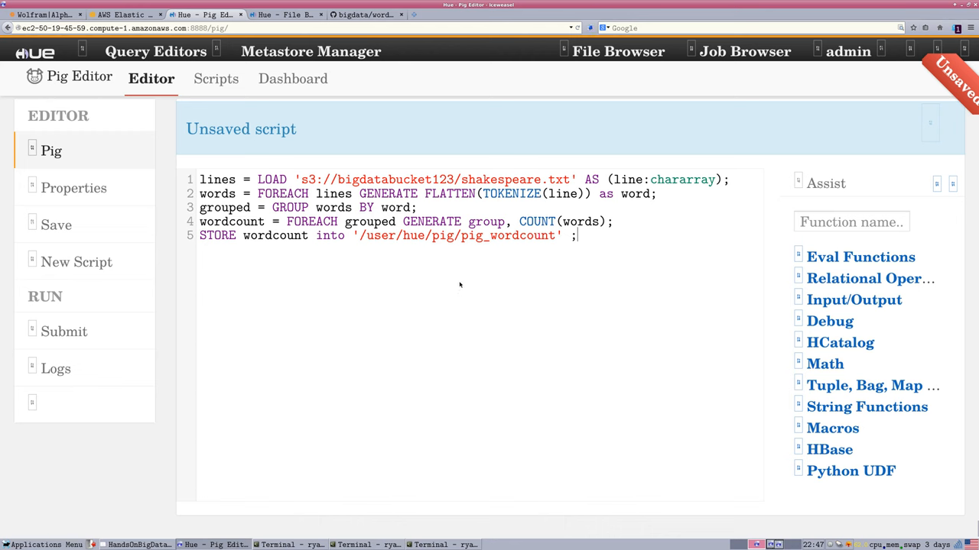
{"action": "mouse_move", "coordinate": [461, 295]}
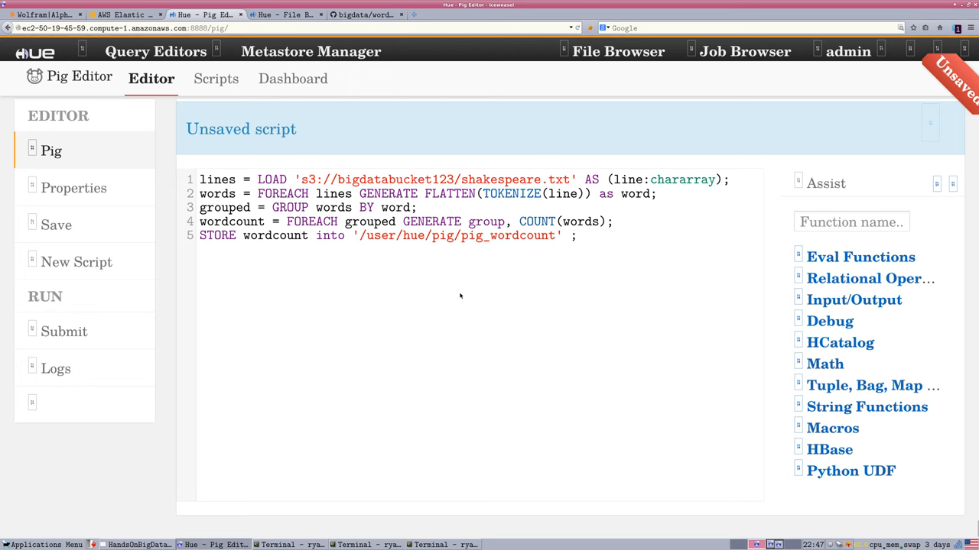
{"action": "mouse_move", "coordinate": [604, 340]}
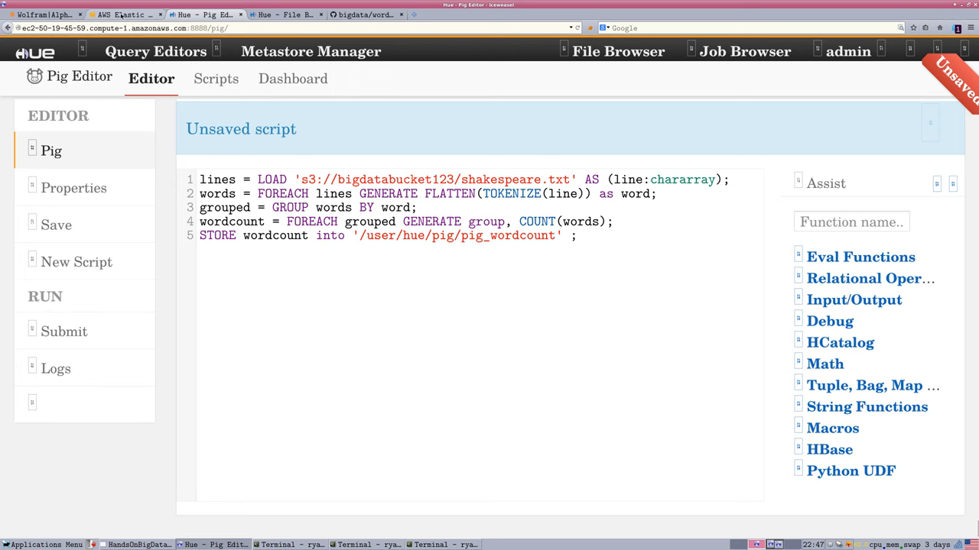
In the AWS Console tab, open S3 to list the aws-logs and bigdatabucket123 buckets
{"action": "left_click", "coordinate": [123, 13]}
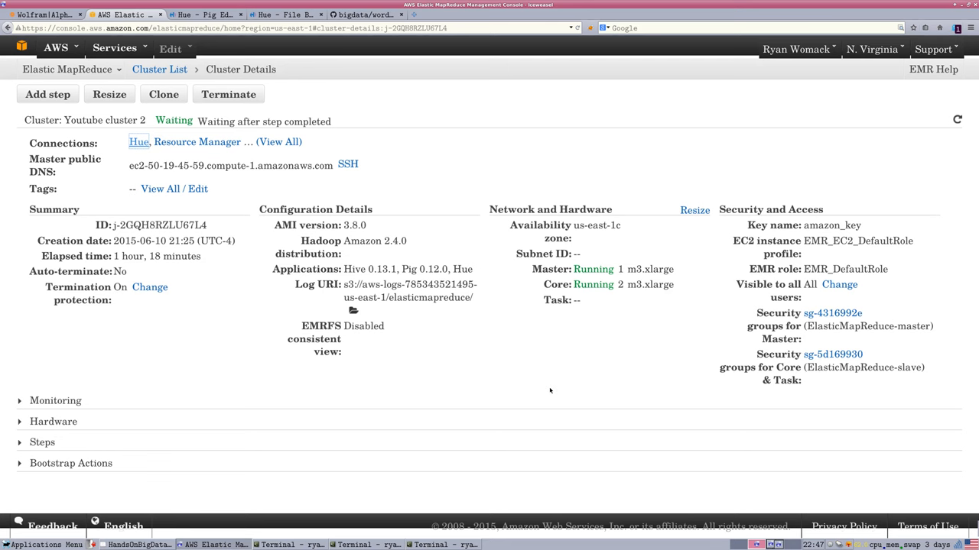
{"action": "left_click", "coordinate": [138, 141]}
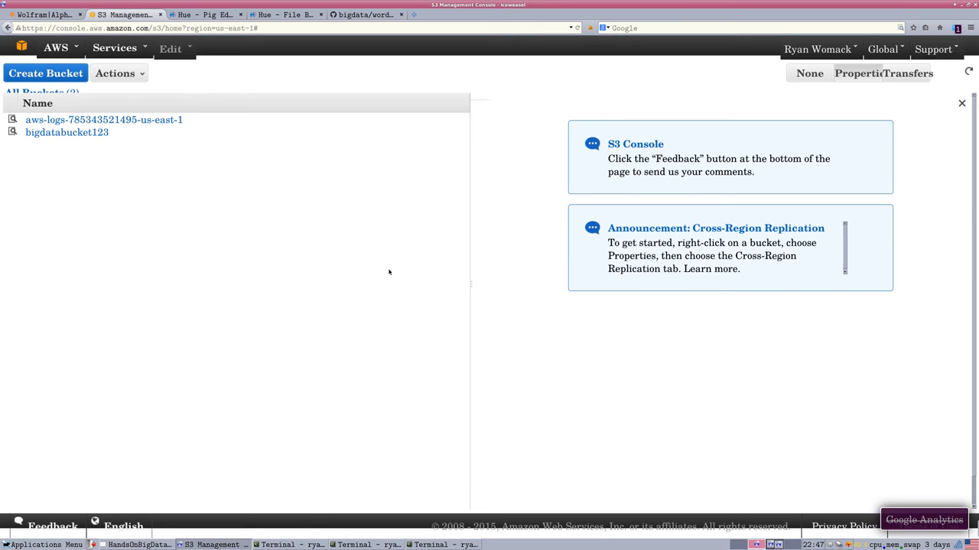
{"action": "mouse_move", "coordinate": [237, 305]}
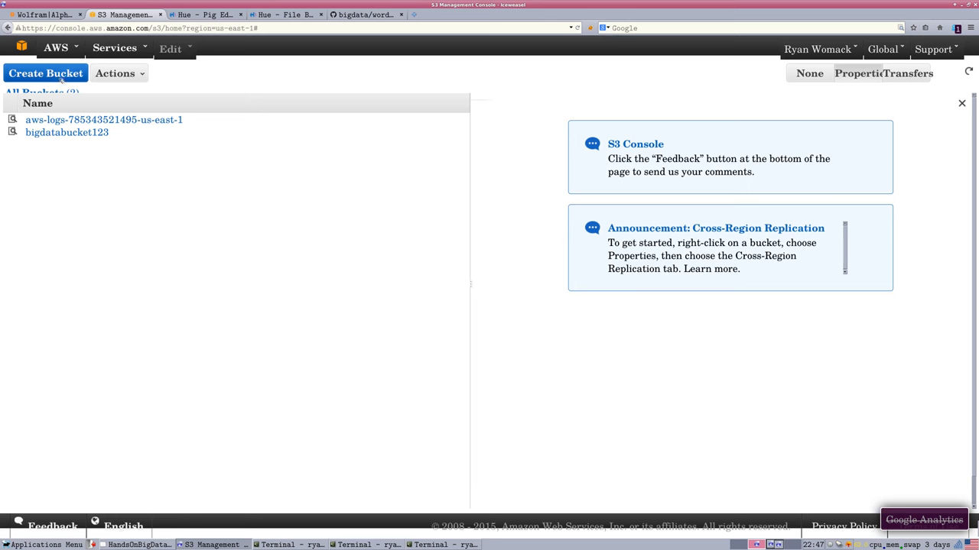
Create bucket bigdatabucket370 after the name bigdatabucket369 turns out to be taken
{"action": "left_click", "coordinate": [45, 73]}
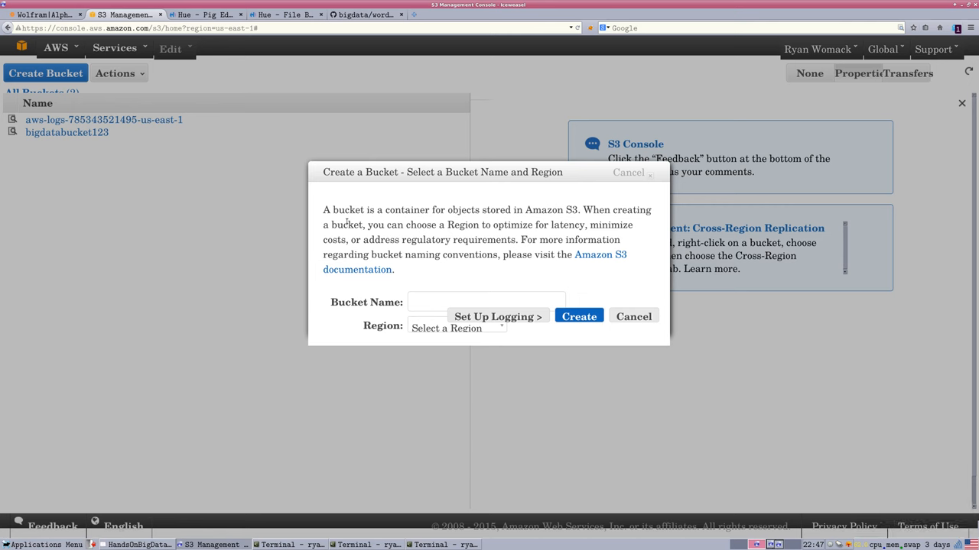
{"action": "mouse_move", "coordinate": [479, 260]}
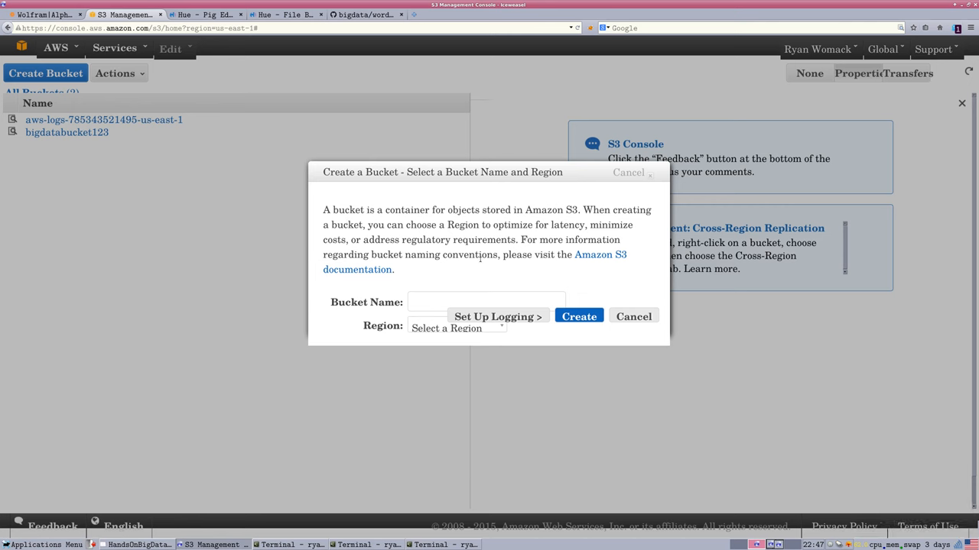
{"action": "left_click", "coordinate": [485, 301]}
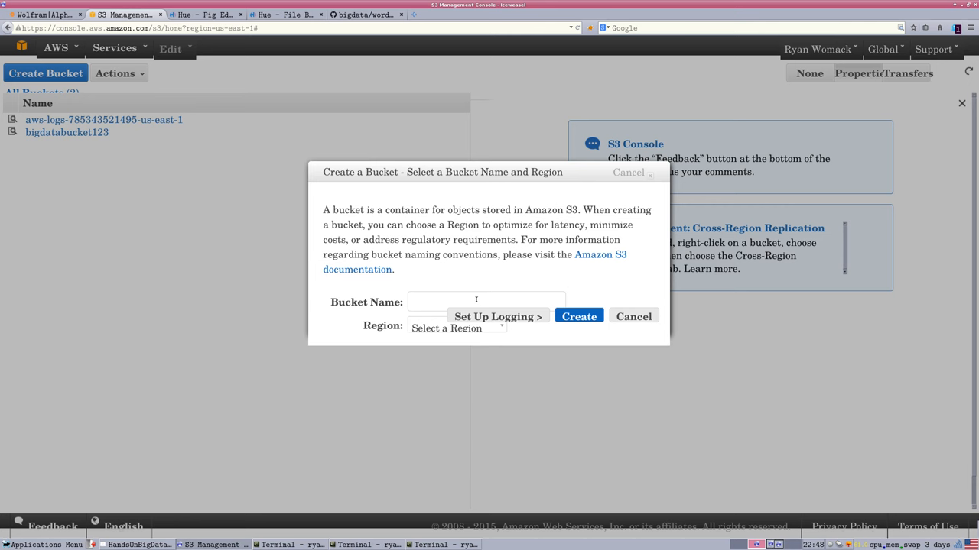
{"action": "left_click", "coordinate": [487, 301]}
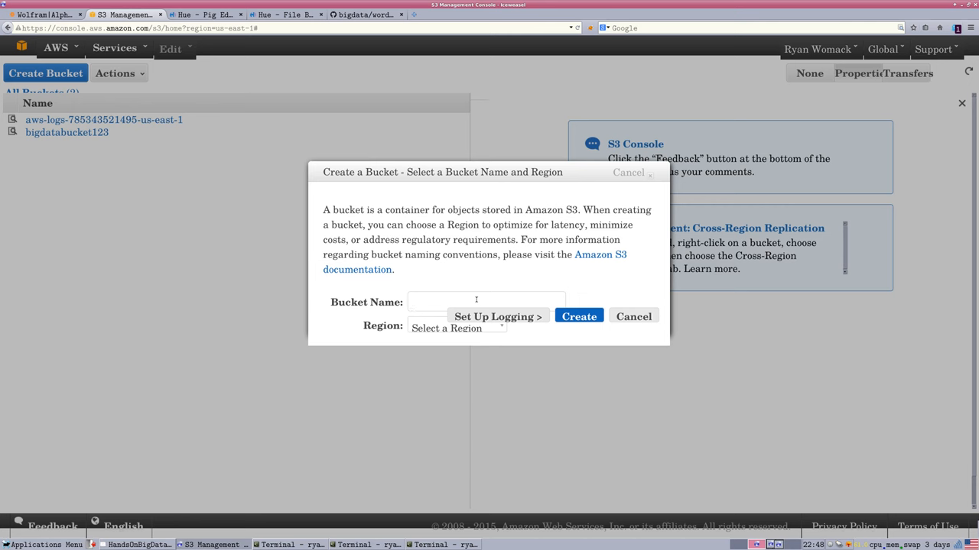
{"action": "type", "text": "bigdatabucket"}
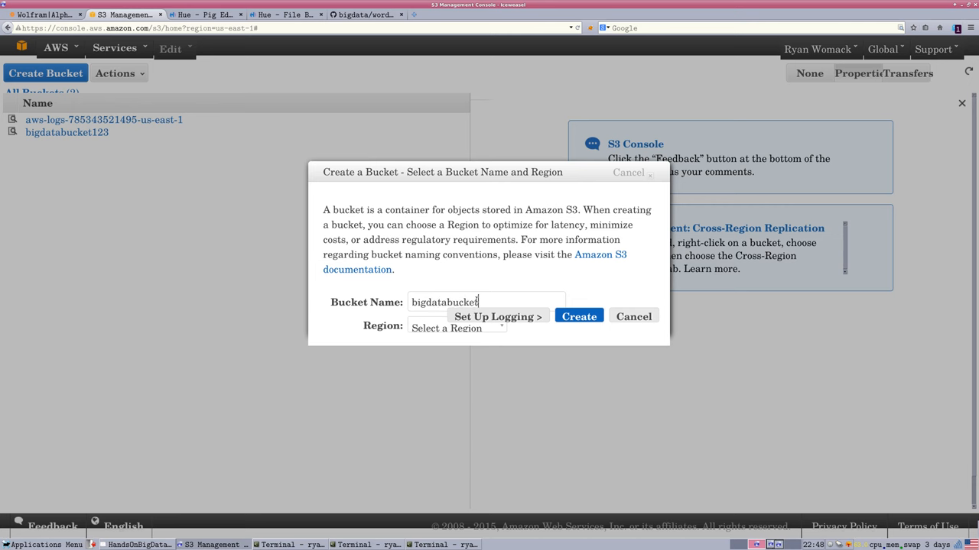
{"action": "type", "text": "369"}
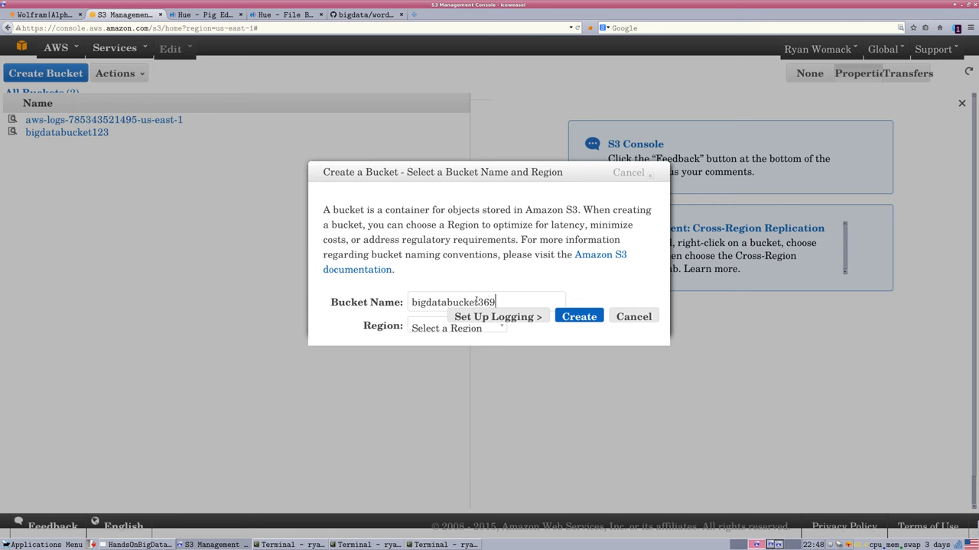
{"action": "mouse_move", "coordinate": [580, 331]}
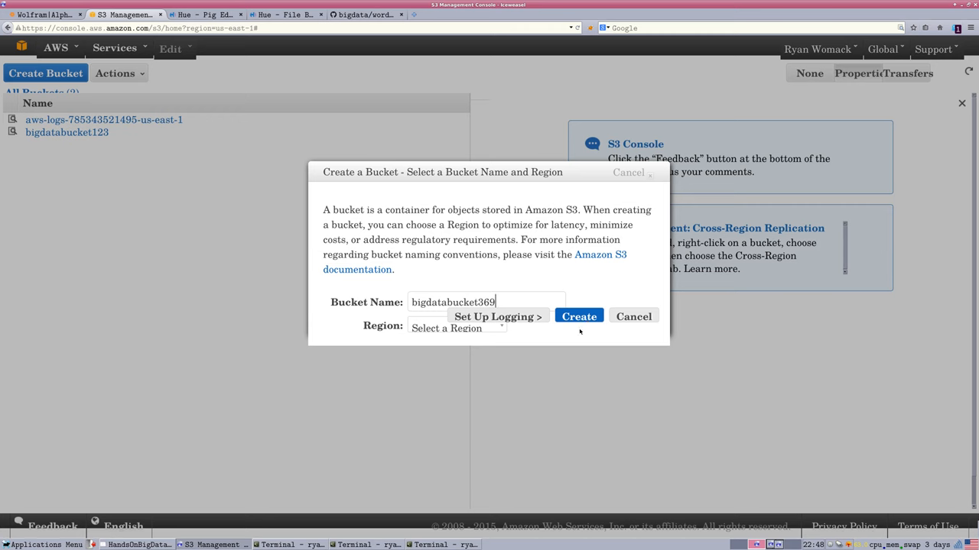
{"action": "left_click", "coordinate": [579, 317]}
{"action": "type", "text": "70"}
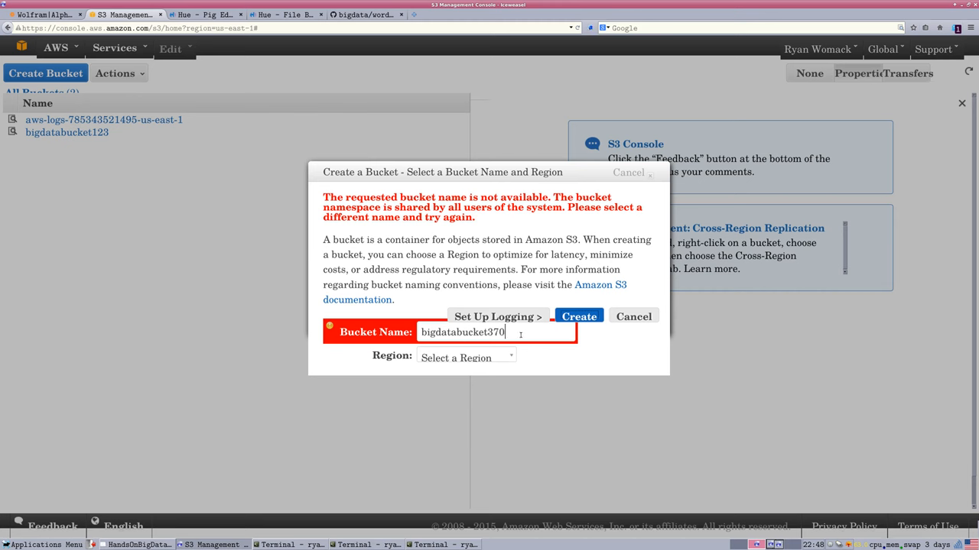
{"action": "mouse_move", "coordinate": [515, 372]}
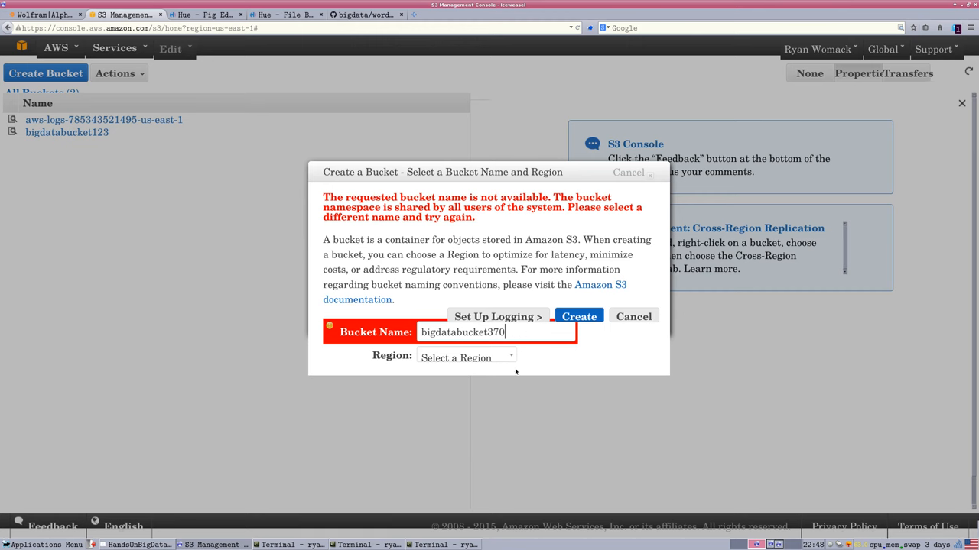
{"action": "left_click", "coordinate": [579, 317]}
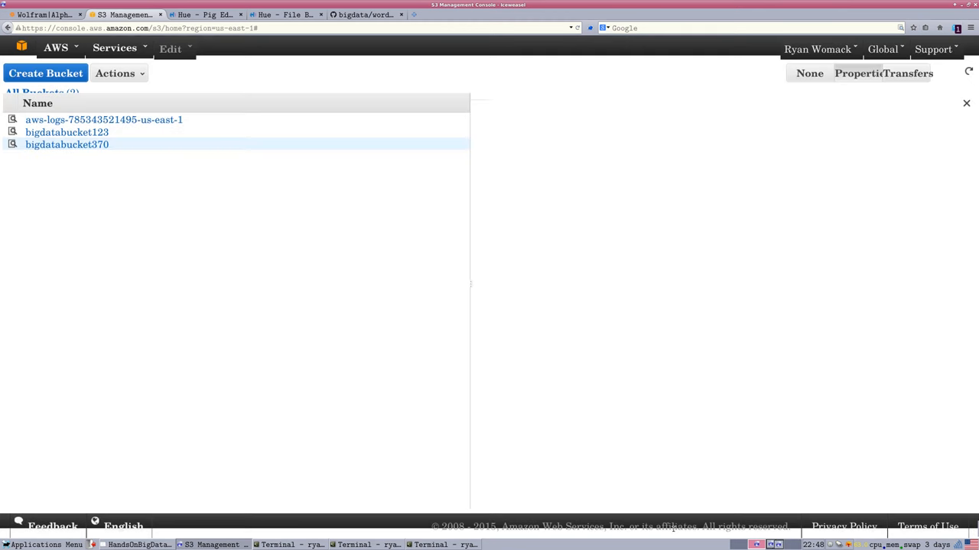
Open bigdatabucket370's properties and expand Permissions, showing grantee eastbrunswicknj
{"action": "left_click", "coordinate": [66, 145]}
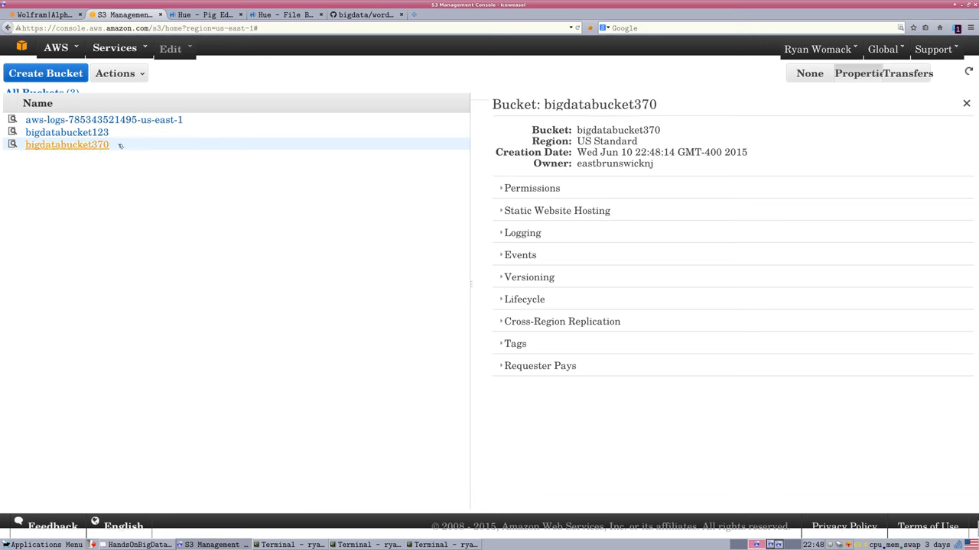
{"action": "mouse_move", "coordinate": [67, 144]}
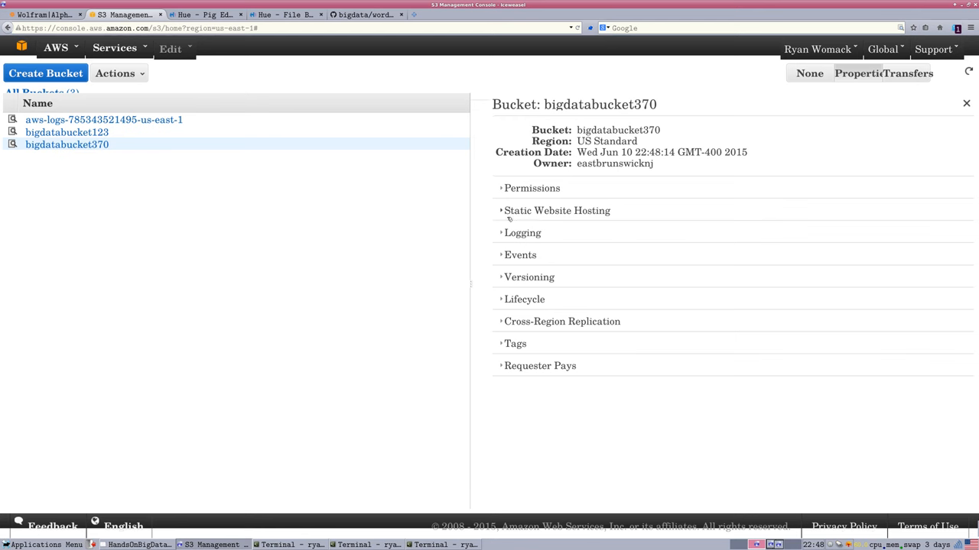
{"action": "left_click", "coordinate": [532, 189]}
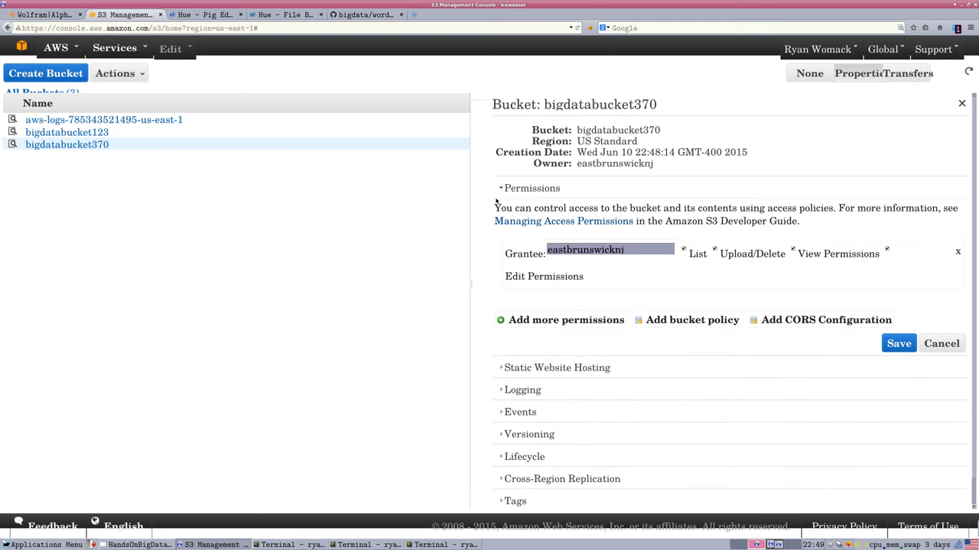
{"action": "mouse_move", "coordinate": [495, 201]}
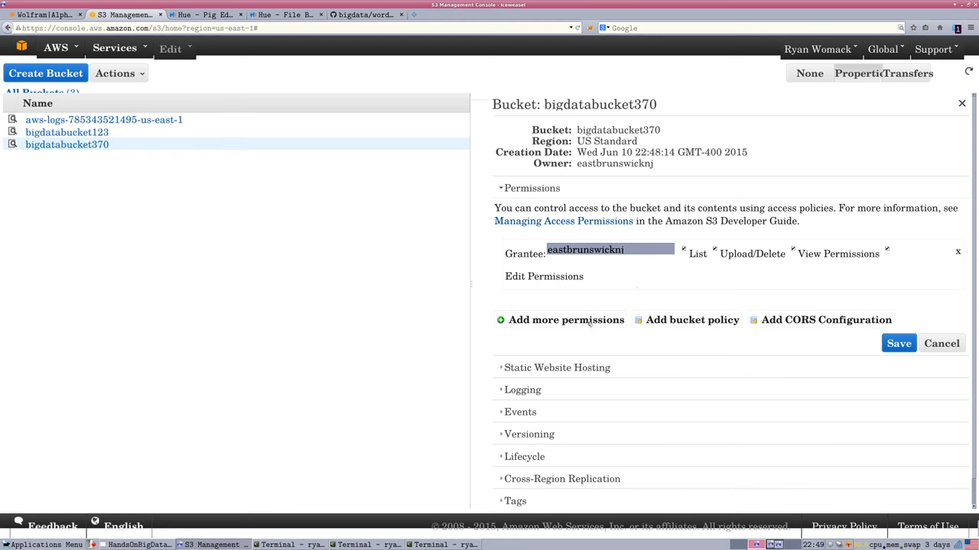
Grant Everyone List and View Permissions on bigdatabucket370, then return to Hue's Pig Editor
{"action": "left_click", "coordinate": [566, 319]}
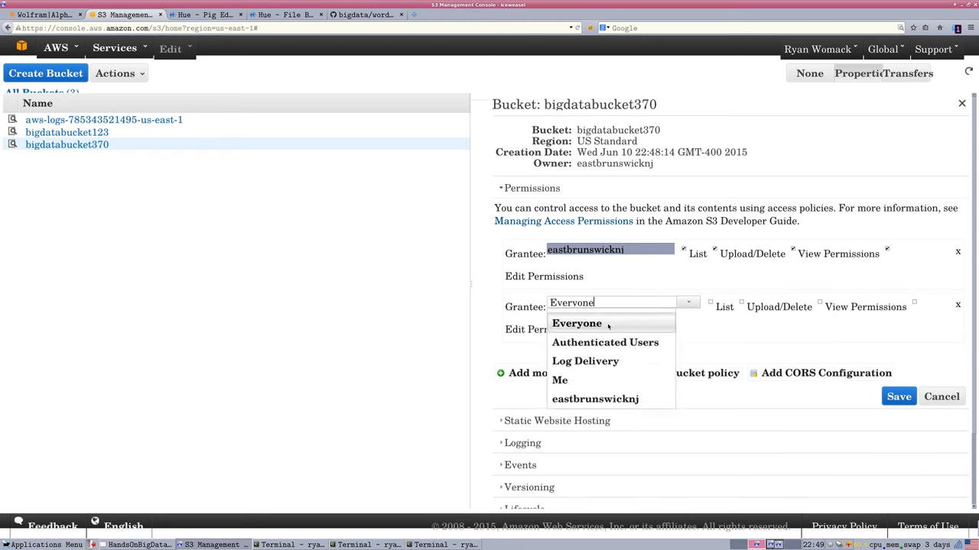
{"action": "left_click", "coordinate": [576, 323]}
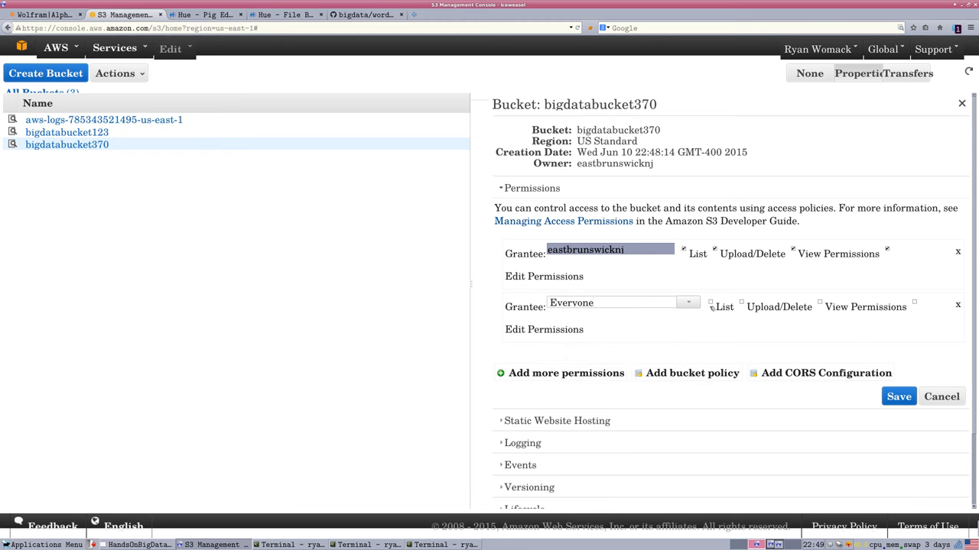
{"action": "left_click", "coordinate": [710, 307]}
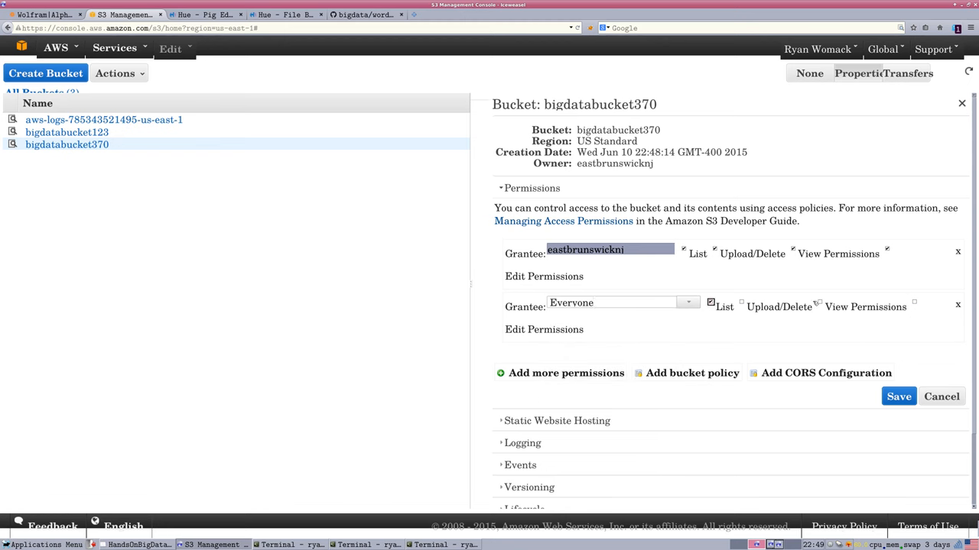
{"action": "left_click", "coordinate": [819, 303]}
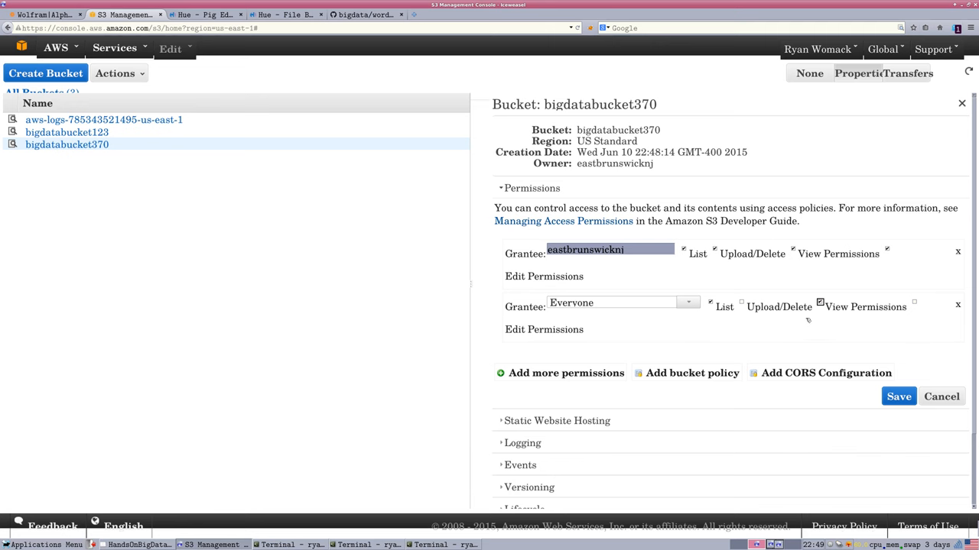
{"action": "mouse_move", "coordinate": [831, 314]}
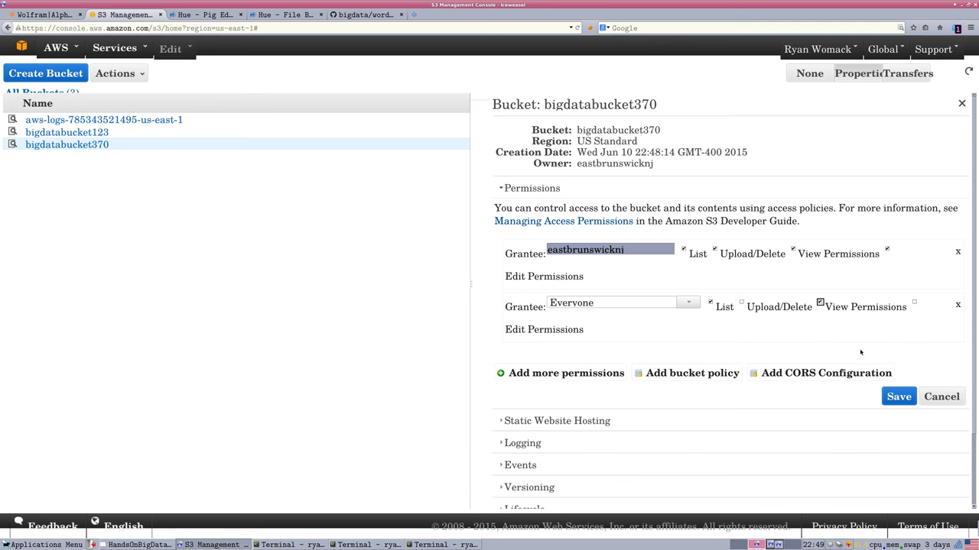
{"action": "mouse_move", "coordinate": [686, 380]}
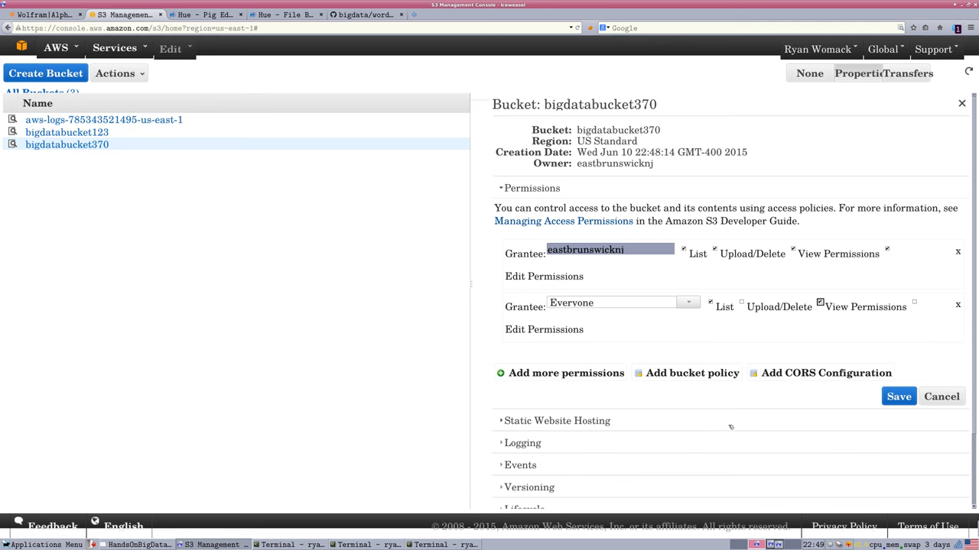
{"action": "mouse_move", "coordinate": [556, 316]}
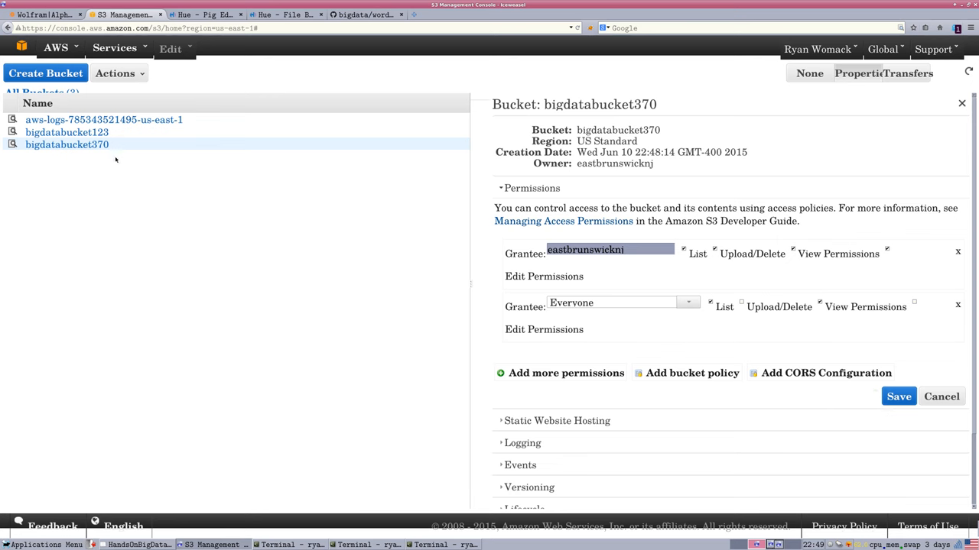
{"action": "mouse_move", "coordinate": [67, 144]}
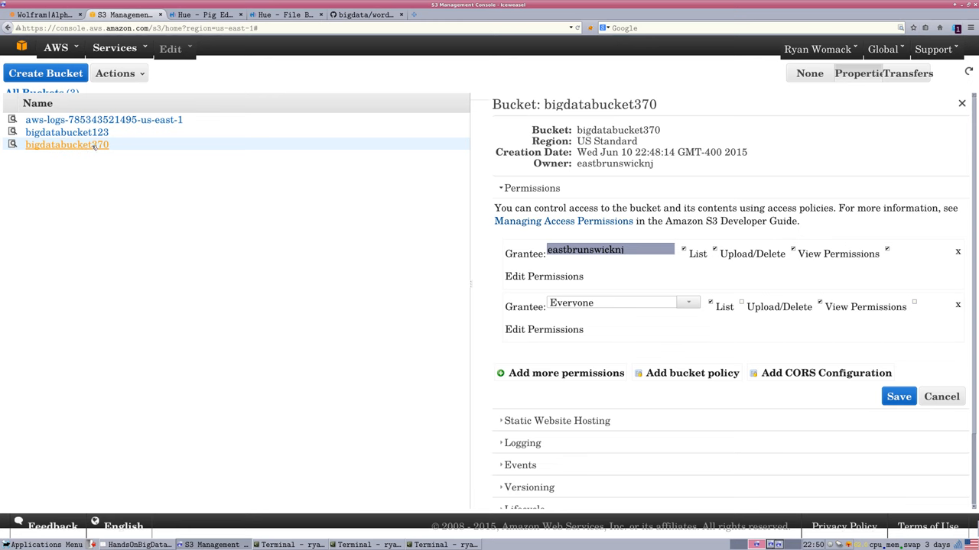
{"action": "mouse_move", "coordinate": [201, 188]}
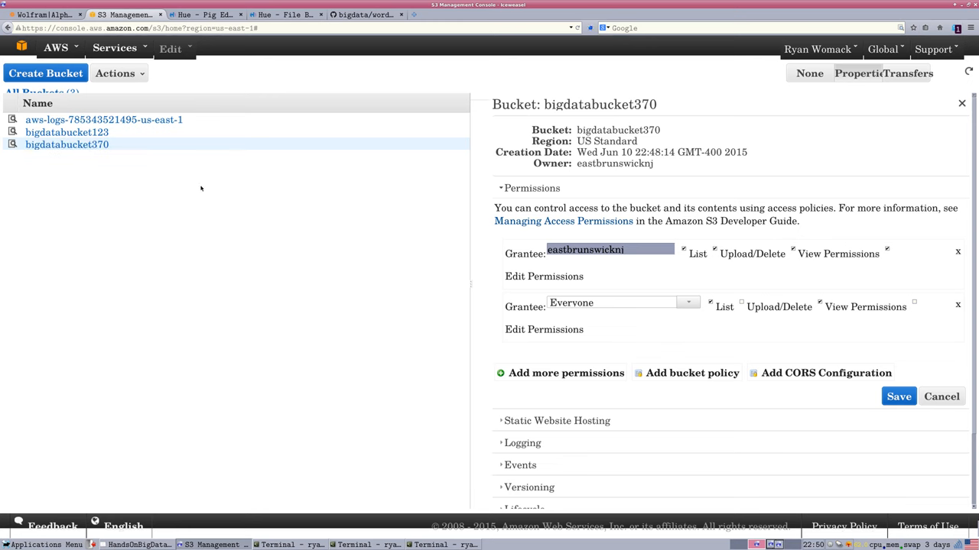
{"action": "mouse_move", "coordinate": [479, 372]}
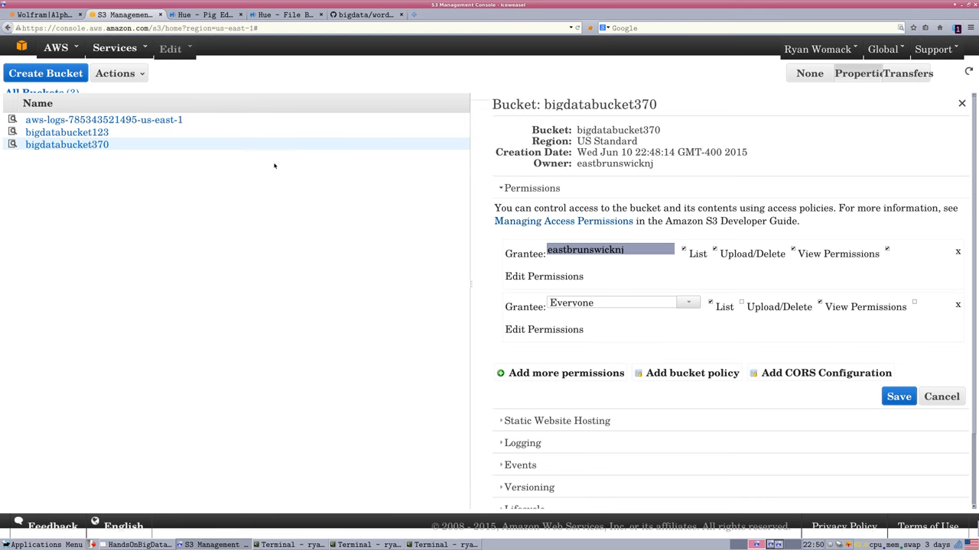
{"action": "mouse_move", "coordinate": [66, 132]}
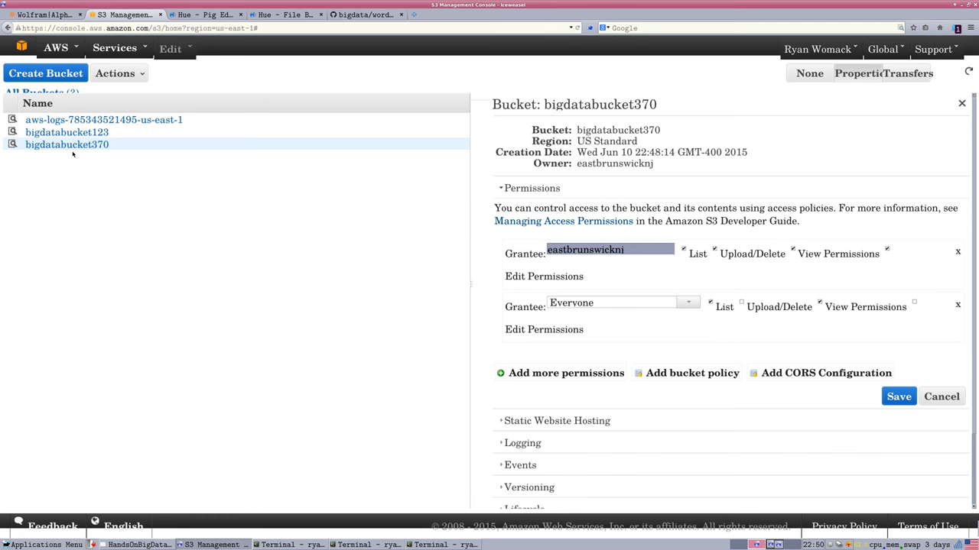
{"action": "left_click", "coordinate": [206, 14]}
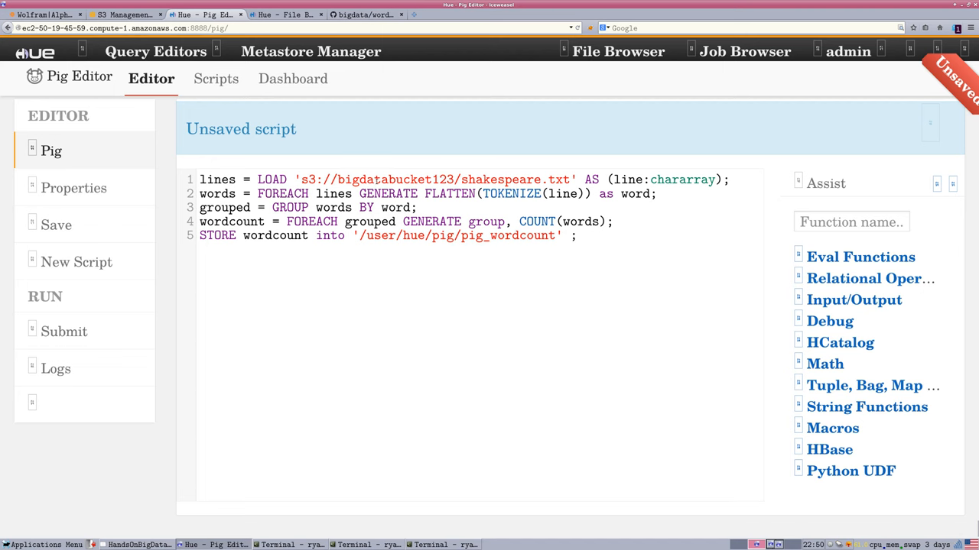